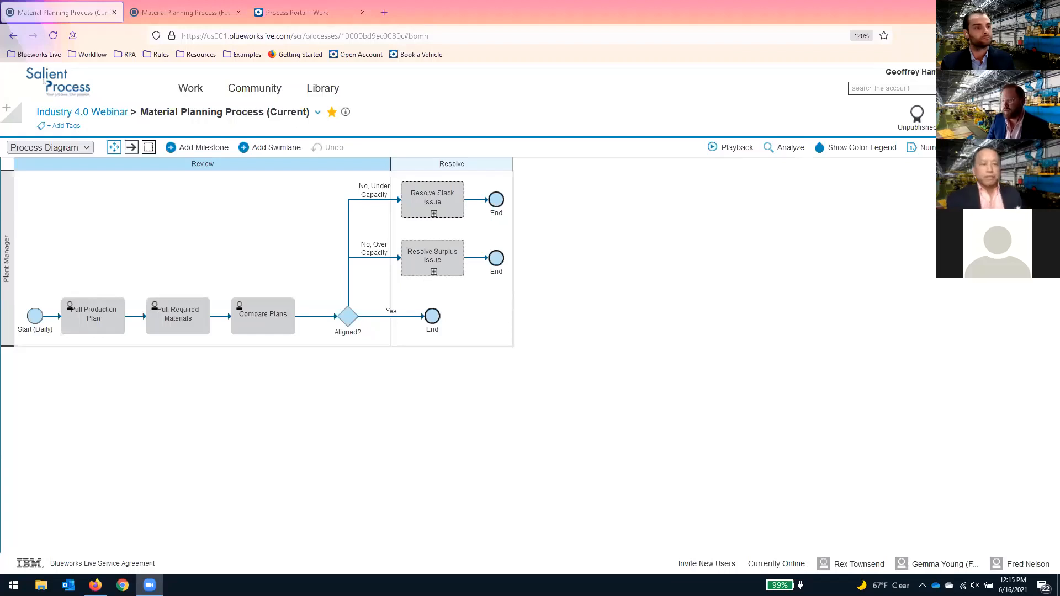
mouse_move(177, 227)
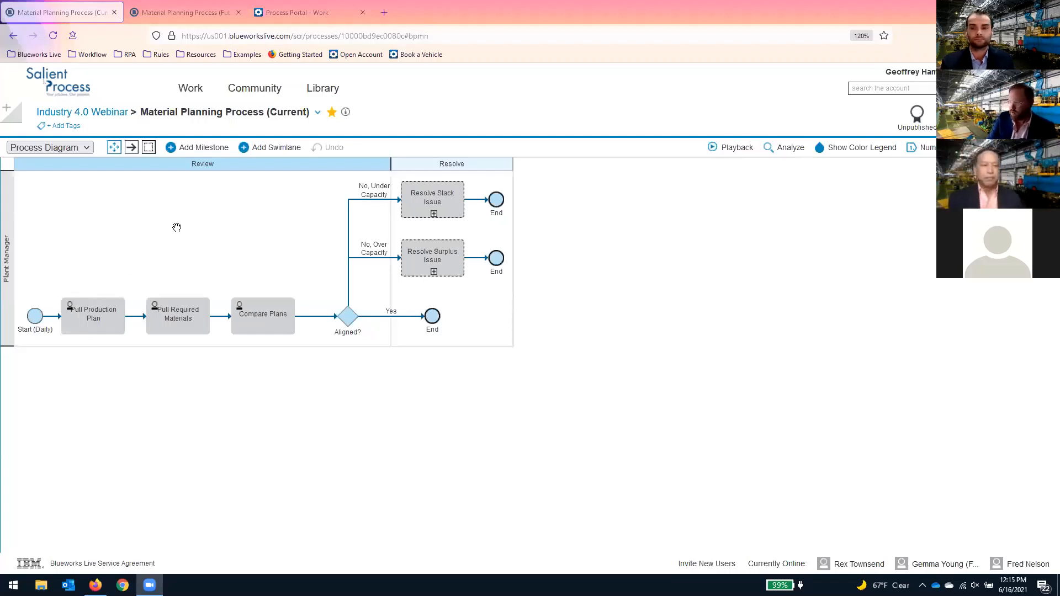
mouse_move(618, 313)
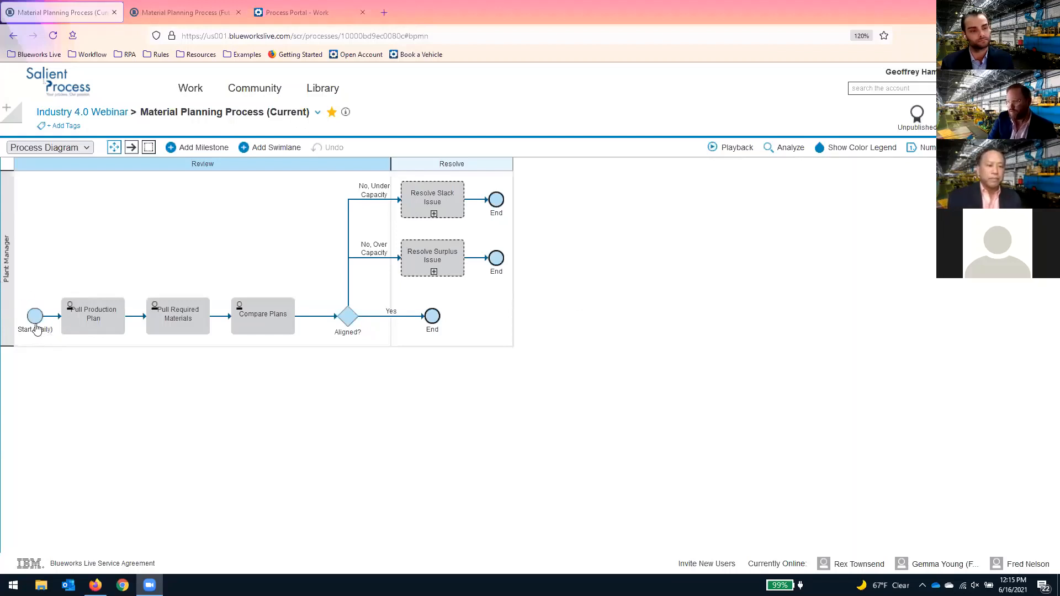
mouse_move(108, 302)
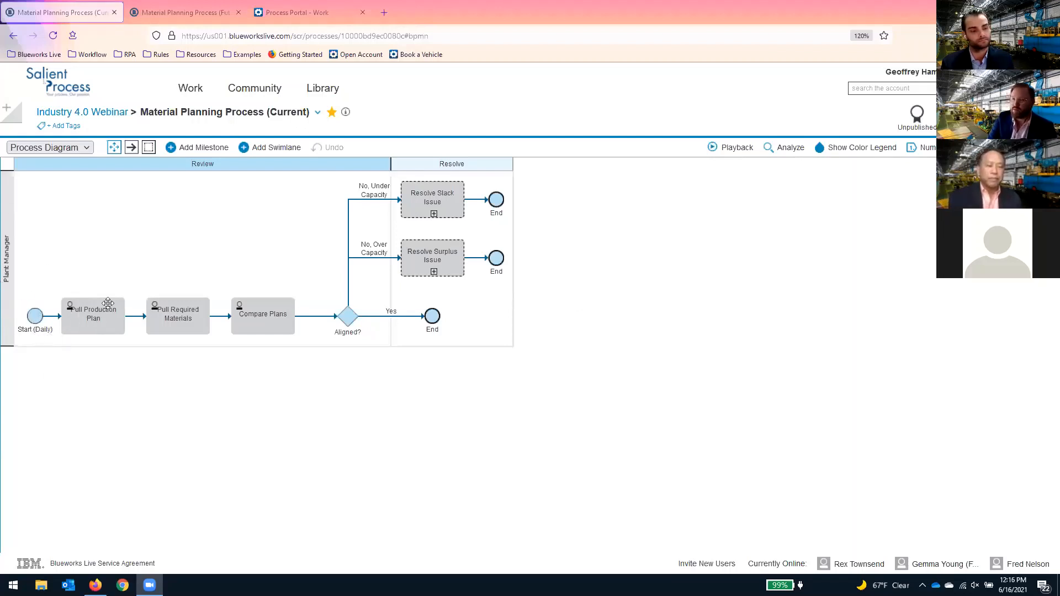
mouse_move(170, 328)
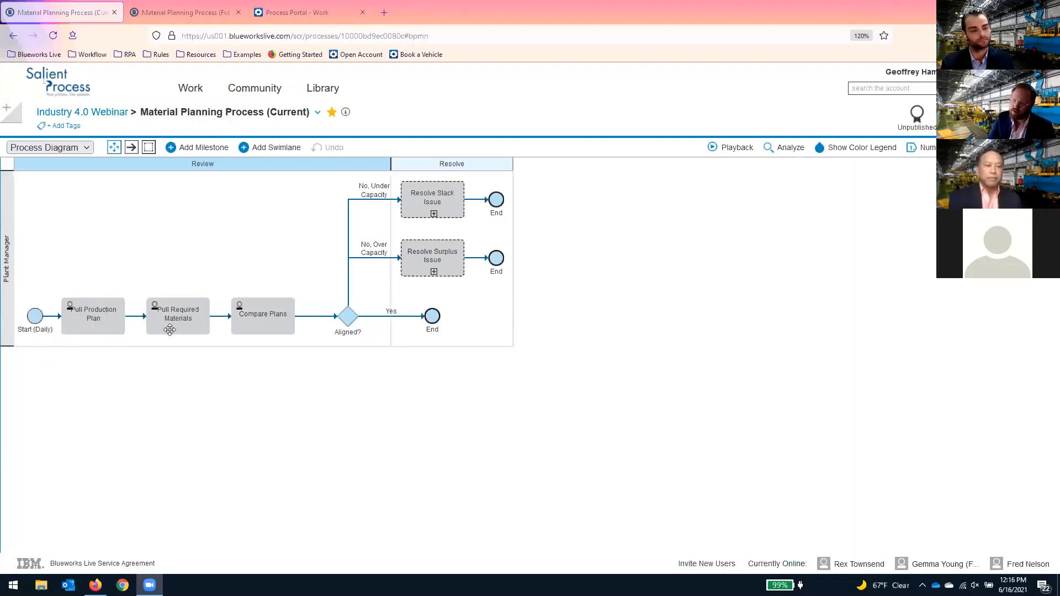
mouse_move(238, 327)
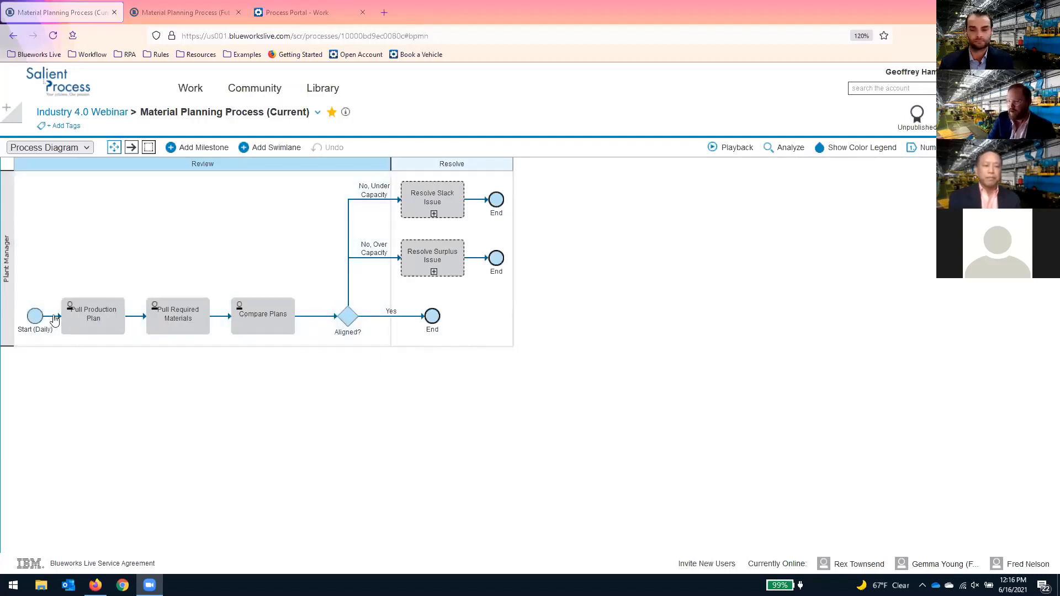
mouse_move(307, 412)
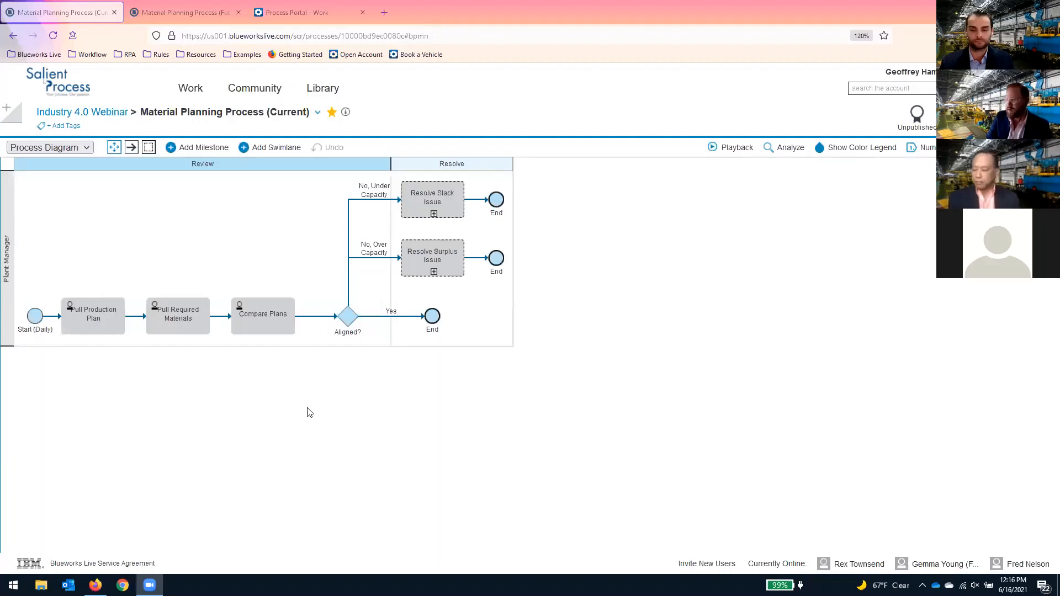
mouse_move(680, 301)
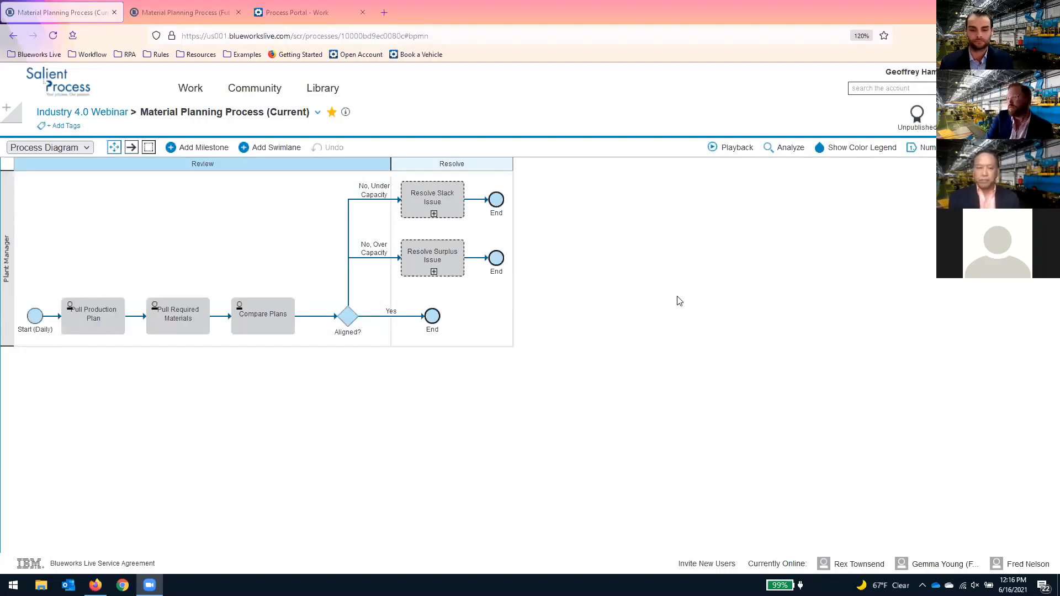
mouse_move(359, 318)
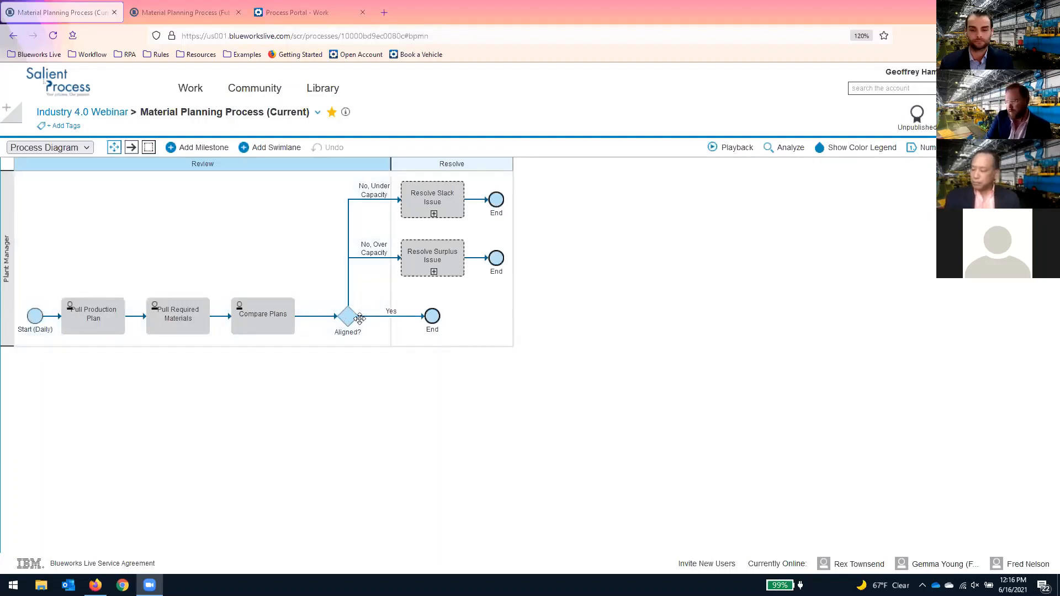
mouse_move(375, 262)
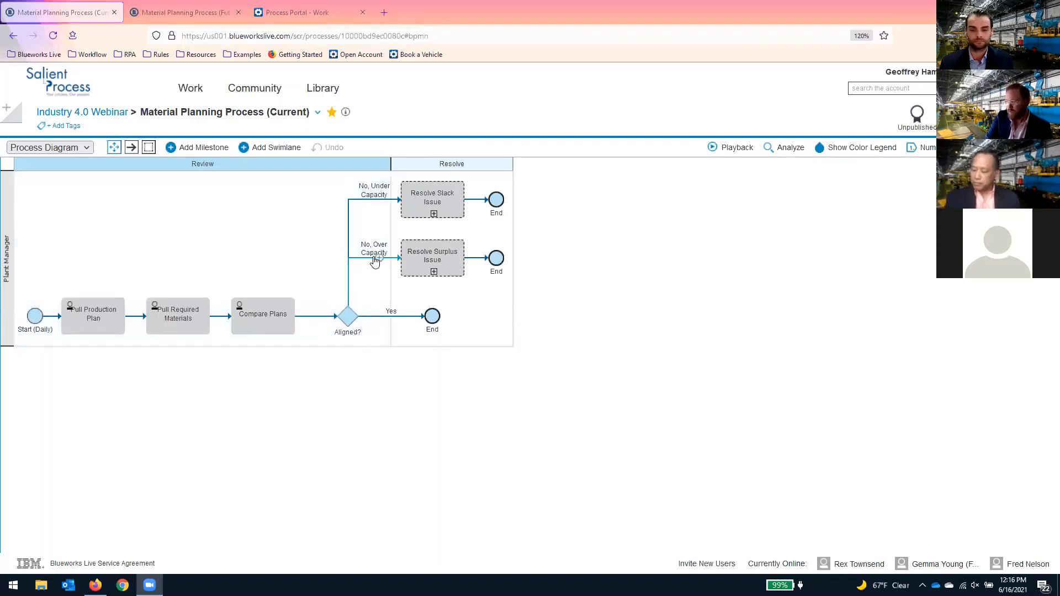
mouse_move(611, 244)
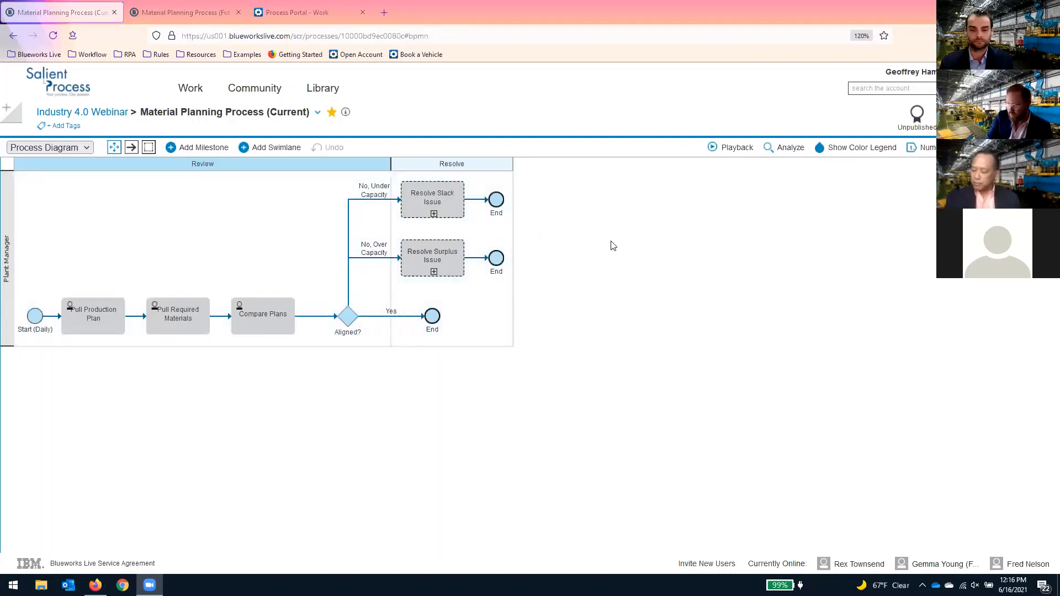
mouse_move(668, 252)
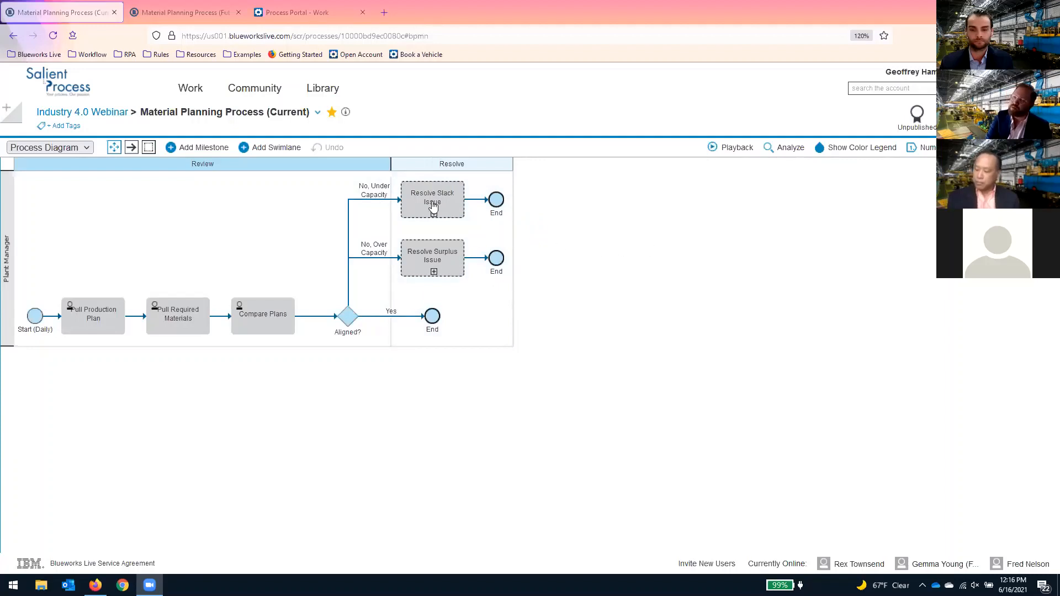
Step: Expand and collapse Resolve Slack Issue, then expand it in the future-state Material Planning diagram
click(433, 212)
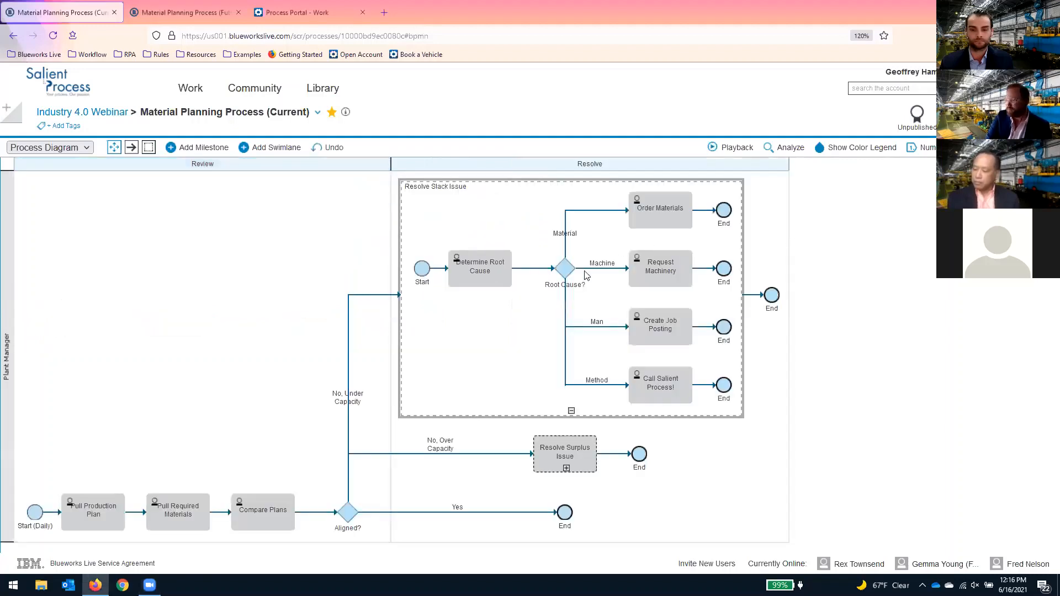
mouse_move(660, 347)
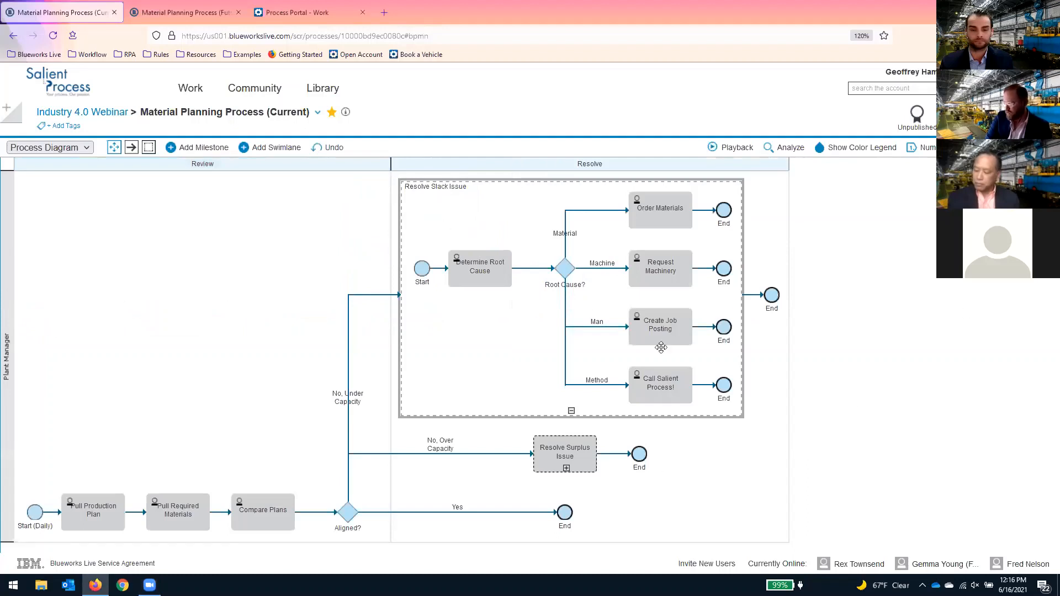
mouse_move(597, 238)
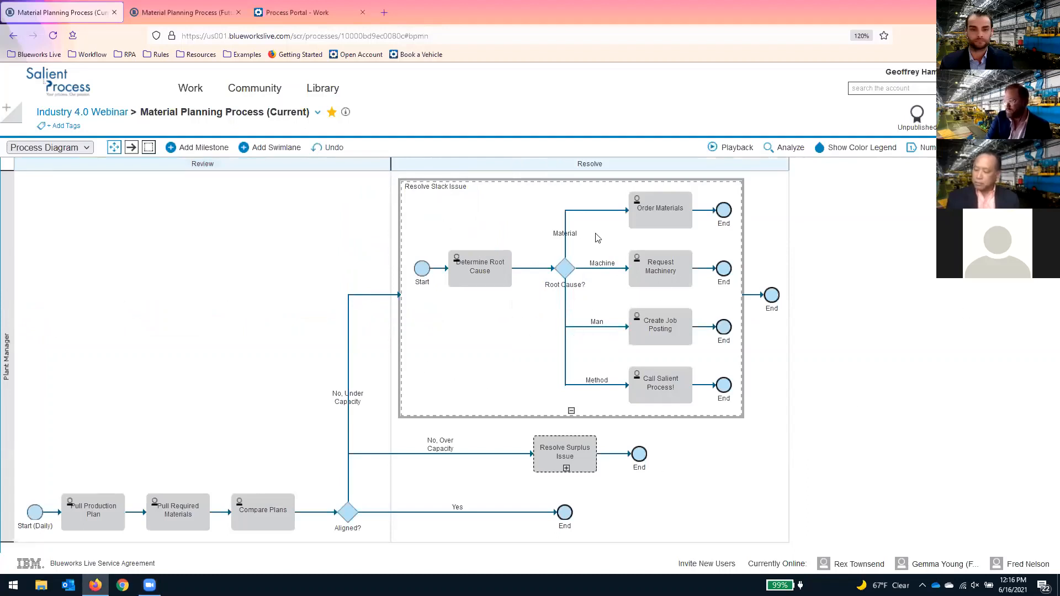
mouse_move(453, 362)
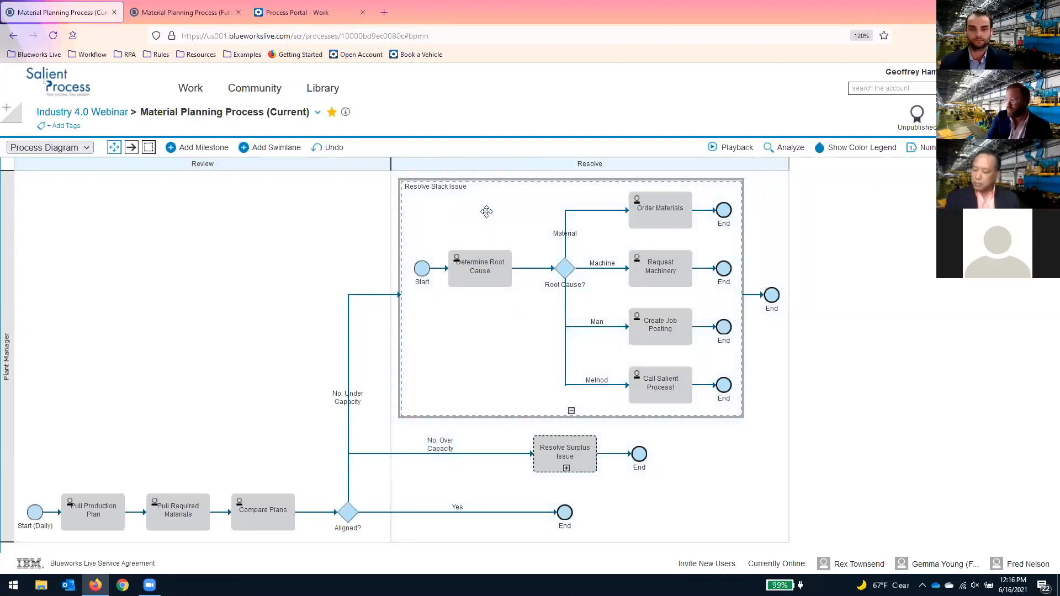
mouse_move(509, 327)
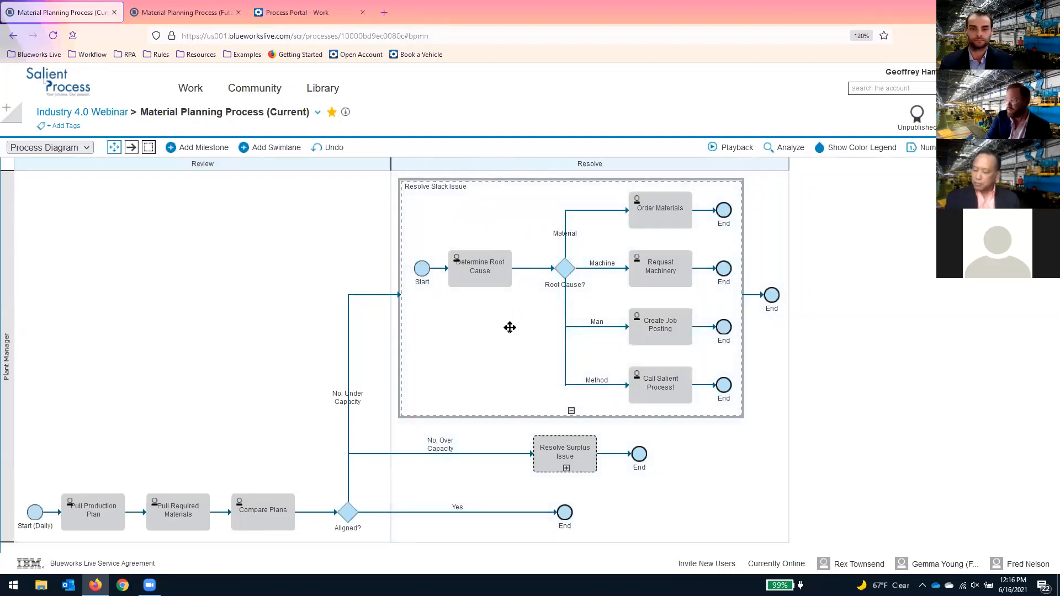
mouse_move(600, 267)
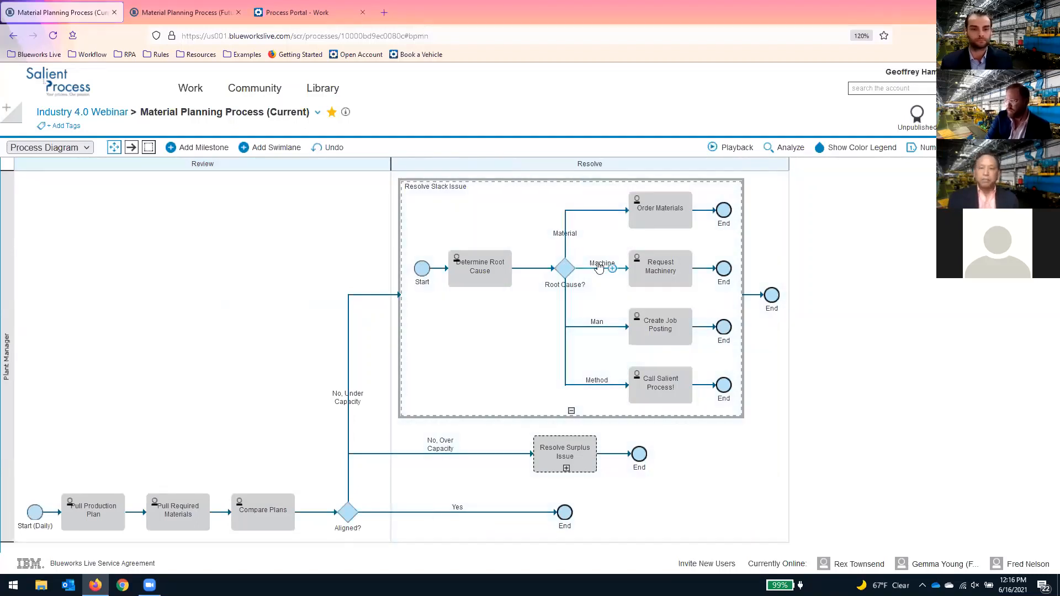
mouse_move(574, 262)
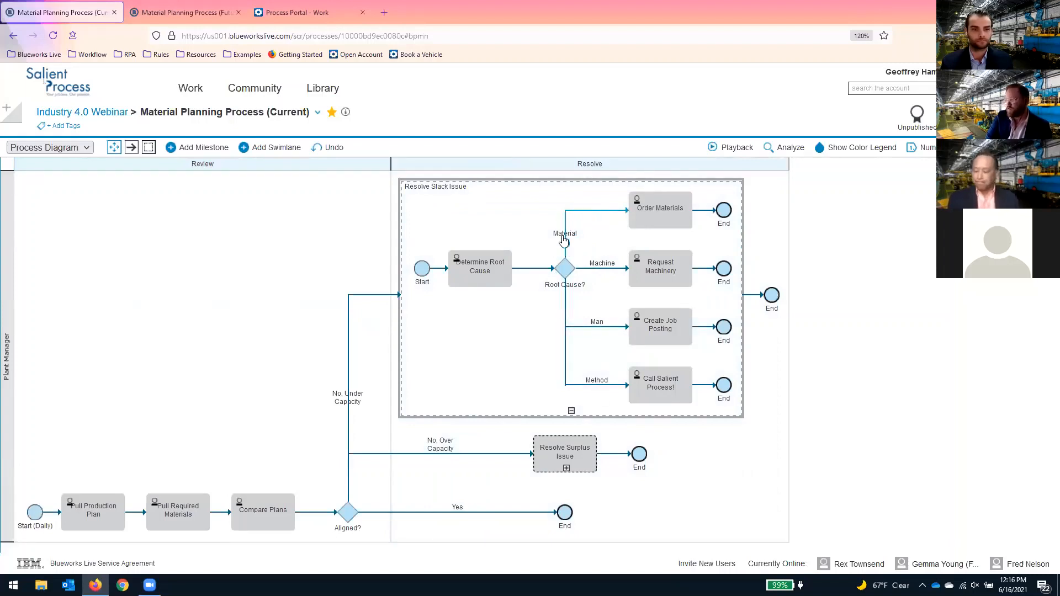
mouse_move(674, 217)
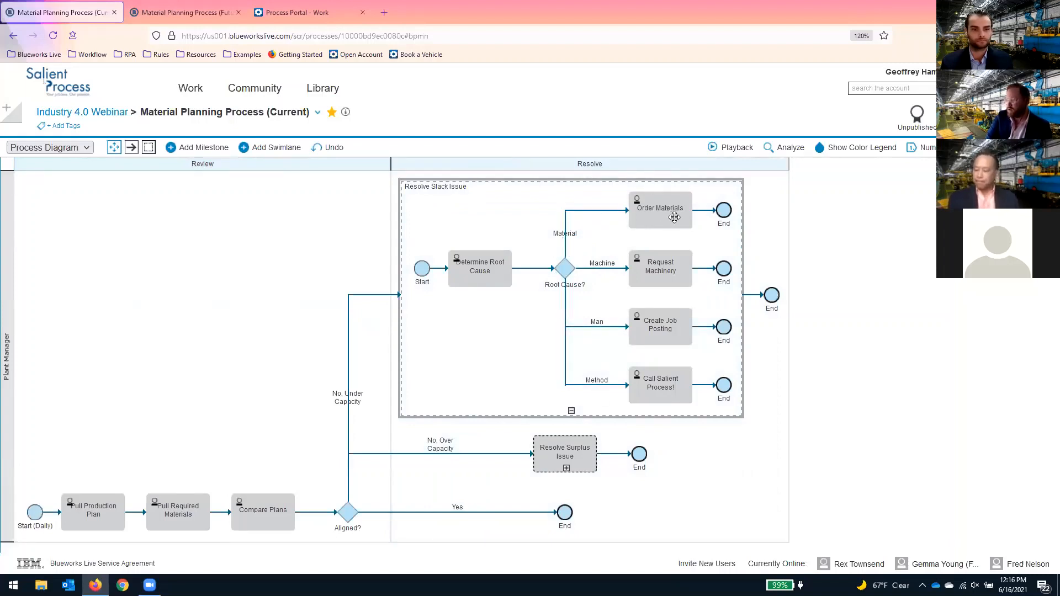
mouse_move(605, 266)
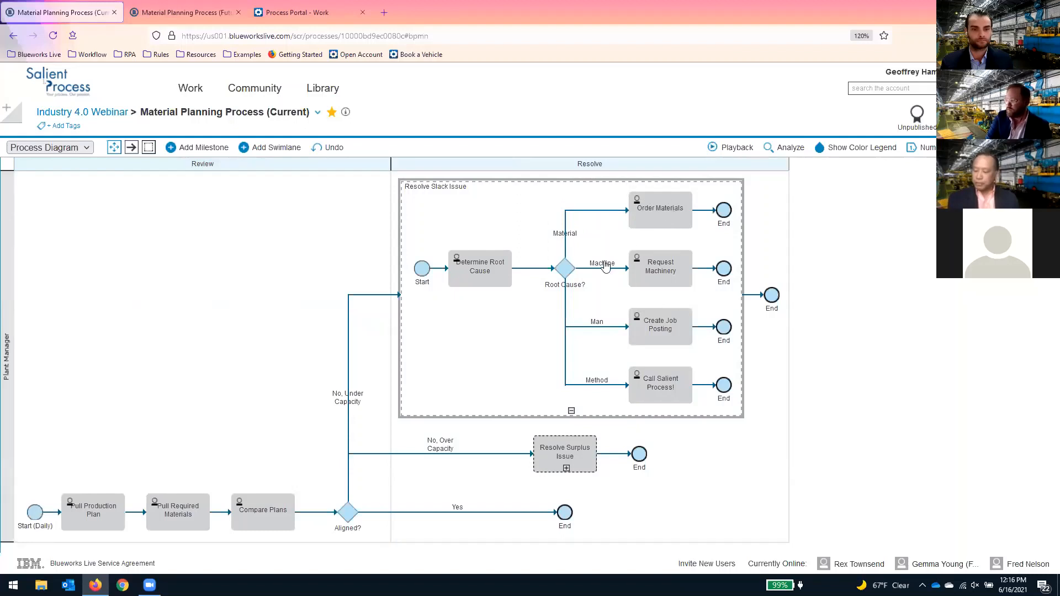
mouse_move(672, 283)
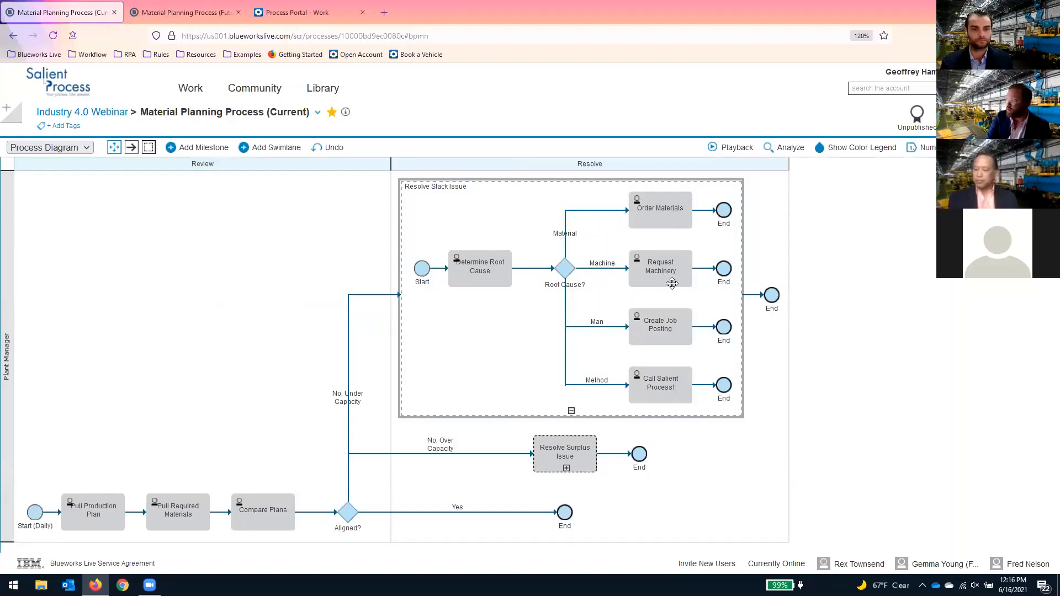
mouse_move(677, 275)
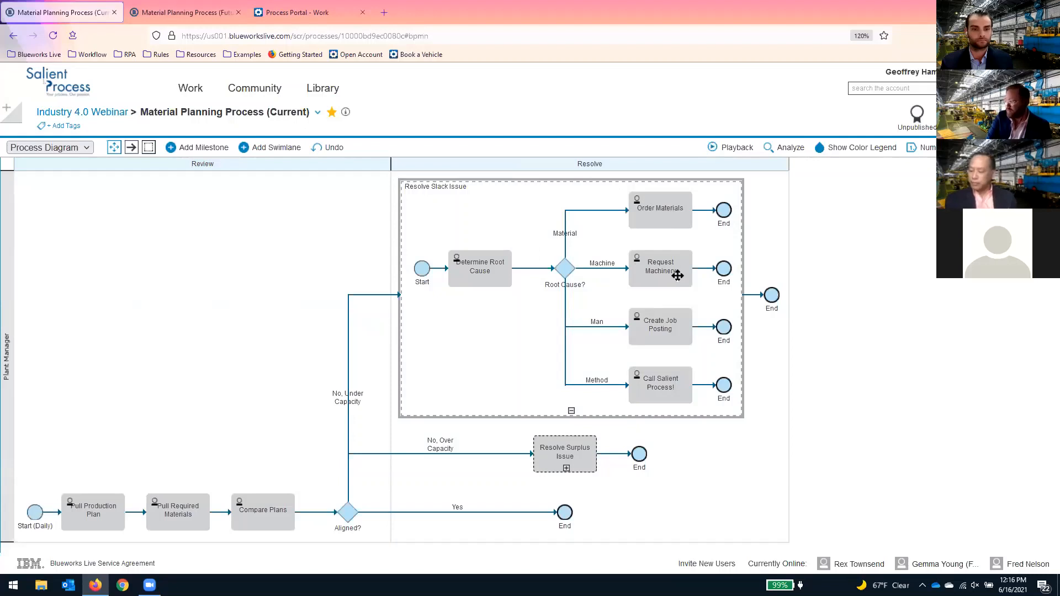
mouse_move(682, 271)
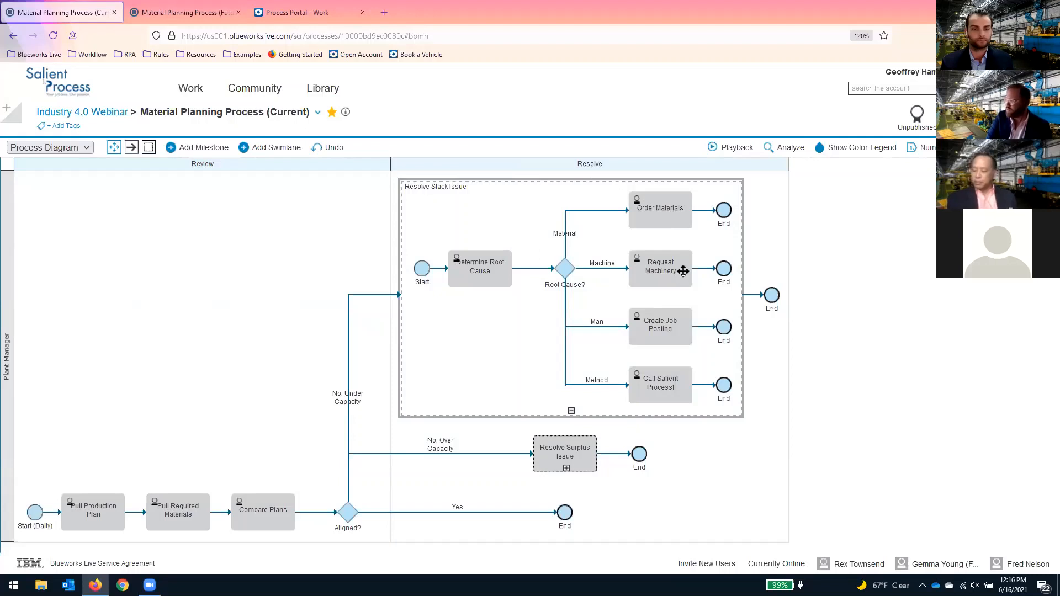
mouse_move(598, 330)
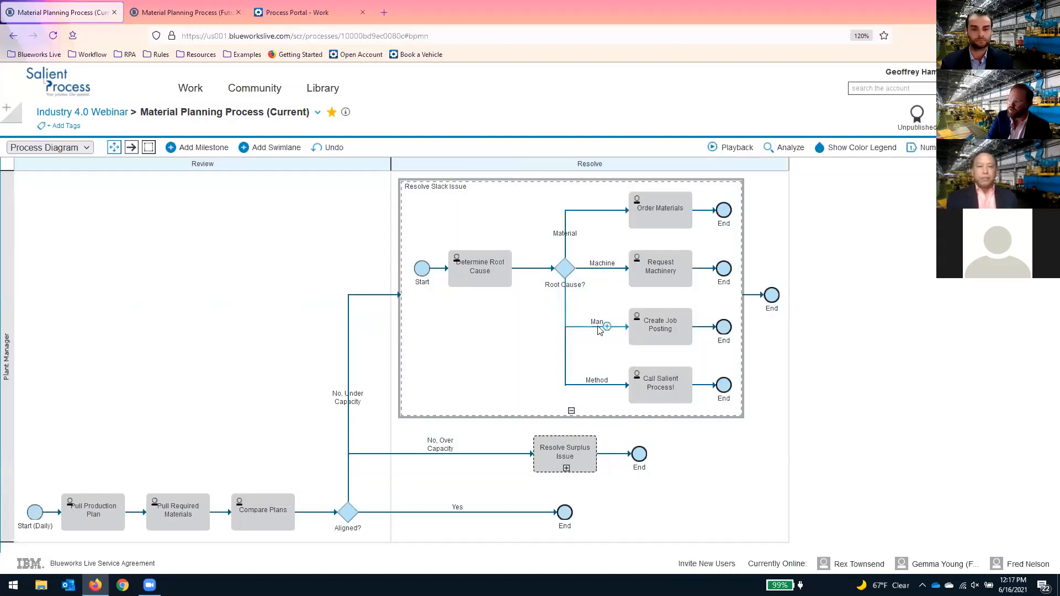
mouse_move(676, 325)
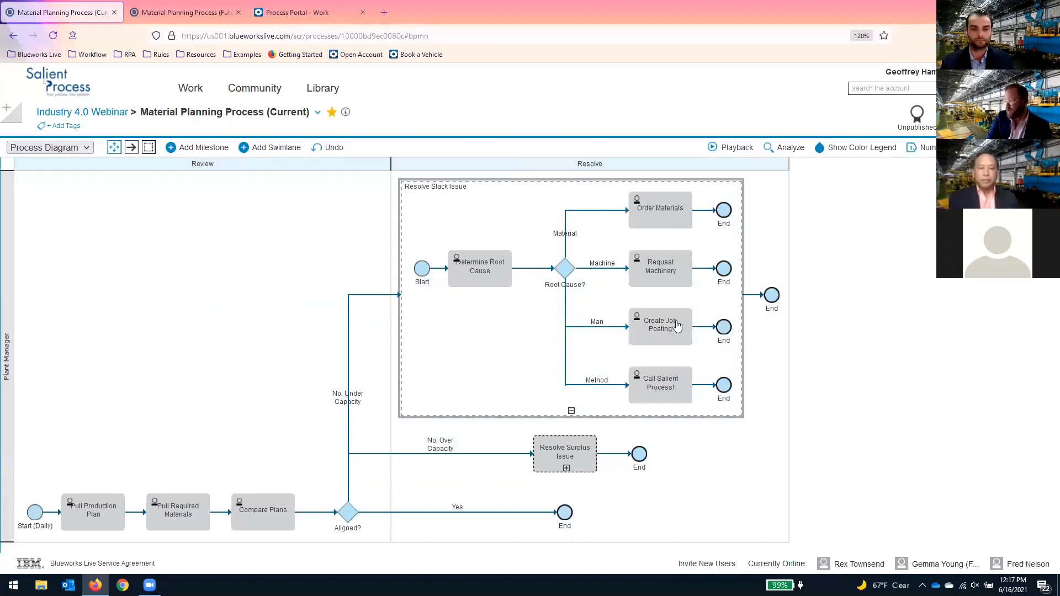
mouse_move(598, 394)
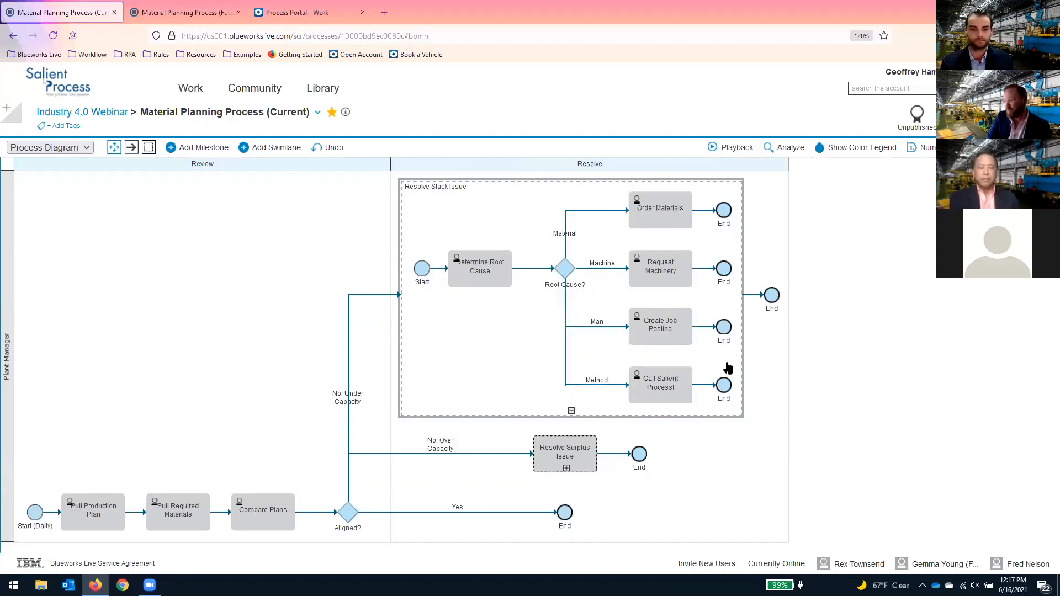
mouse_move(571, 411)
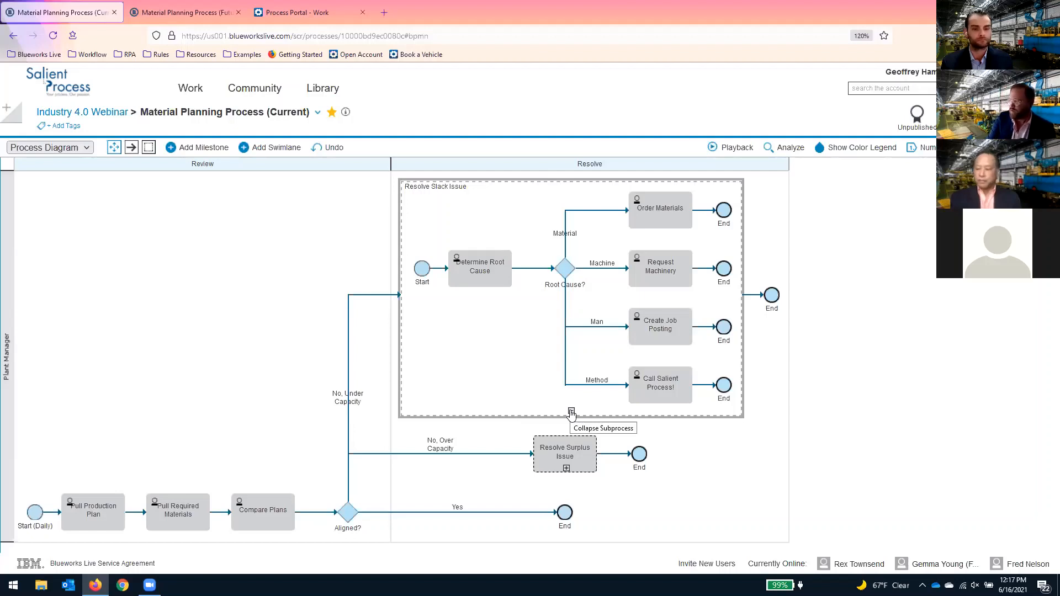
click(571, 413)
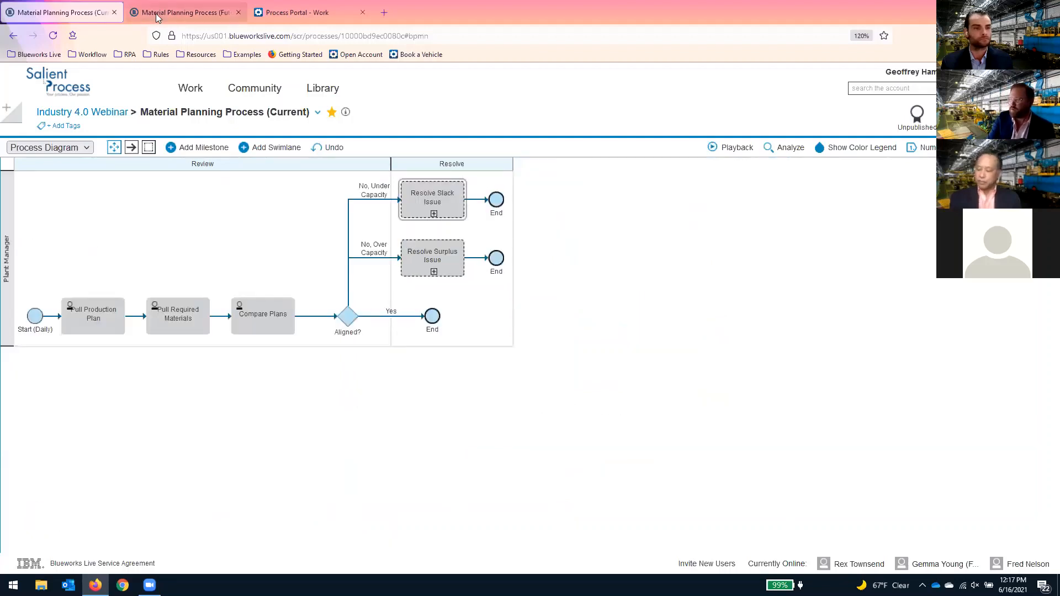
mouse_move(183, 12)
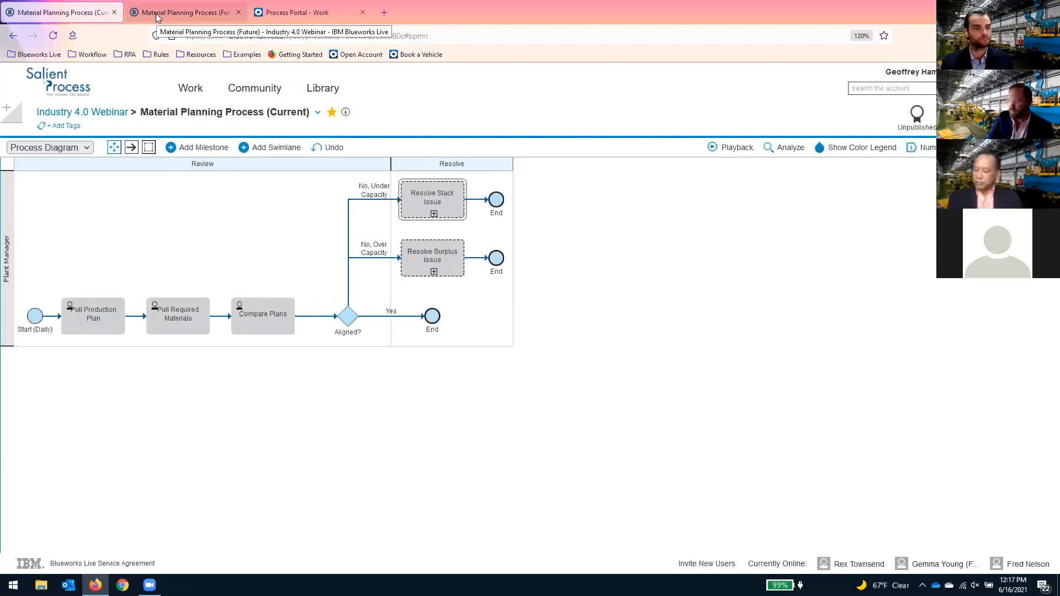
click(182, 12)
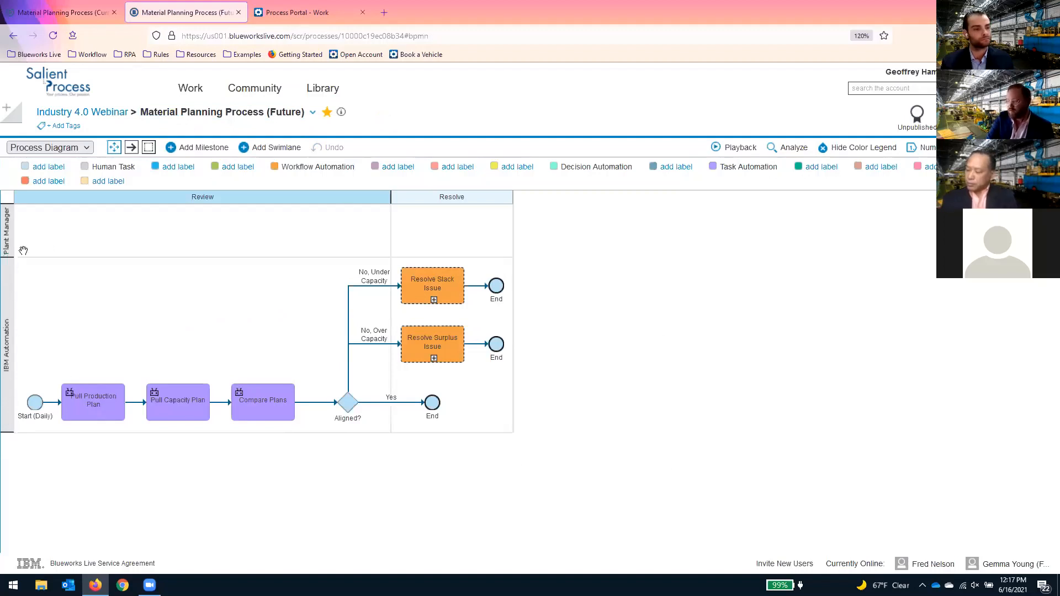
mouse_move(73, 283)
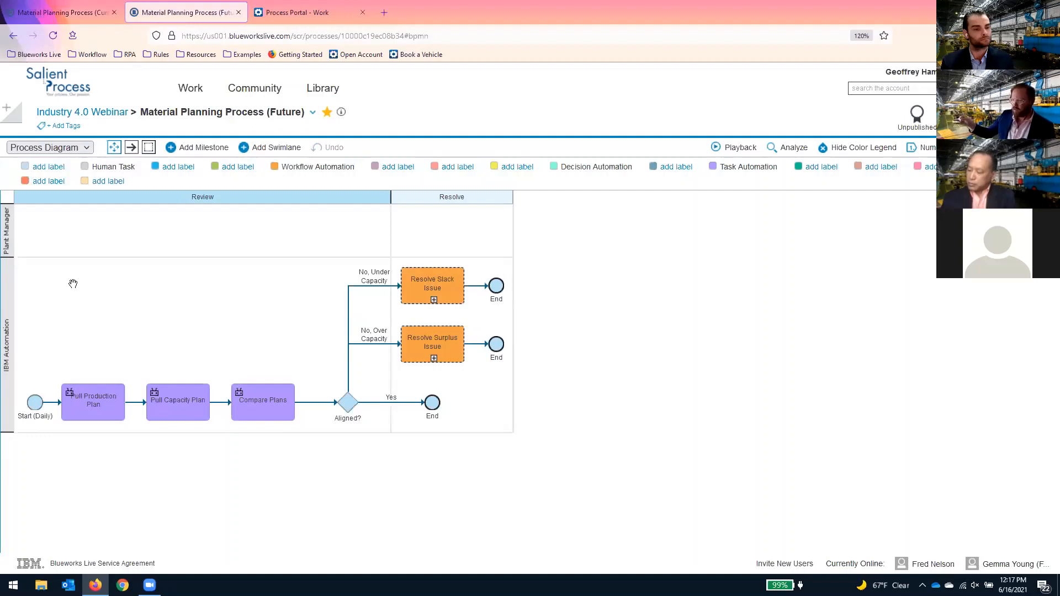
mouse_move(199, 291)
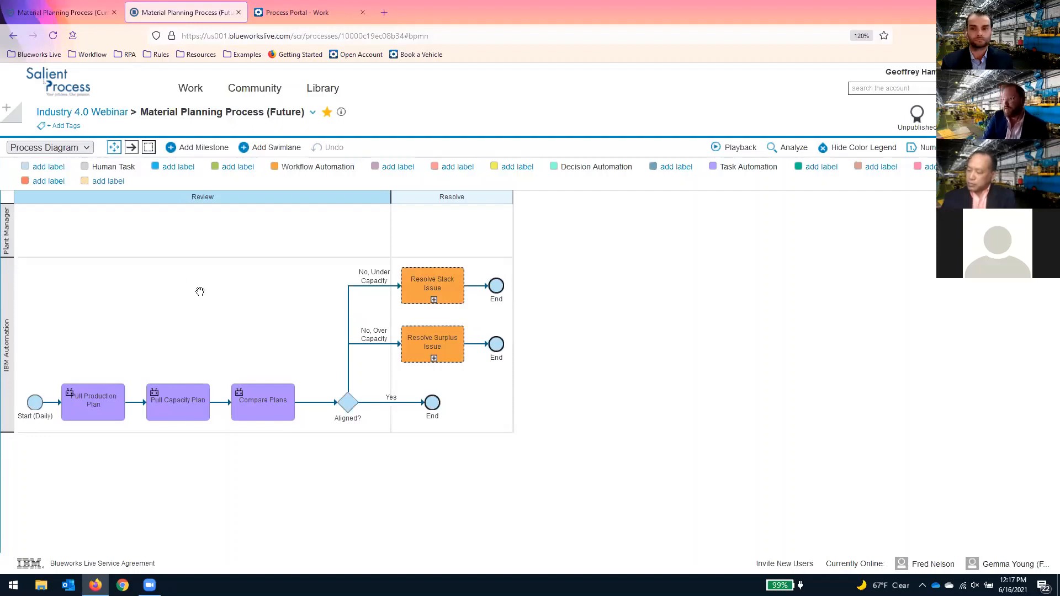
mouse_move(264, 332)
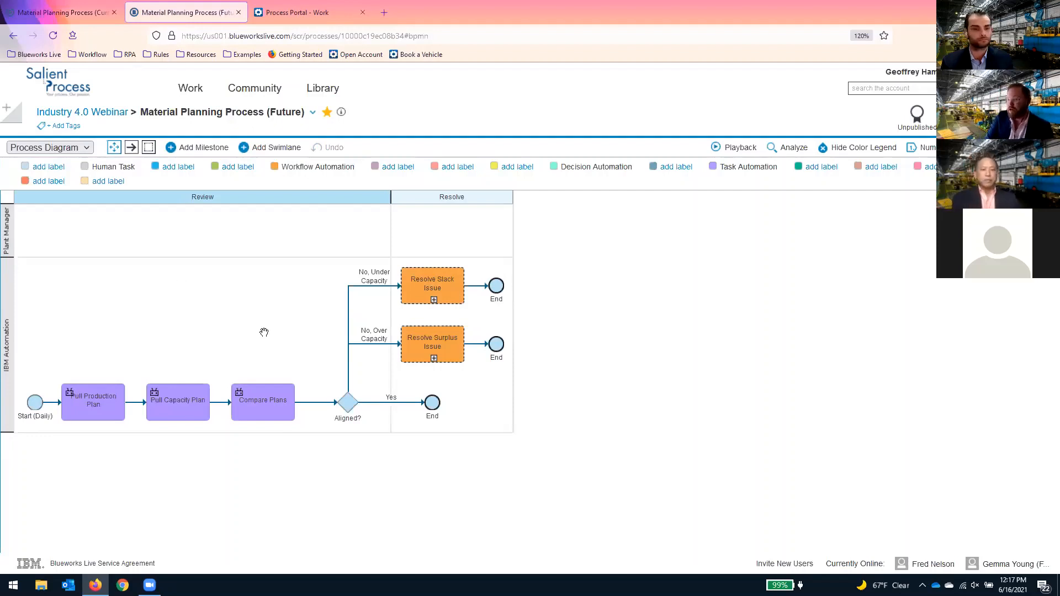
mouse_move(72, 434)
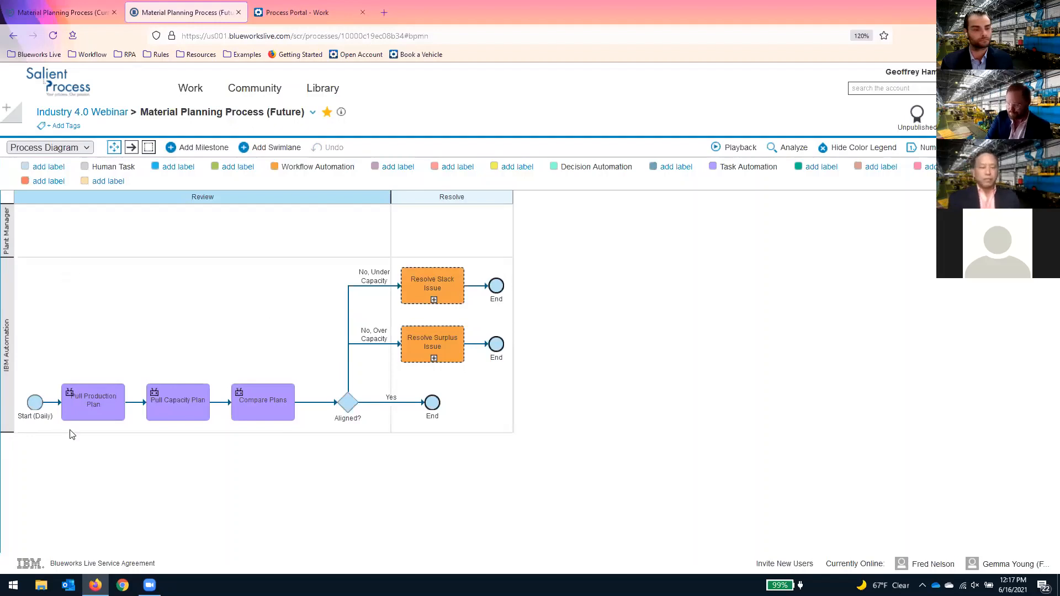
mouse_move(29, 370)
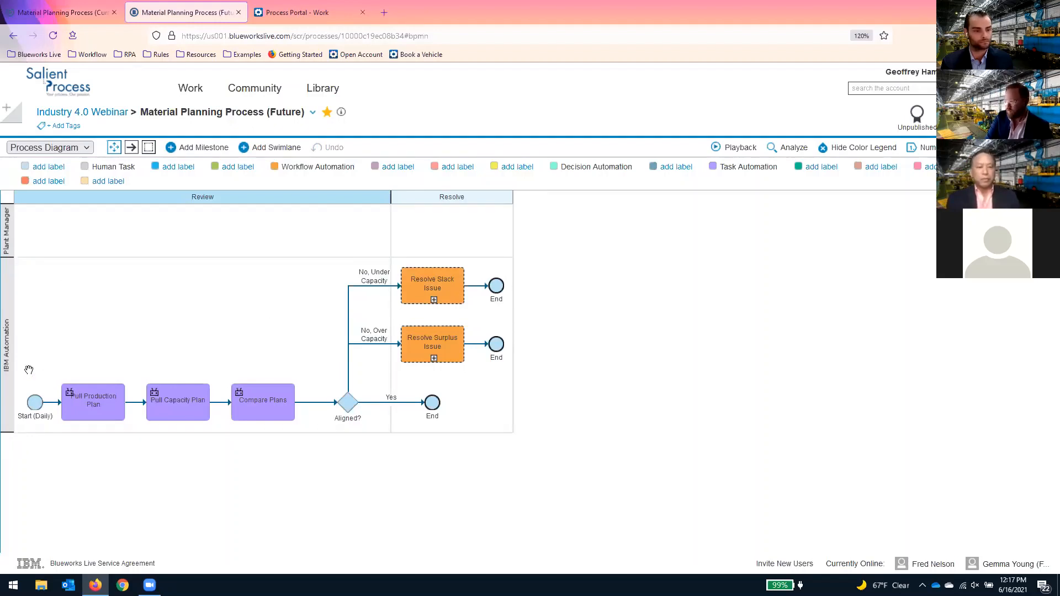
mouse_move(100, 401)
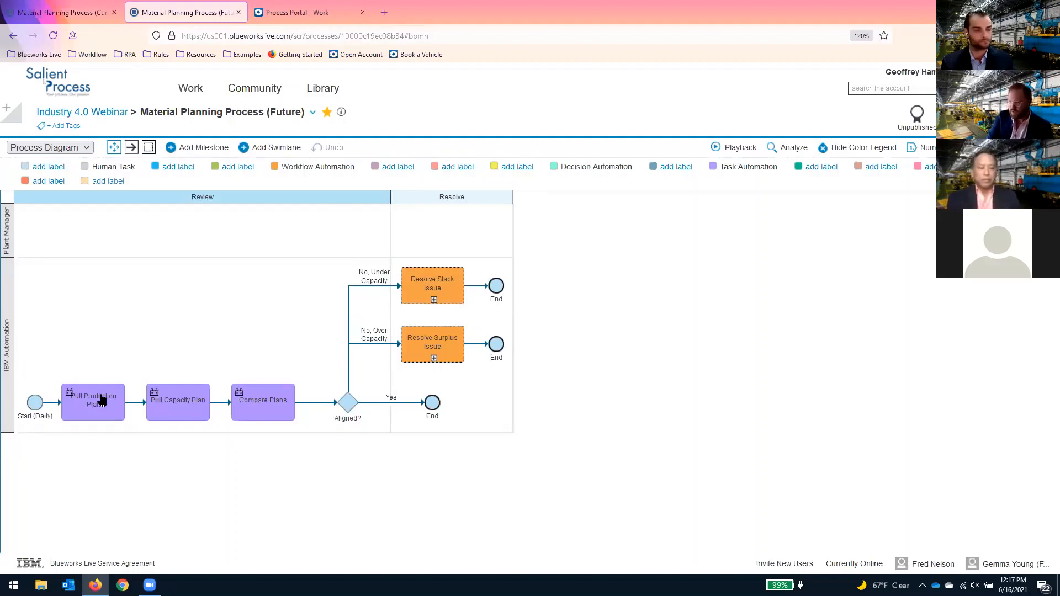
mouse_move(32, 448)
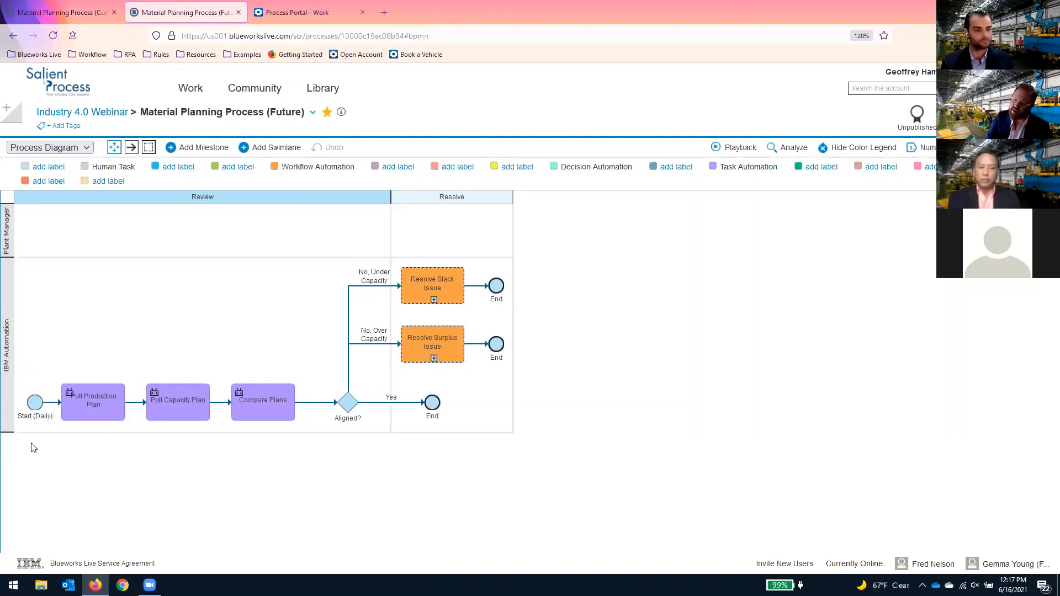
mouse_move(159, 454)
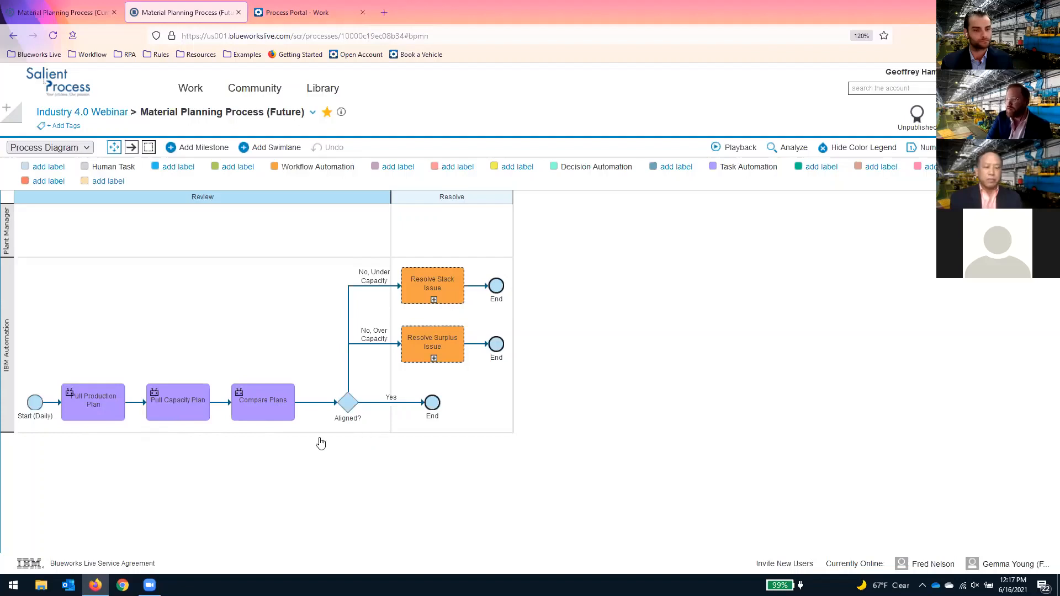
mouse_move(59, 448)
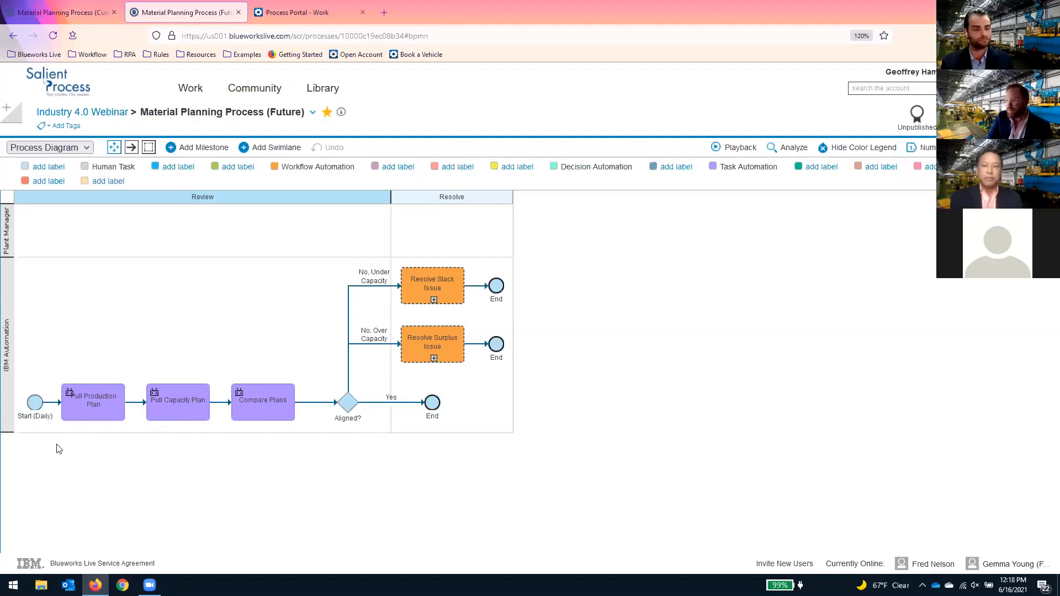
mouse_move(300, 425)
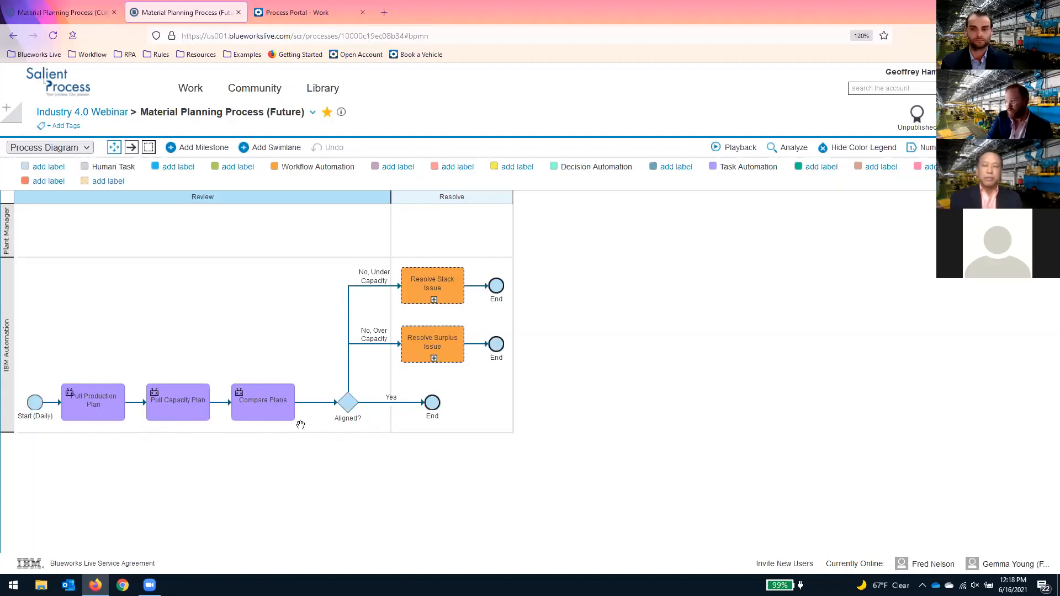
mouse_move(485, 291)
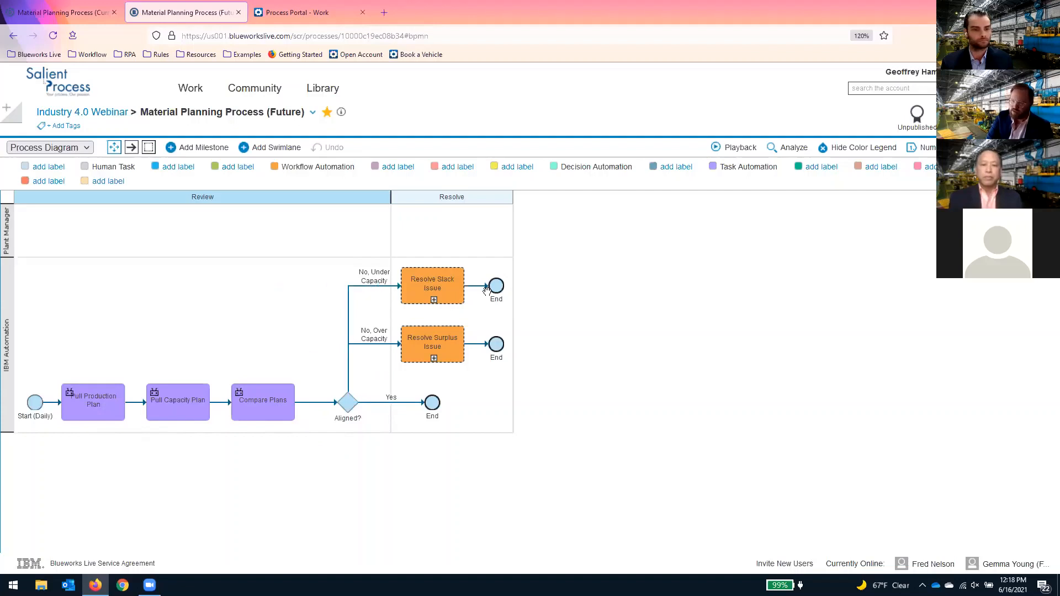
click(432, 298)
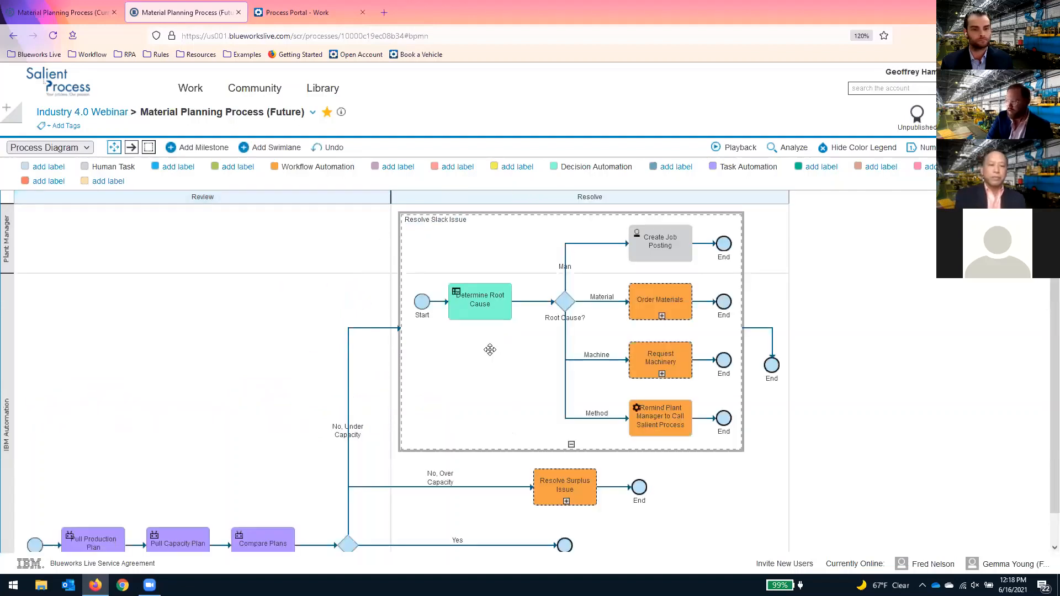
mouse_move(511, 347)
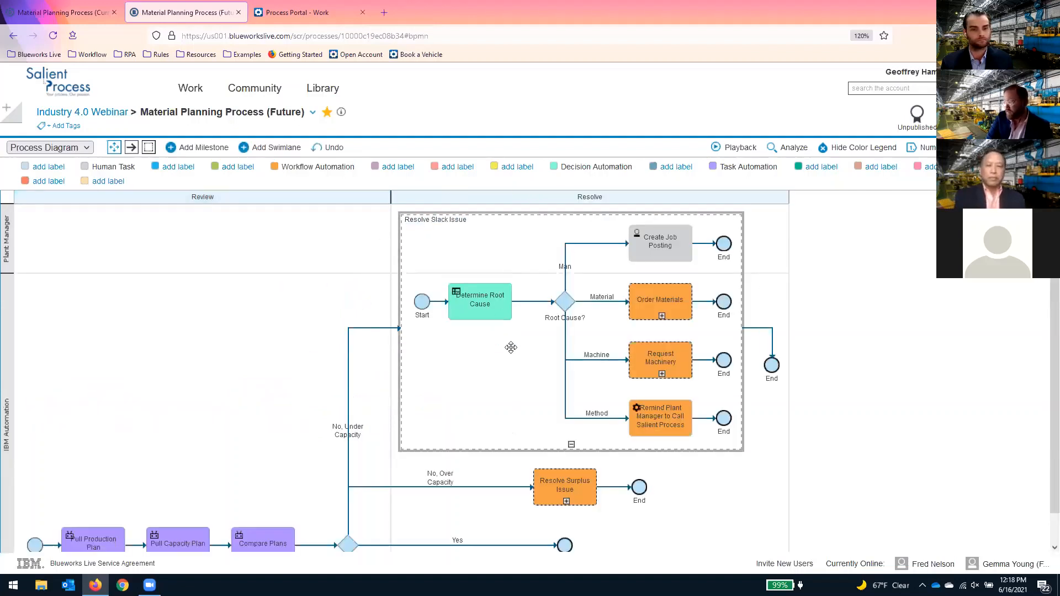
mouse_move(484, 358)
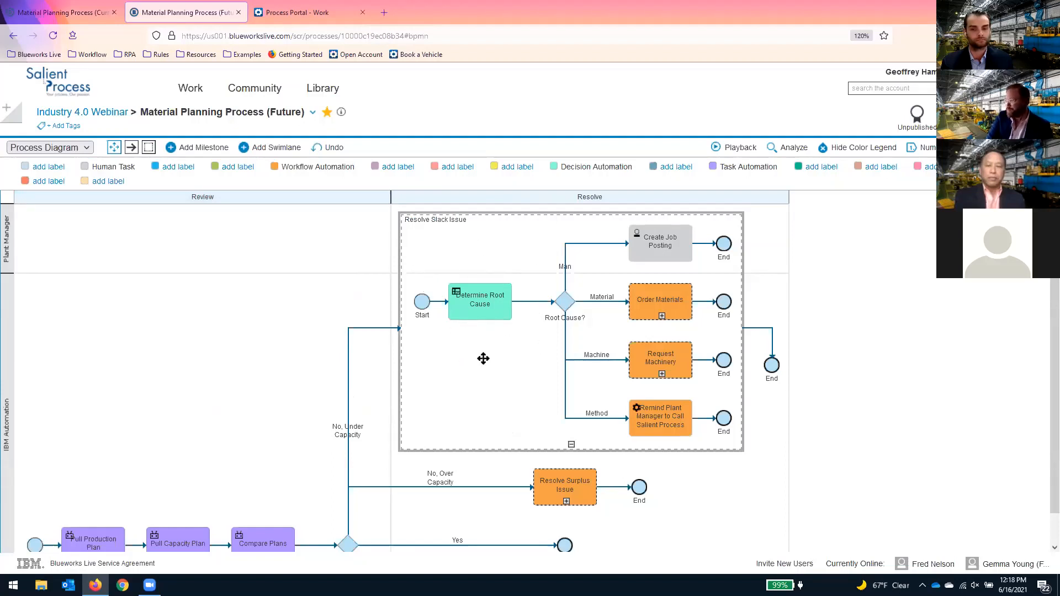
mouse_move(563, 313)
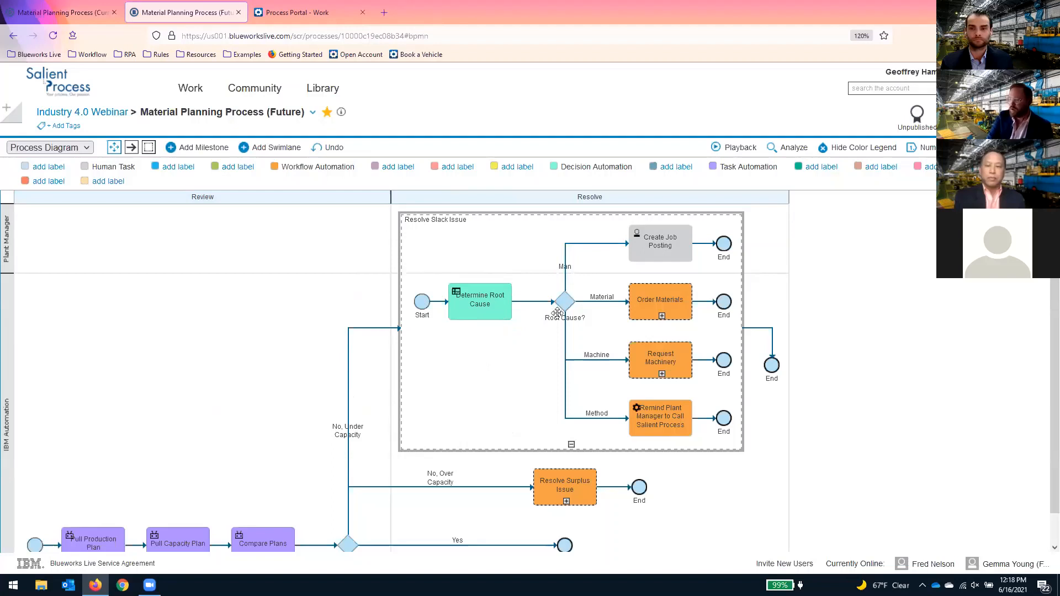
mouse_move(557, 343)
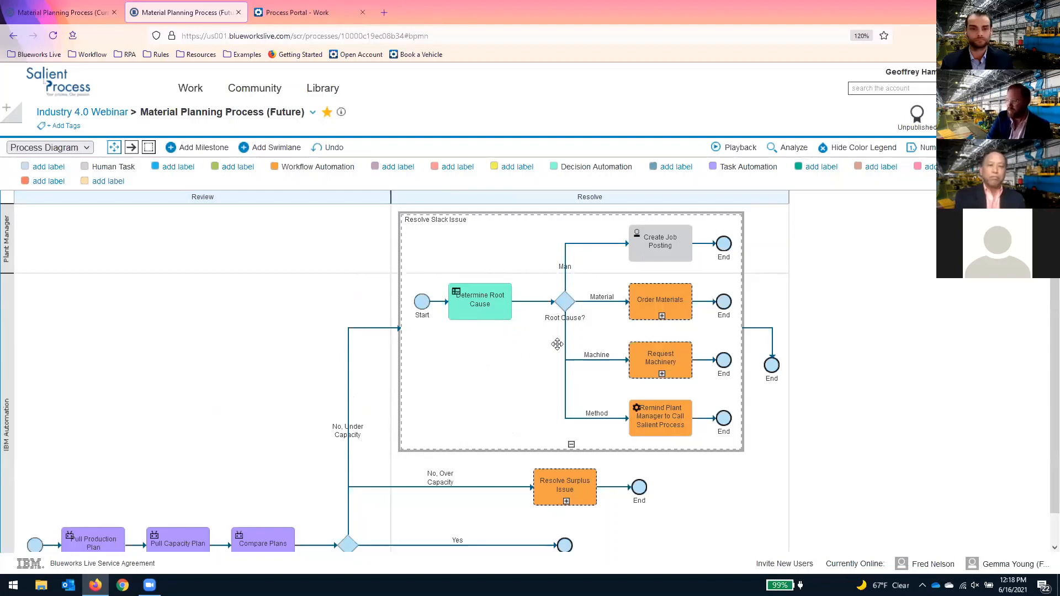
mouse_move(646, 265)
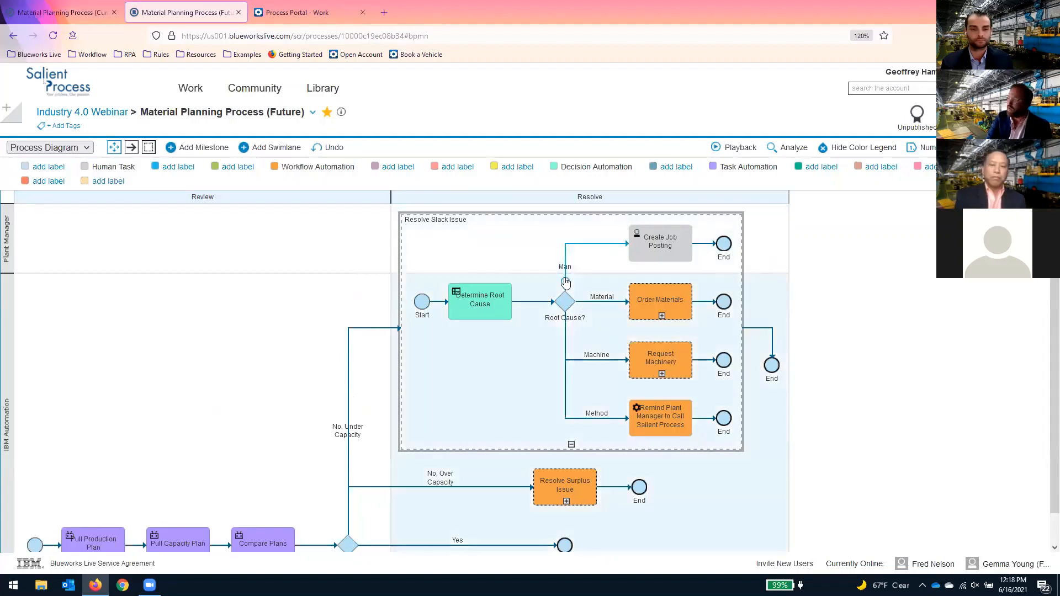
mouse_move(656, 259)
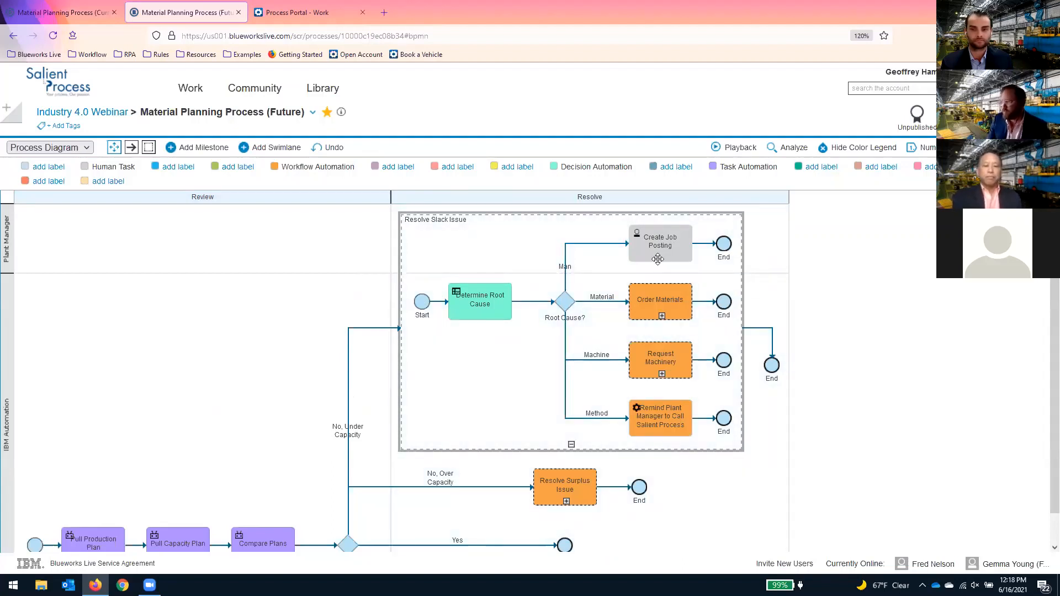
mouse_move(645, 303)
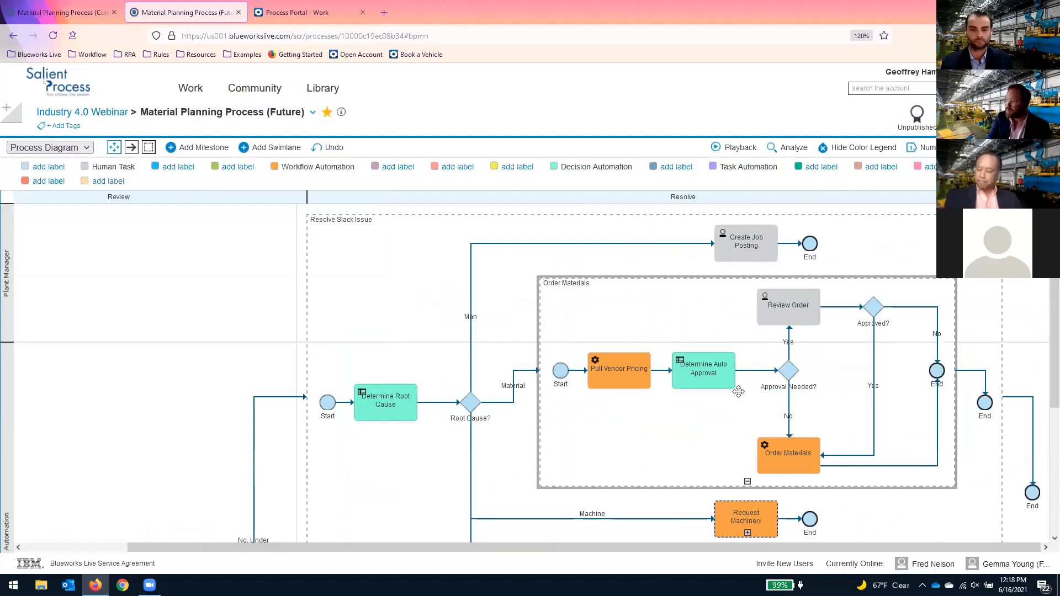
mouse_move(603, 330)
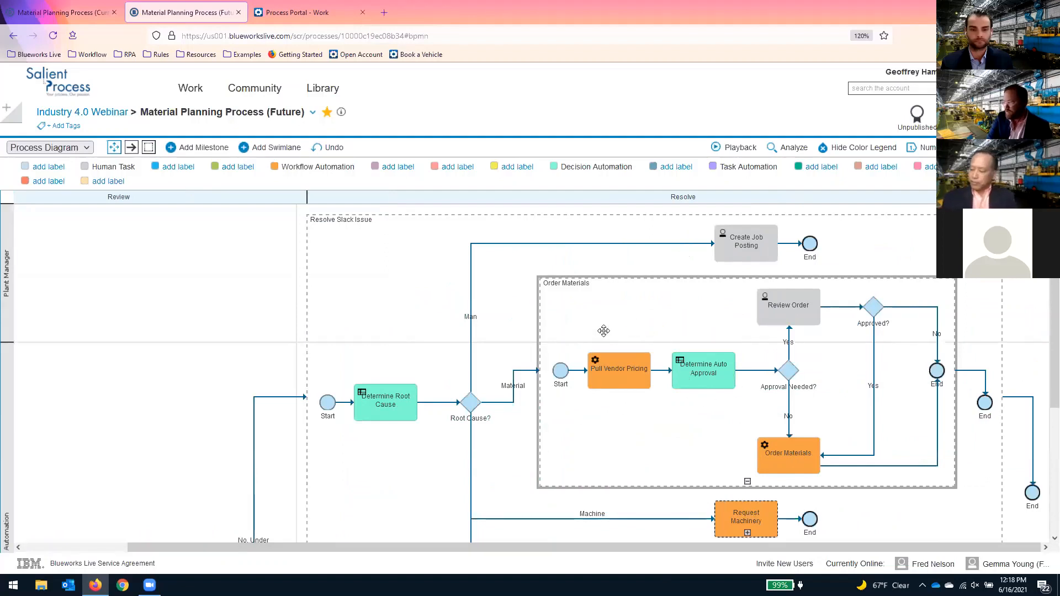
mouse_move(719, 395)
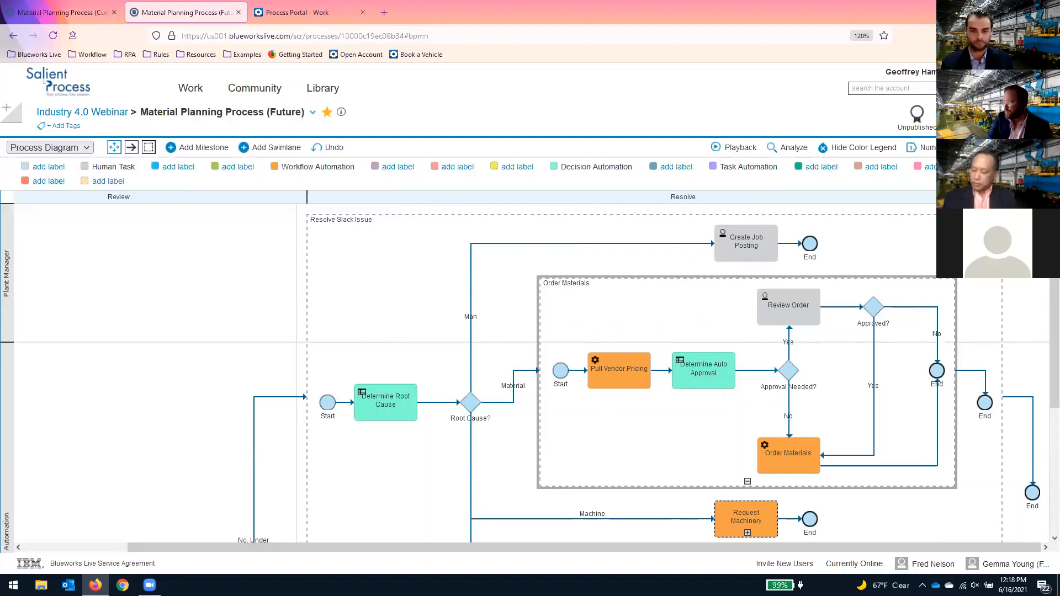
Step: Select Determine Auto Approval and follow its Decision link to the decision diagram
click(702, 357)
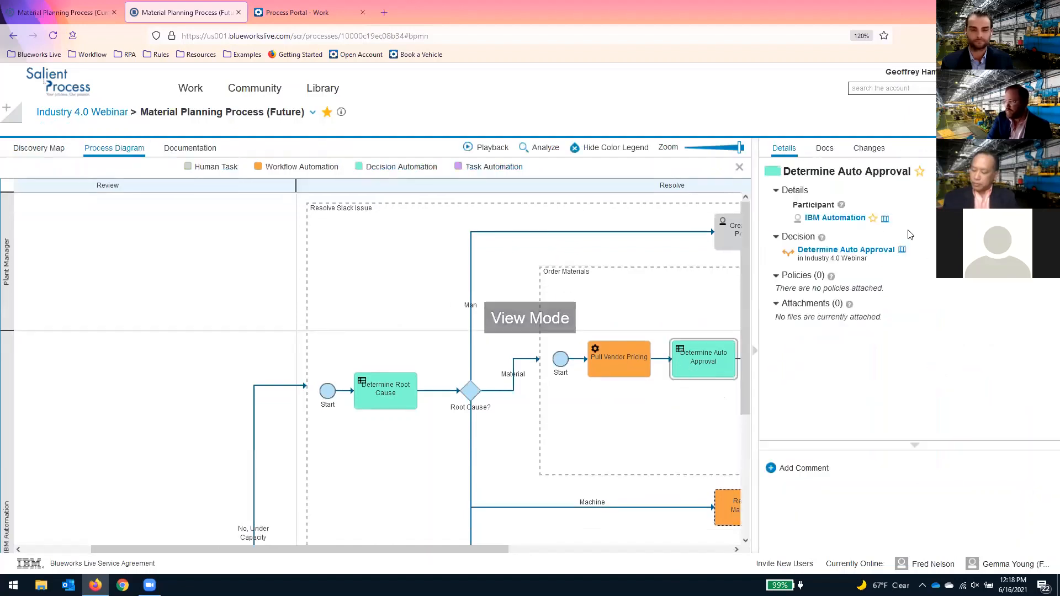
mouse_move(876, 256)
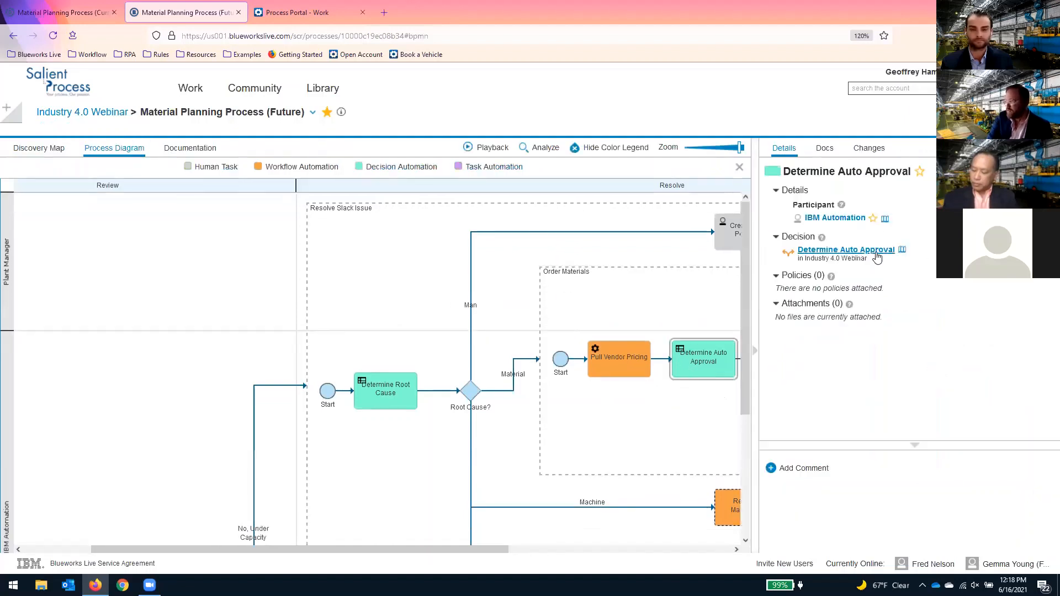
click(844, 250)
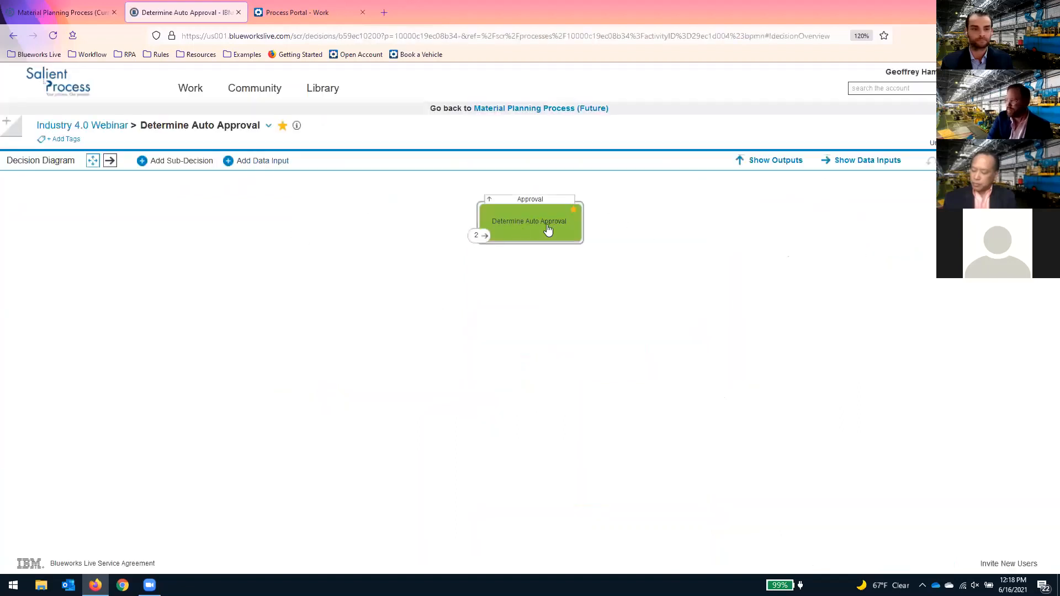
Step: Open the Approval decision's details and scroll to its Wood, Stone and Metal decision table
click(529, 220)
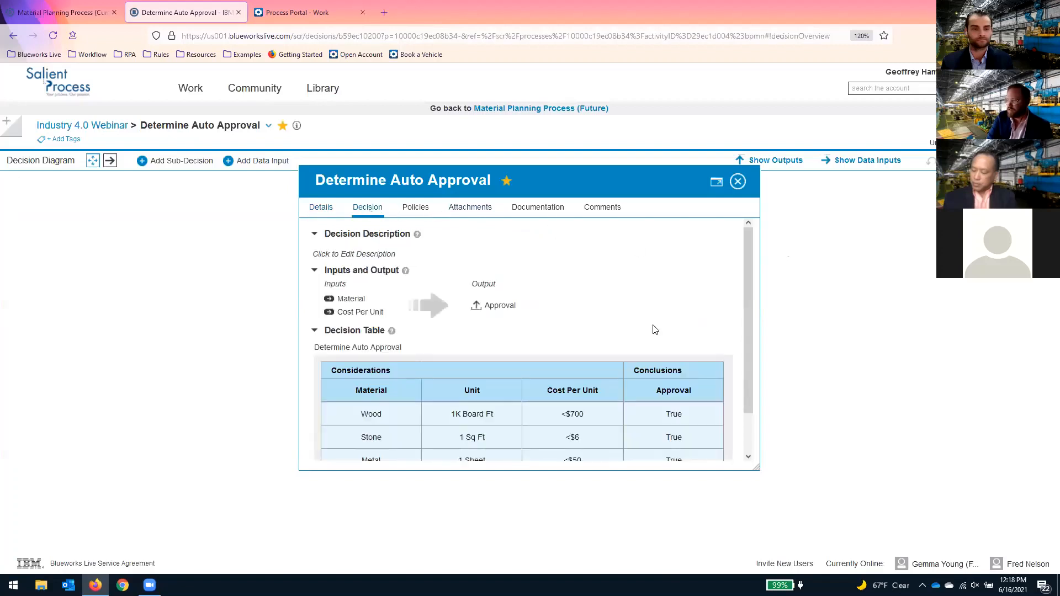
scroll(down, 3)
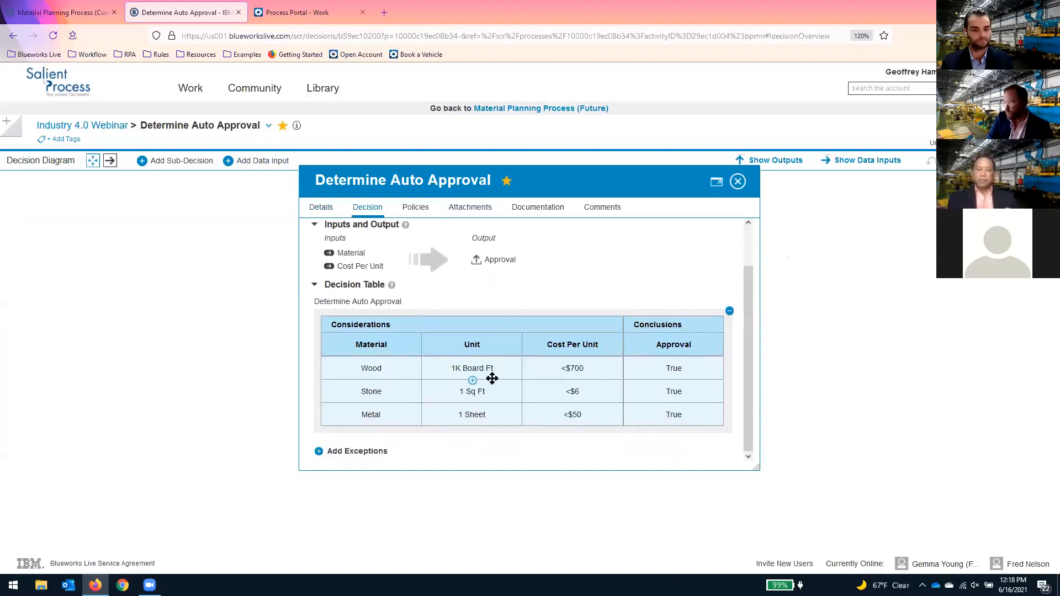
mouse_move(454, 377)
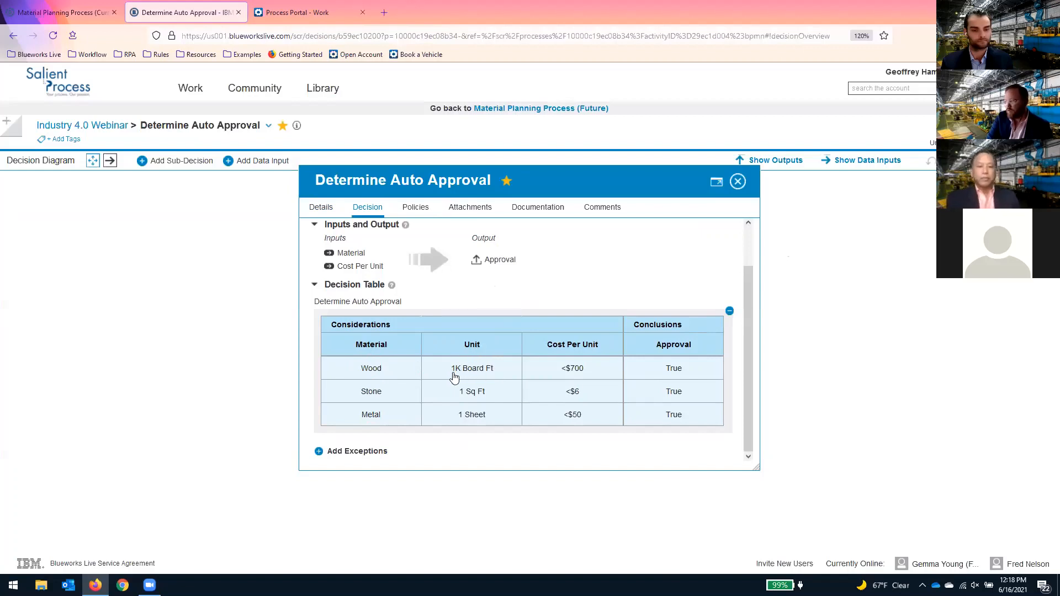
mouse_move(604, 372)
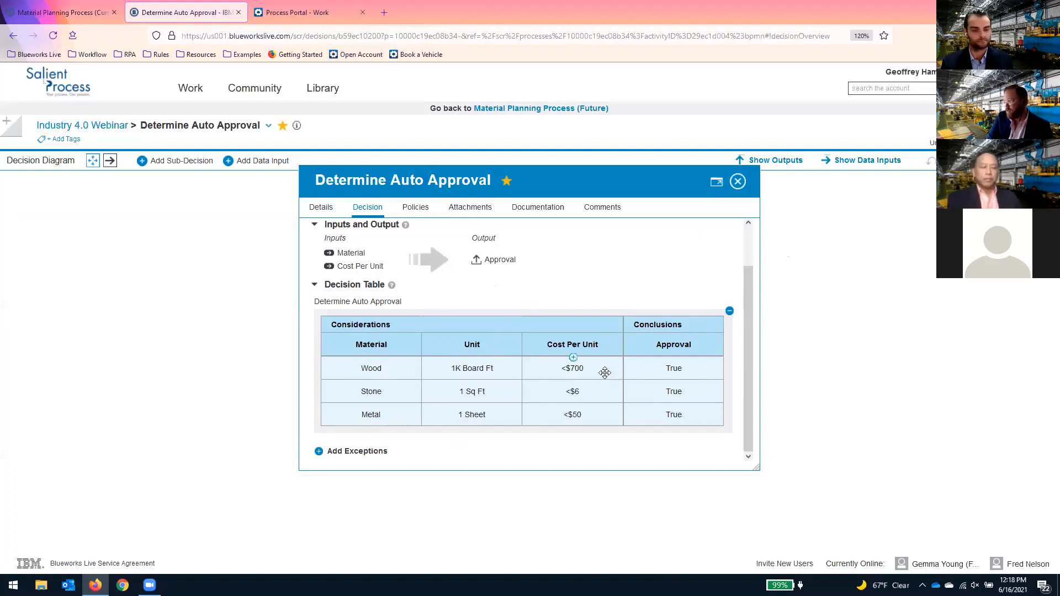
mouse_move(690, 373)
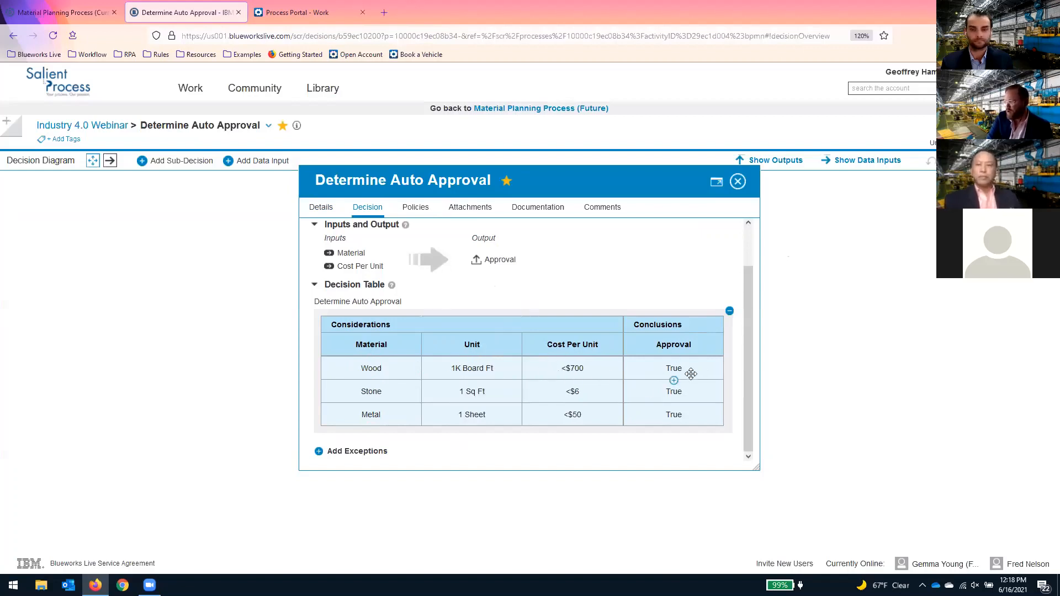
mouse_move(454, 414)
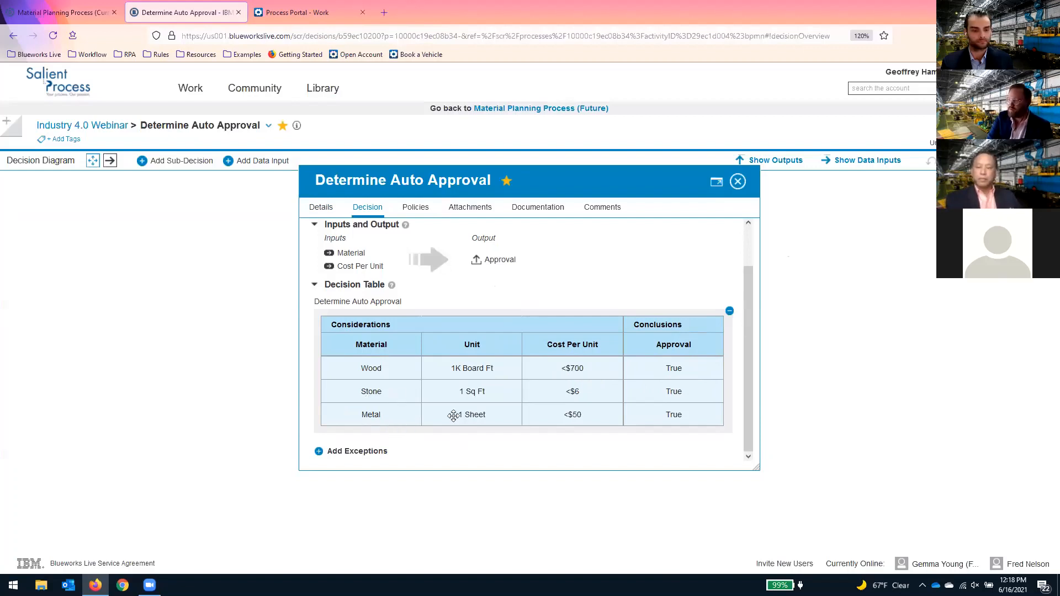
mouse_move(812, 435)
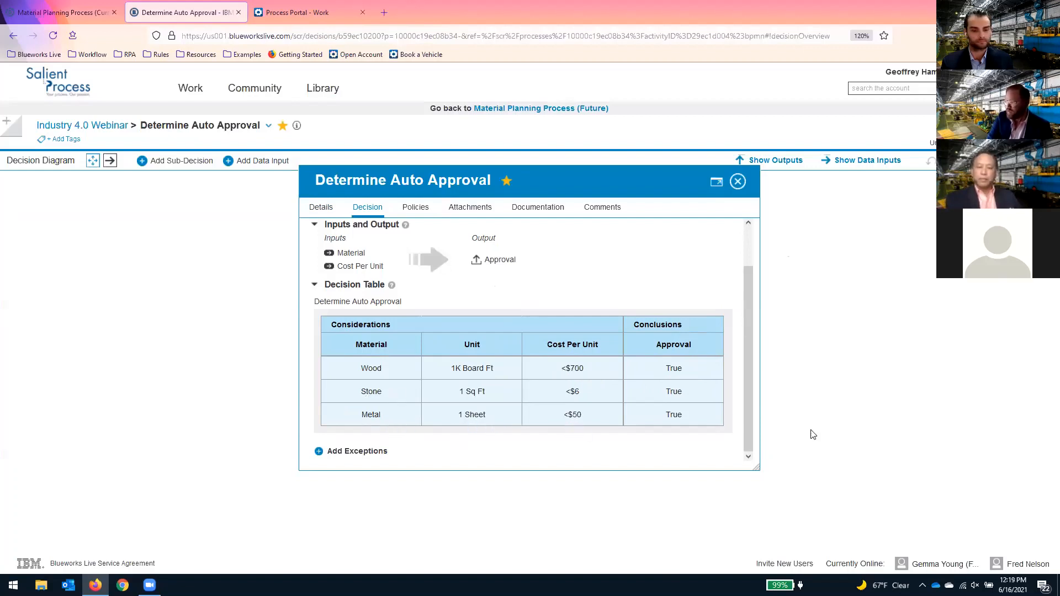
Step: Close the decision details and return to the Material Planning Process diagram
click(737, 181)
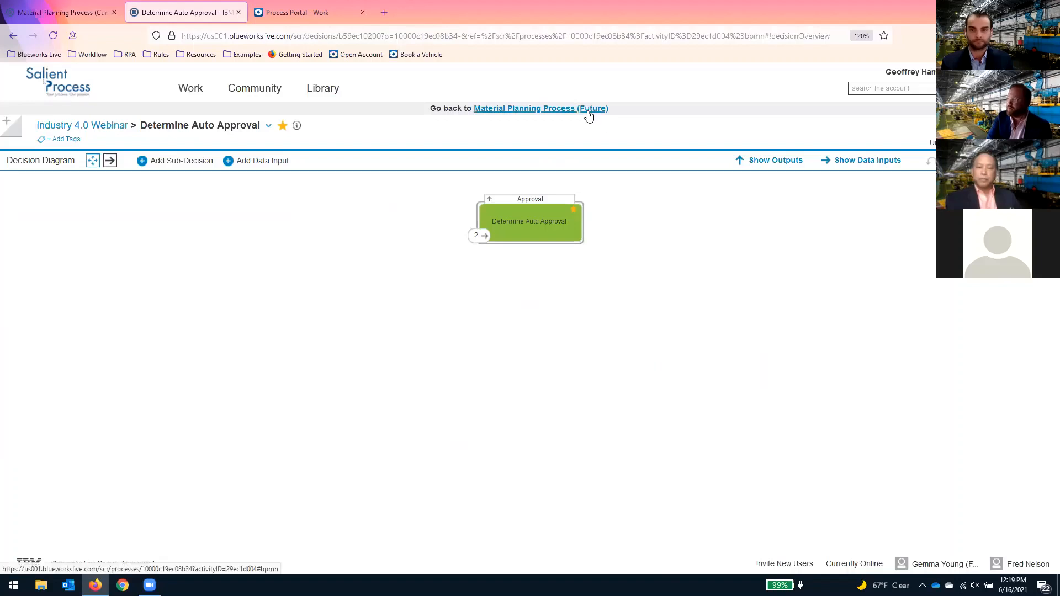
click(540, 108)
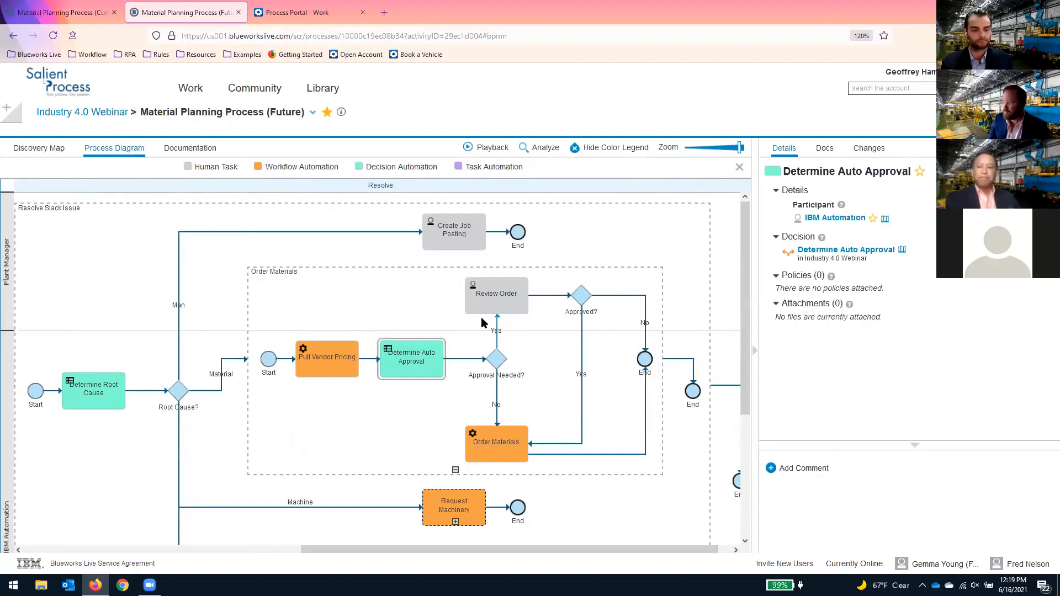
mouse_move(503, 465)
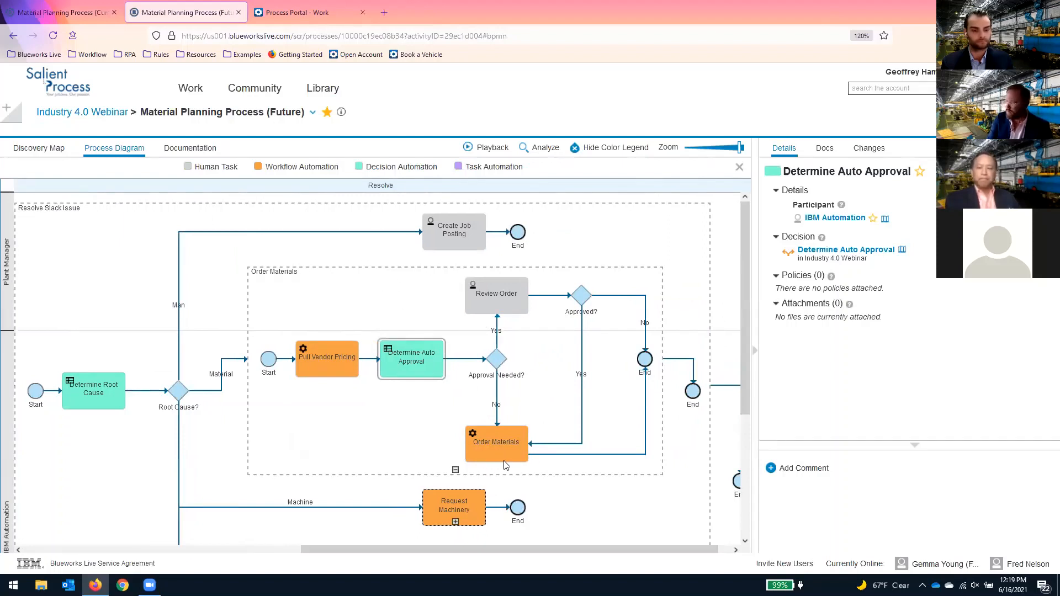
mouse_move(601, 457)
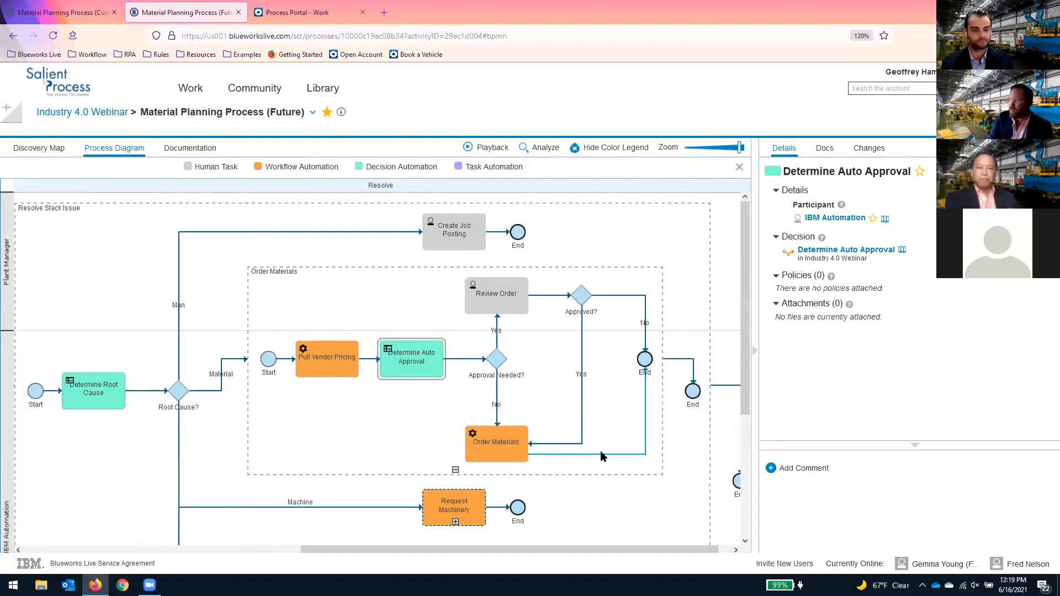
mouse_move(456, 470)
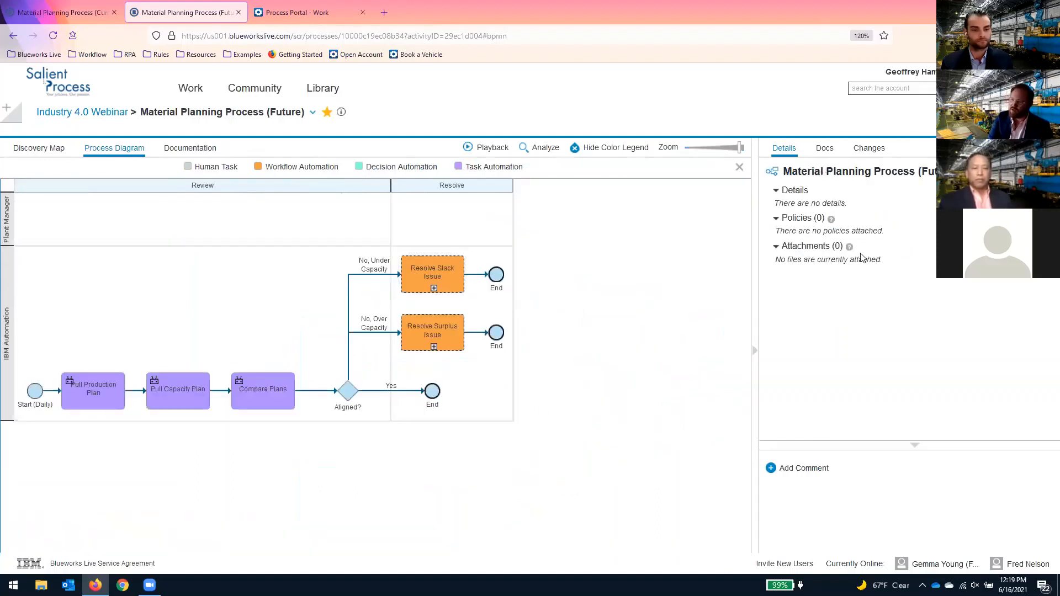
mouse_move(556, 429)
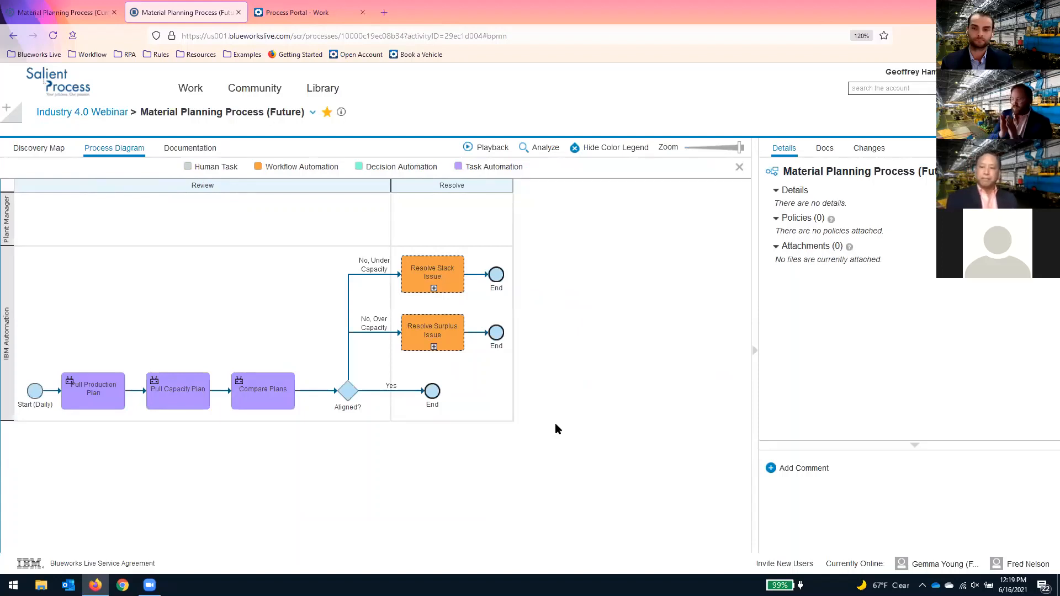
mouse_move(625, 392)
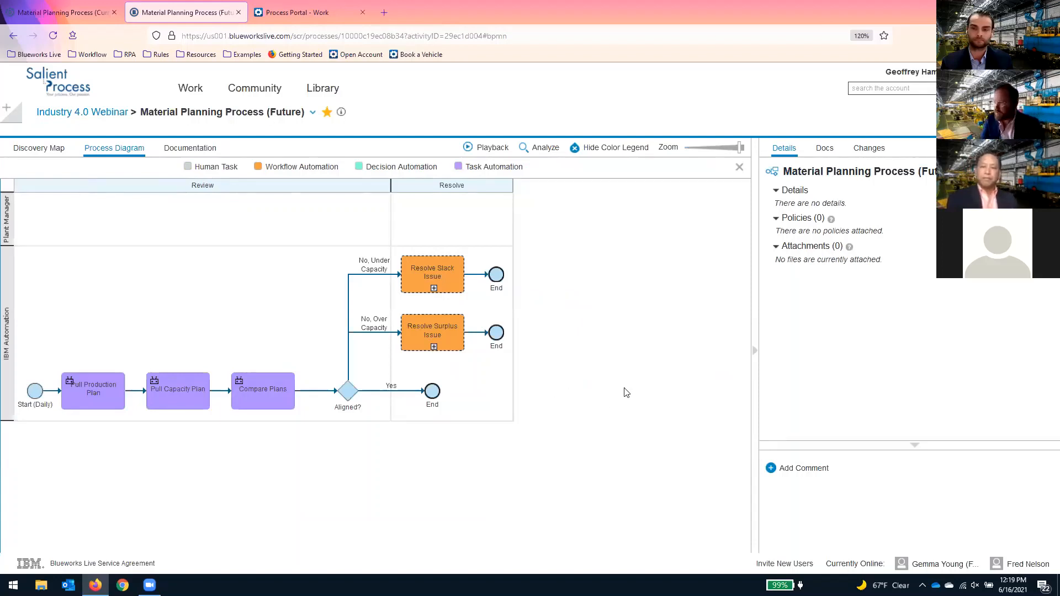
mouse_move(623, 383)
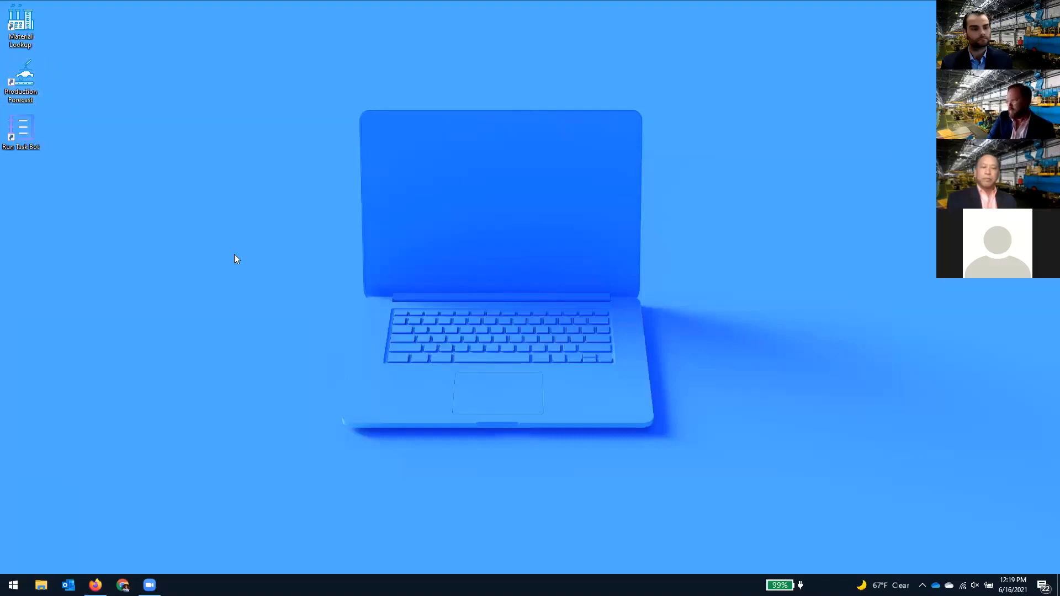
Step: Launch the Plant 1 Production Forecast from its desktop shortcut
double_click(21, 81)
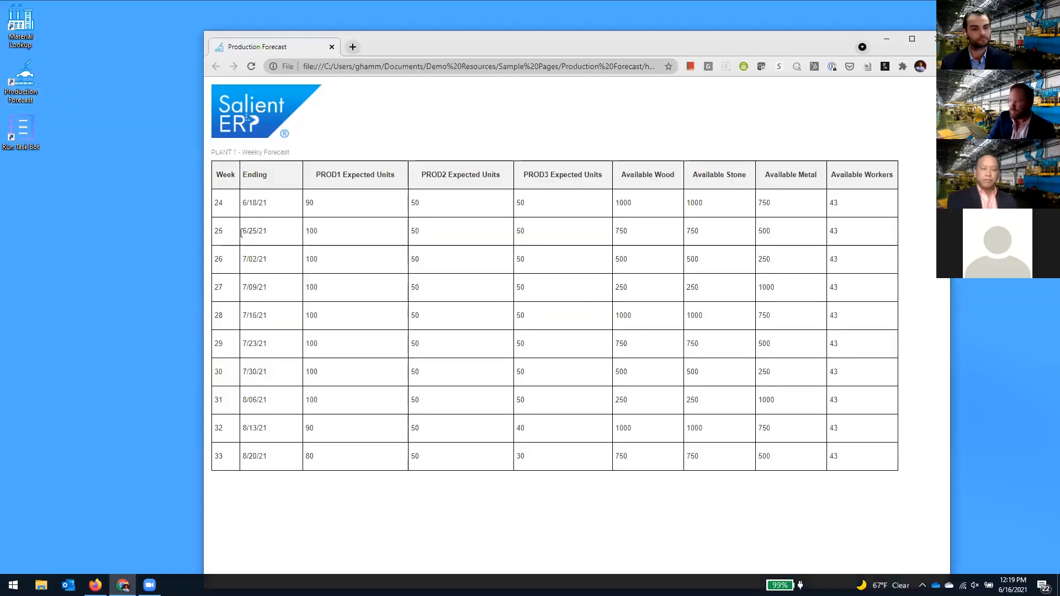
mouse_move(265, 264)
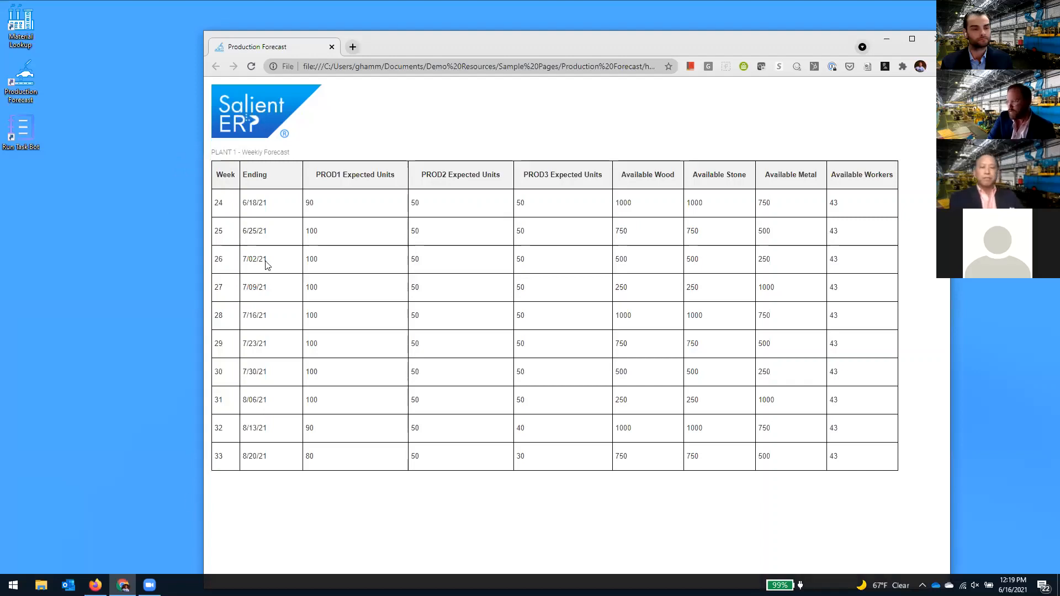
mouse_move(409, 225)
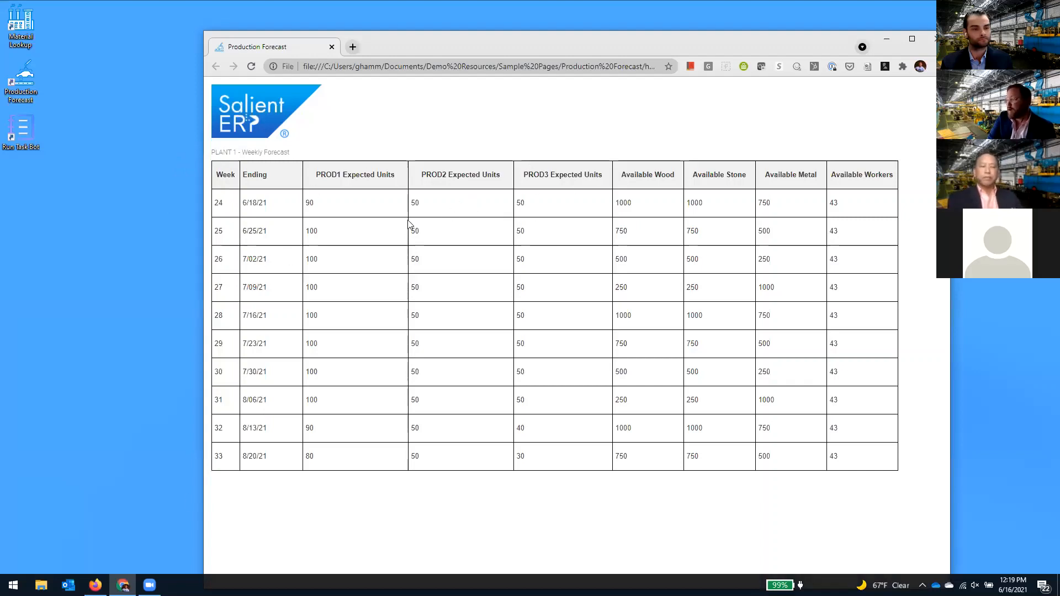
mouse_move(546, 203)
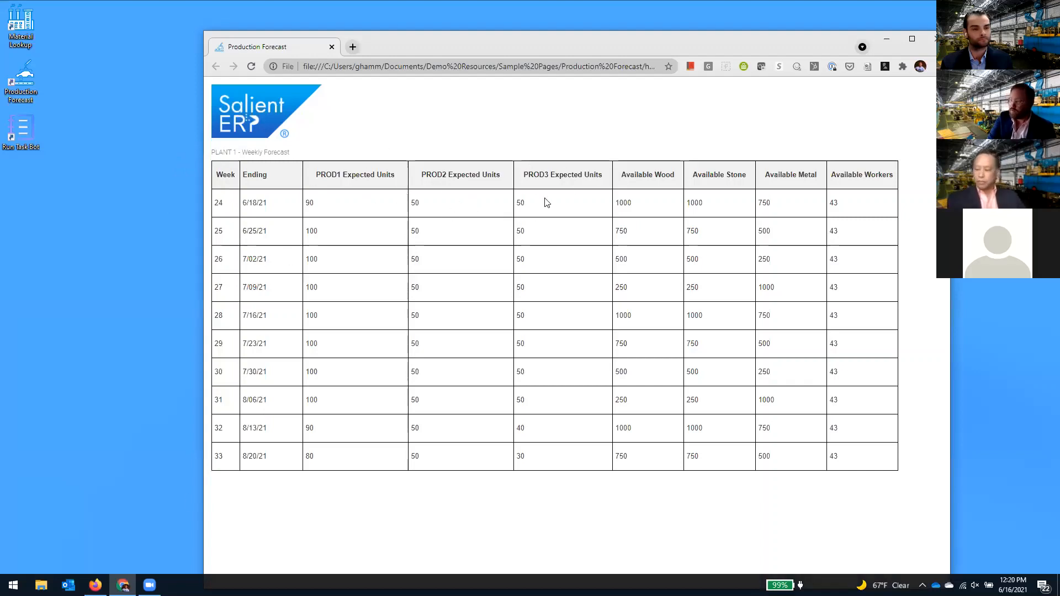
mouse_move(338, 456)
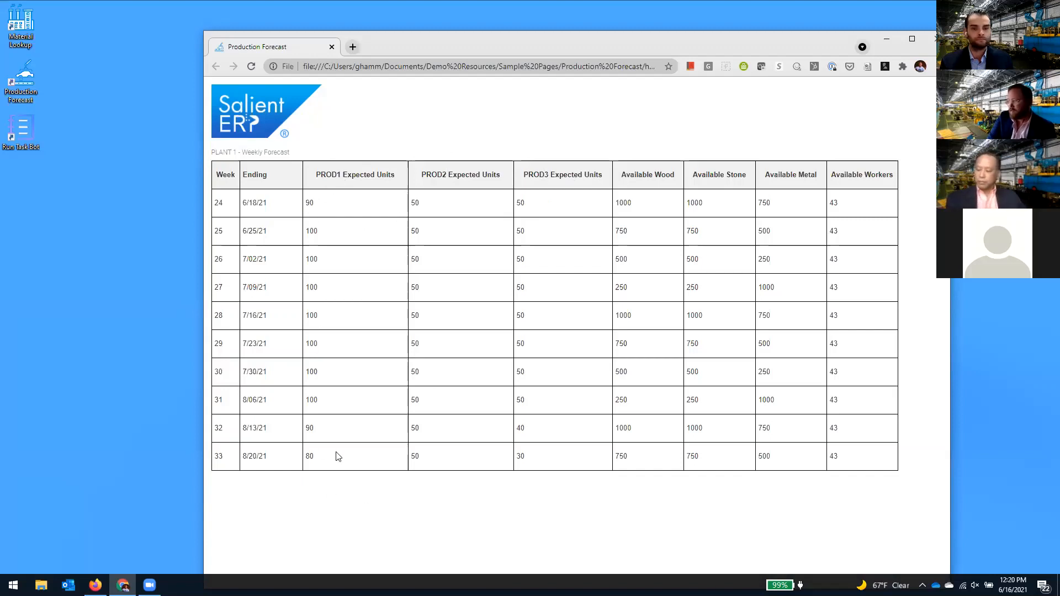
mouse_move(363, 216)
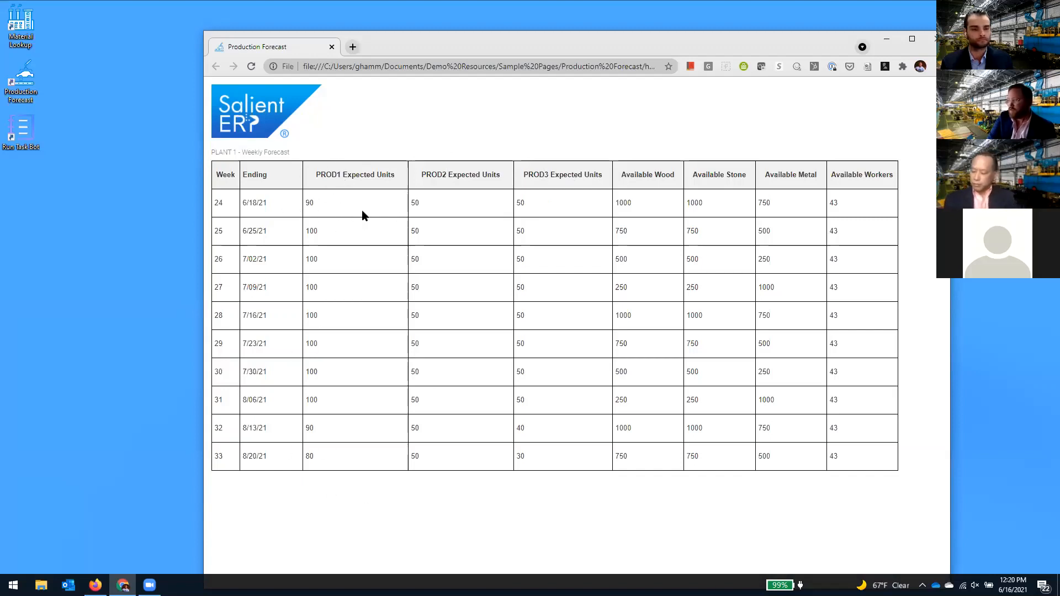
mouse_move(407, 194)
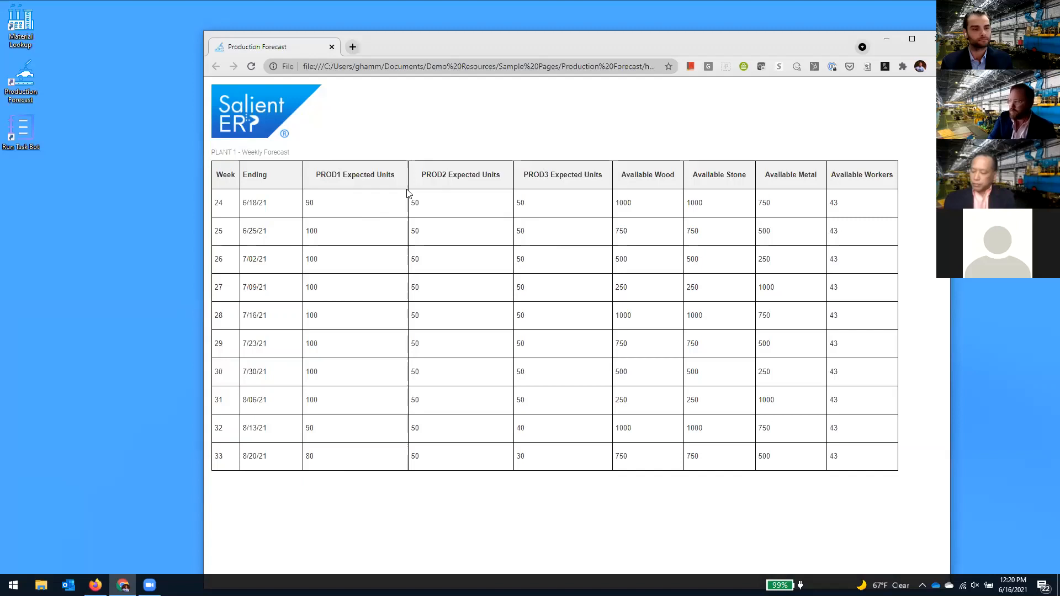
mouse_move(858, 214)
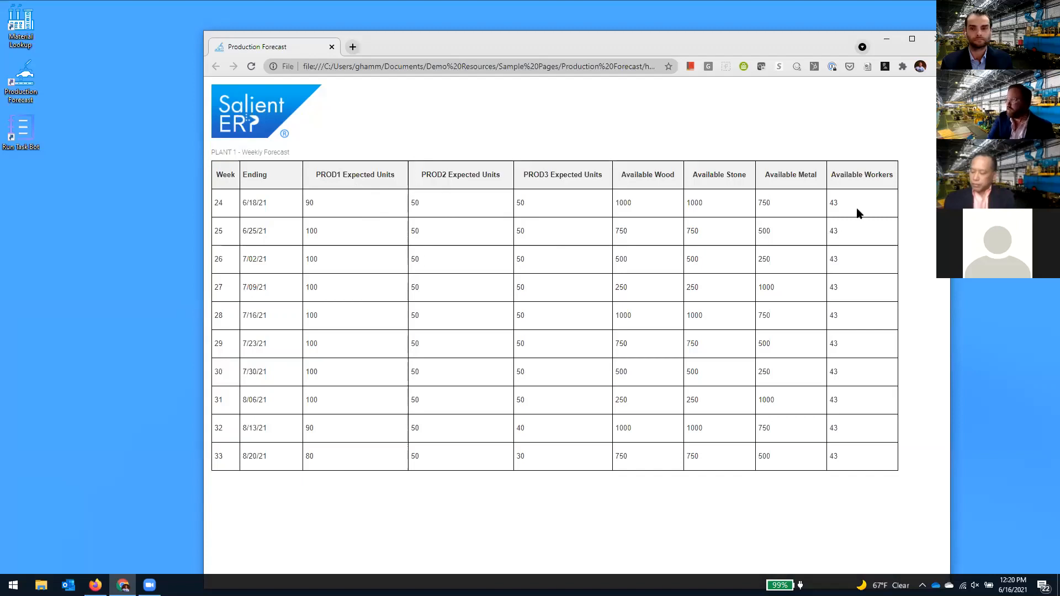
mouse_move(750, 189)
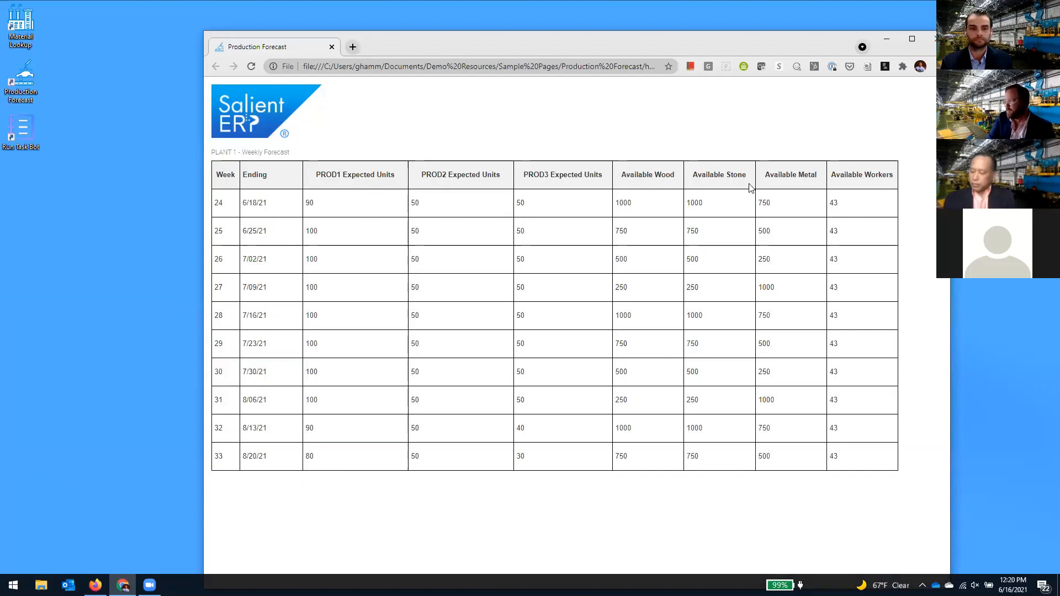
mouse_move(722, 188)
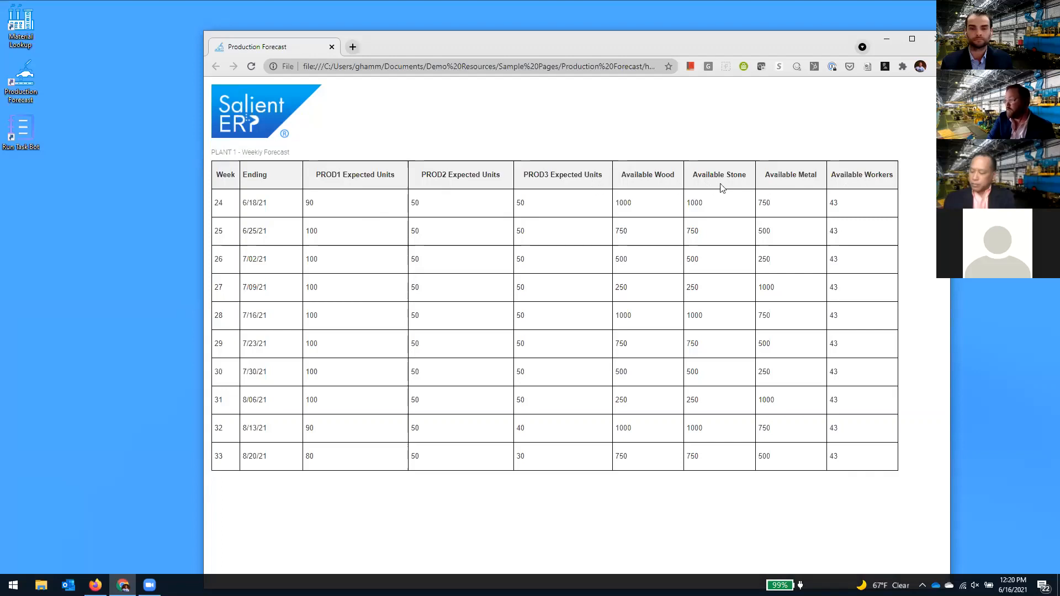
mouse_move(835, 185)
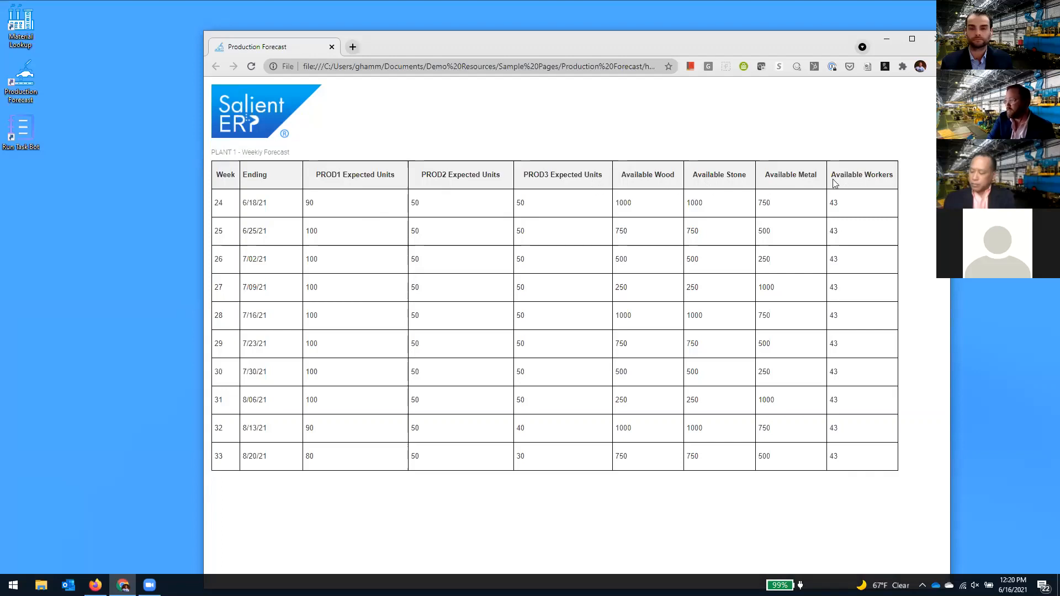
mouse_move(636, 164)
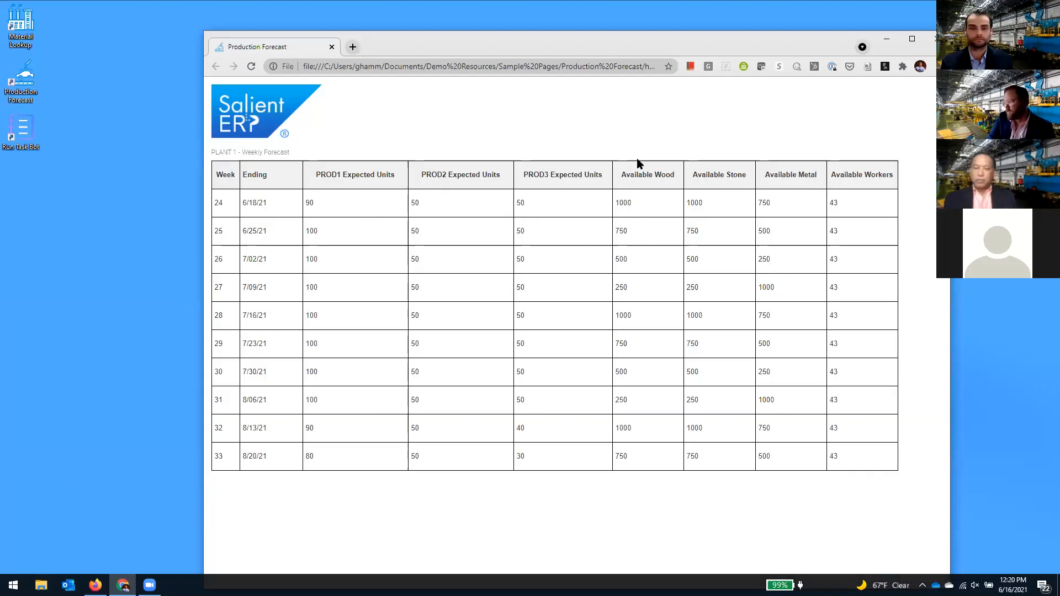
mouse_move(622, 203)
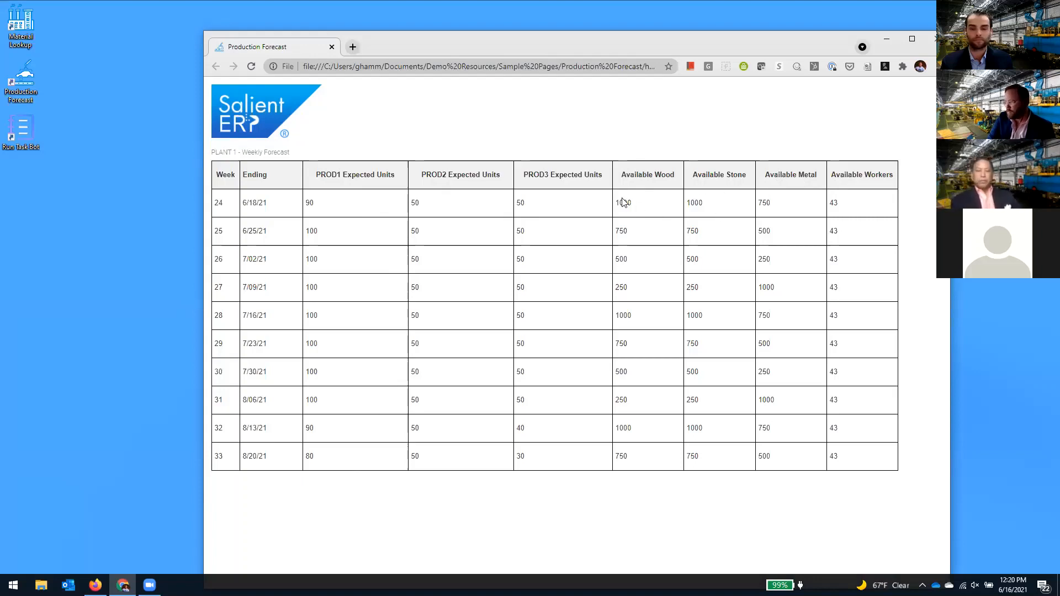
mouse_move(795, 300)
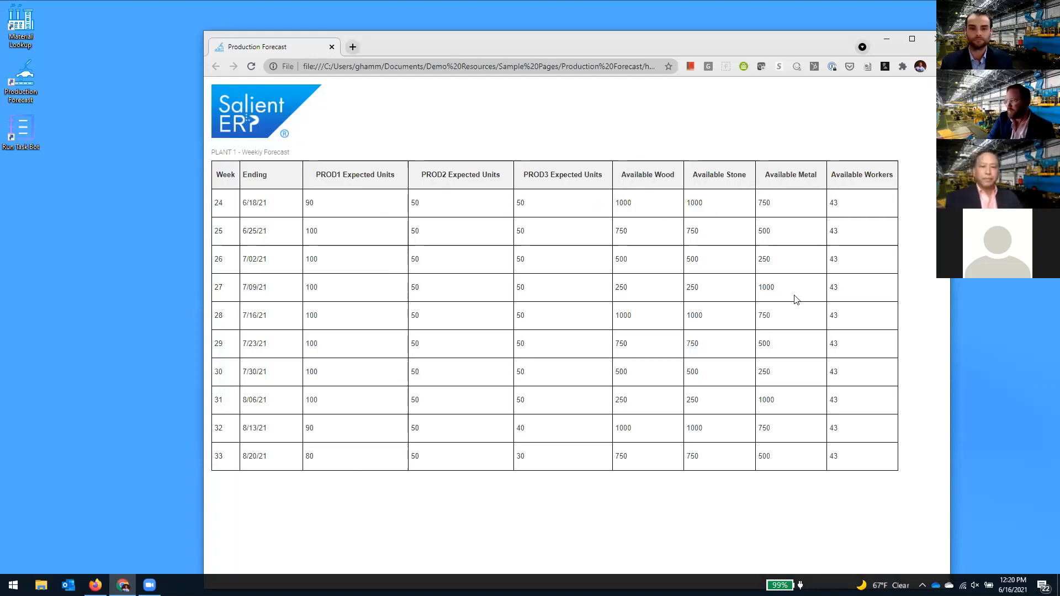
mouse_move(771, 285)
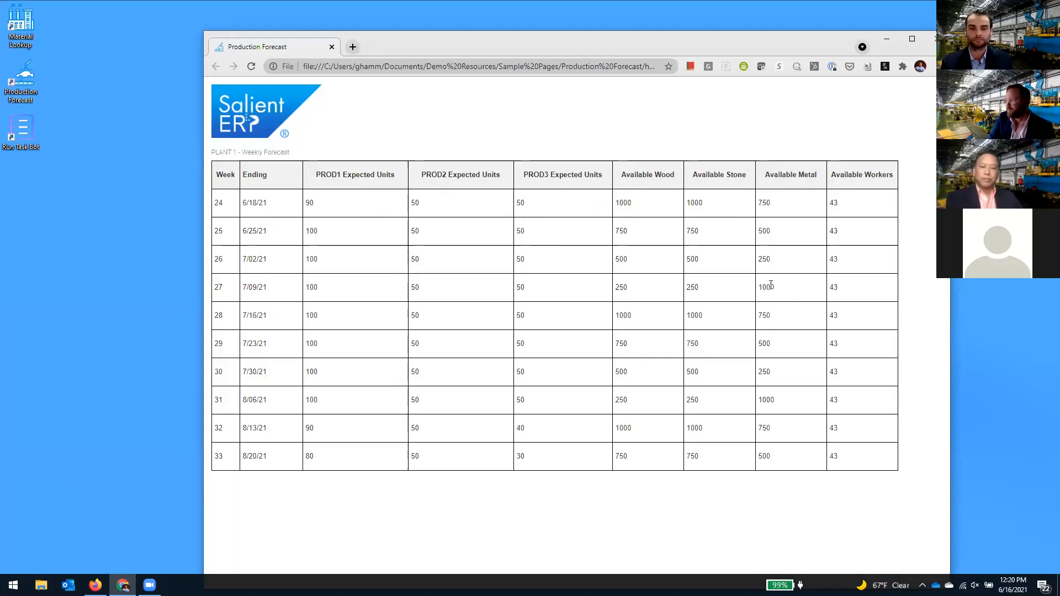
mouse_move(628, 229)
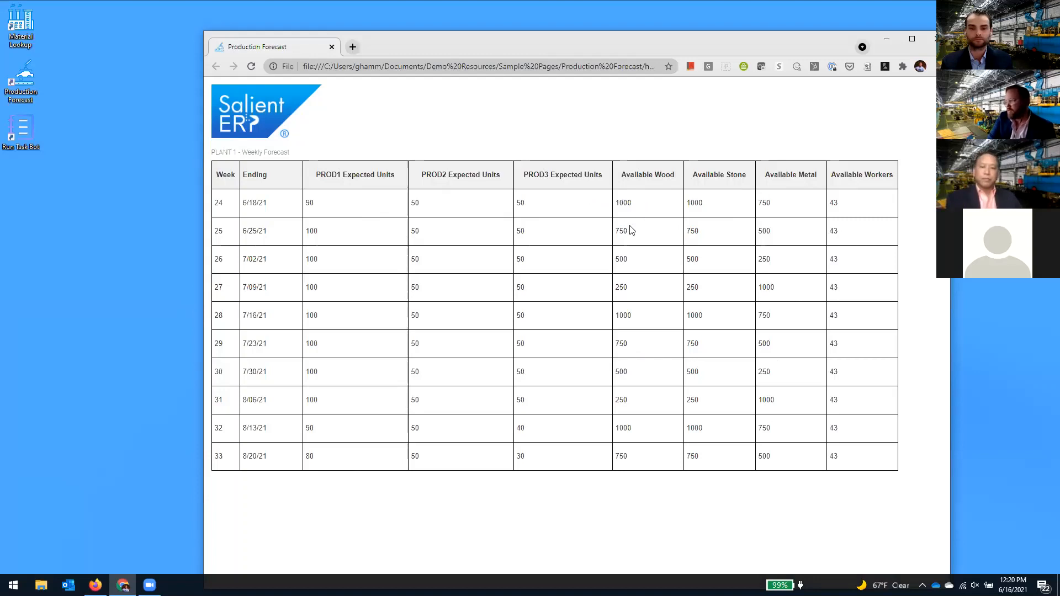
mouse_move(673, 214)
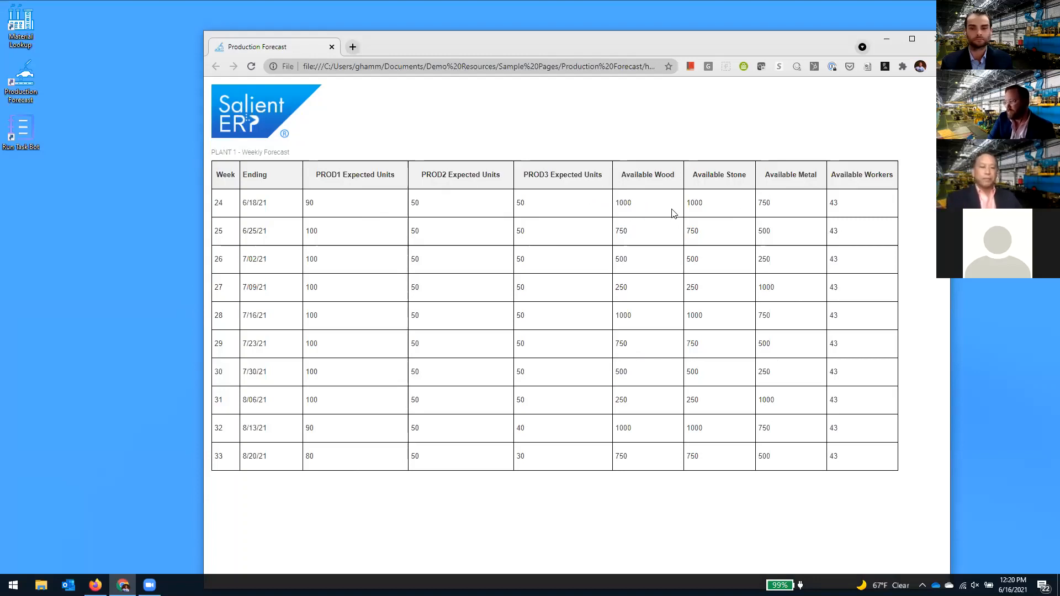
mouse_move(653, 210)
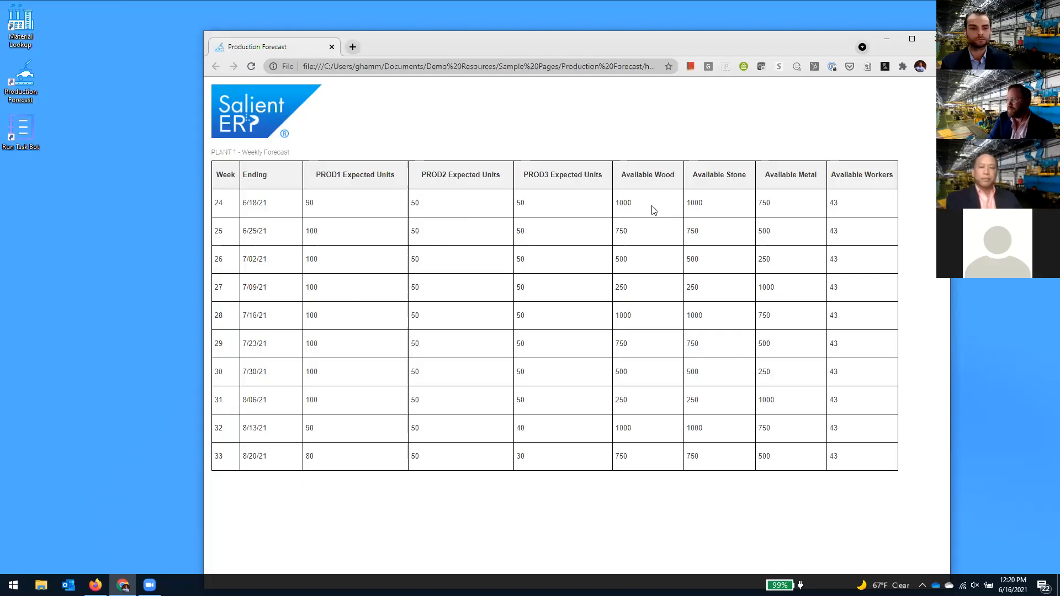
mouse_move(376, 207)
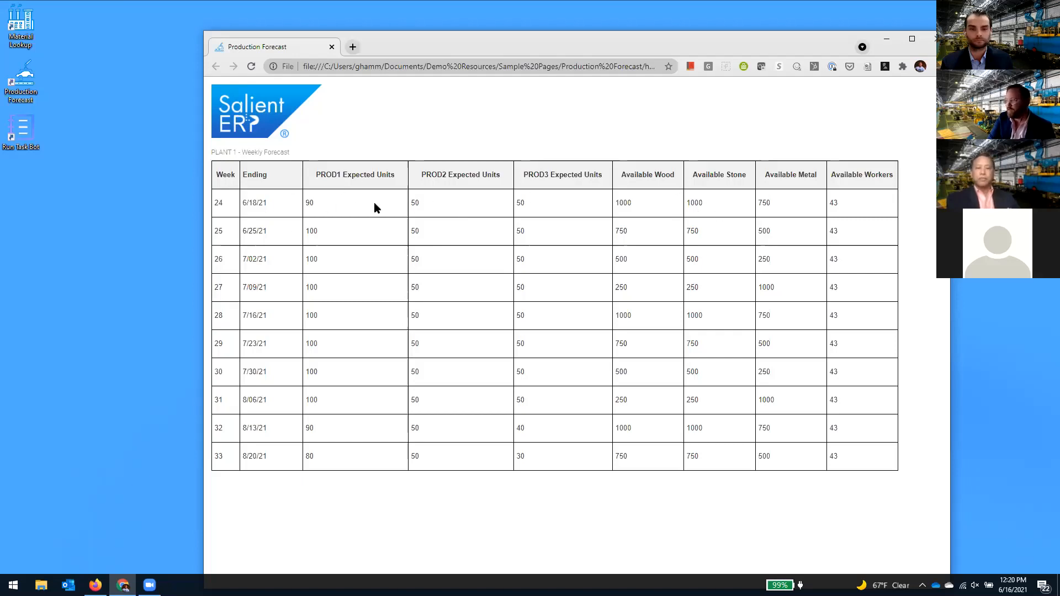
mouse_move(325, 199)
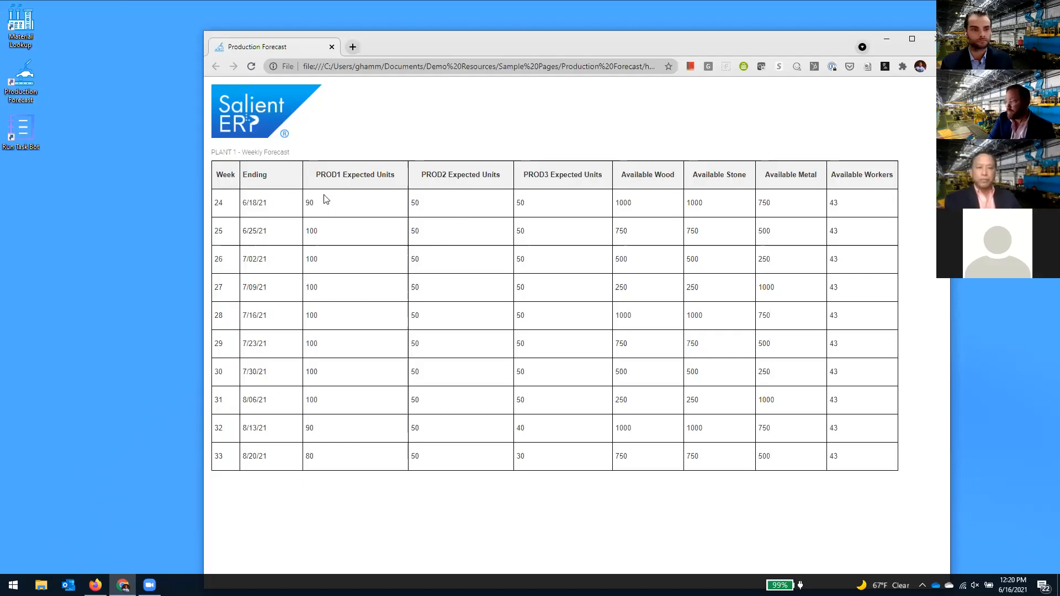
mouse_move(871, 205)
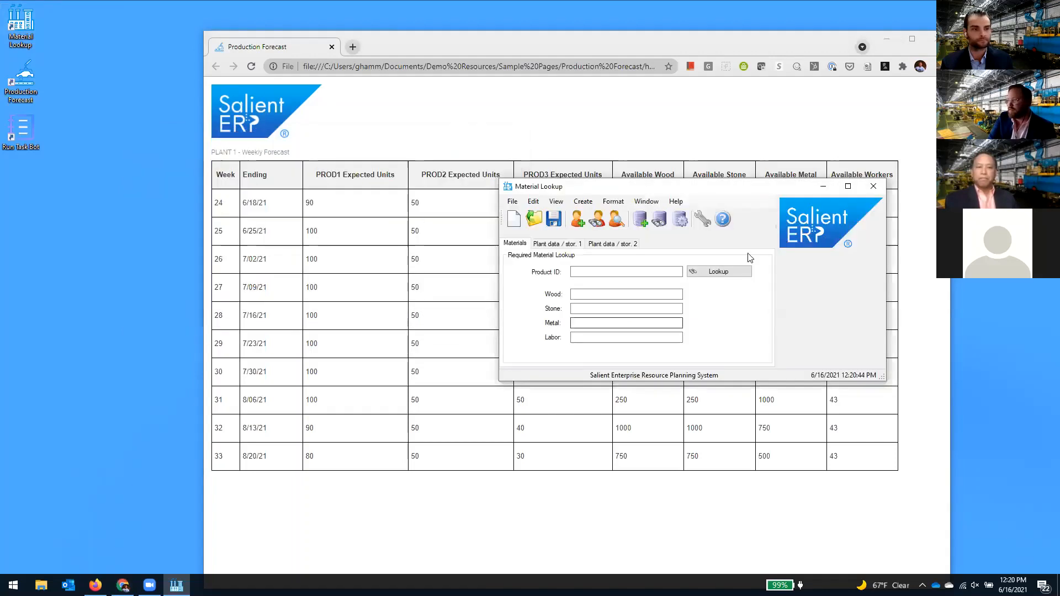
Step: Look up the required materials for PROD1 and then PROD2 in Material Lookup
click(624, 271)
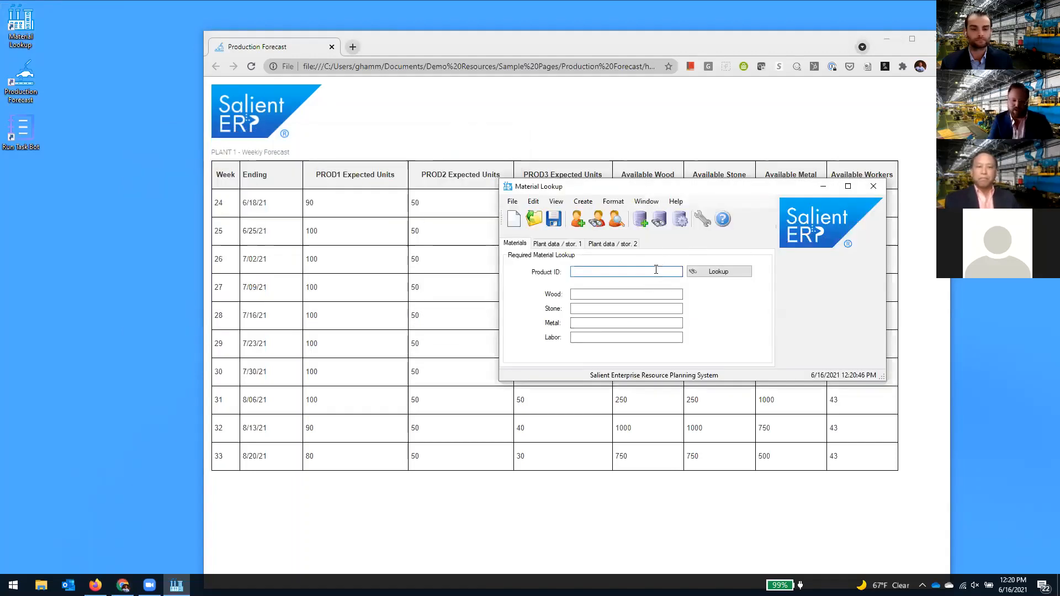
text(PROD)
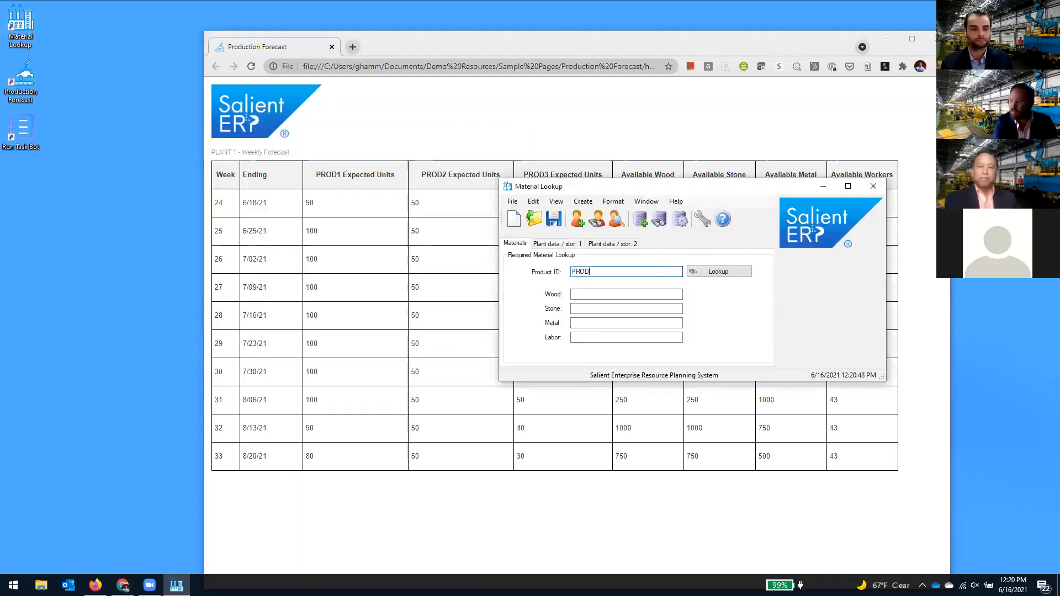
click(717, 271)
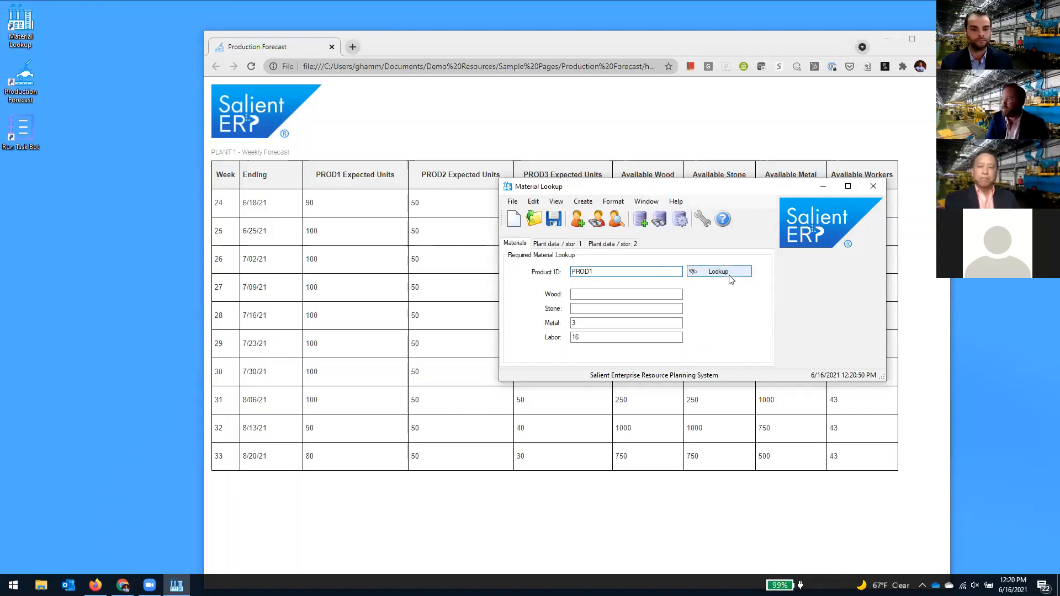
click(718, 271)
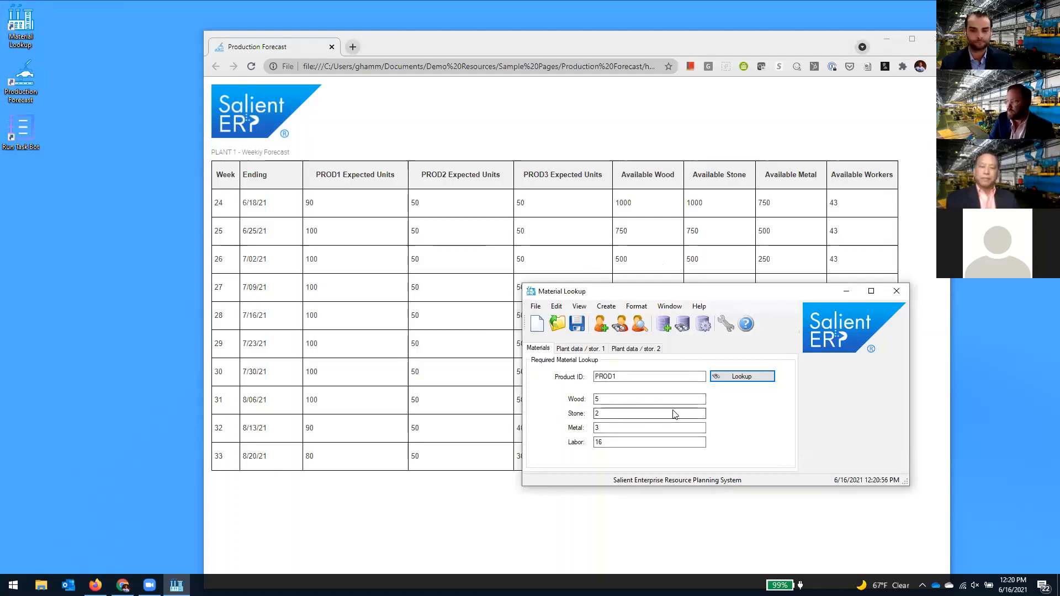
click(648, 376)
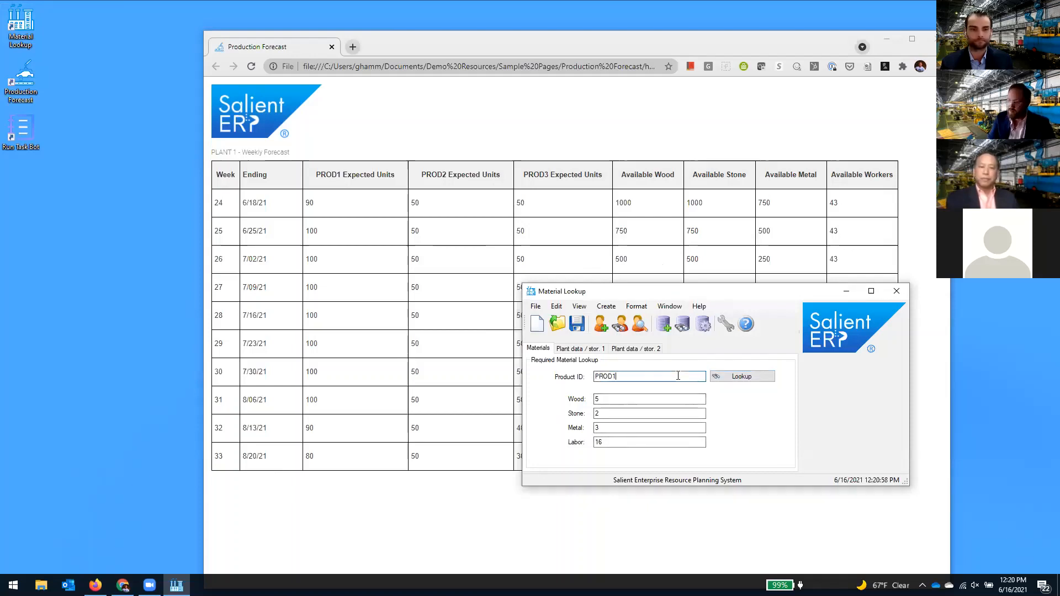
click(740, 376)
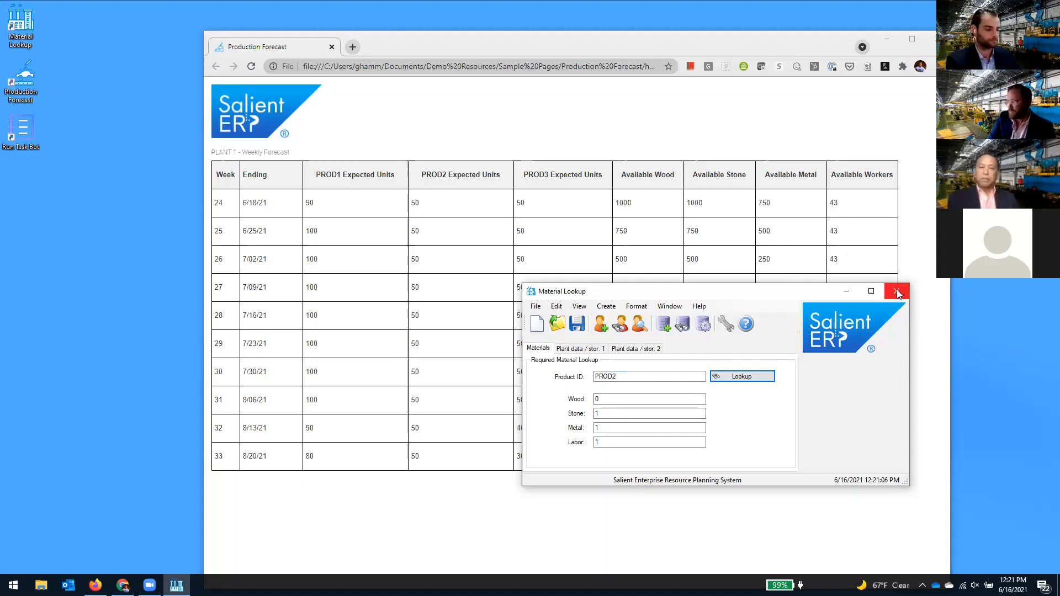
mouse_move(897, 292)
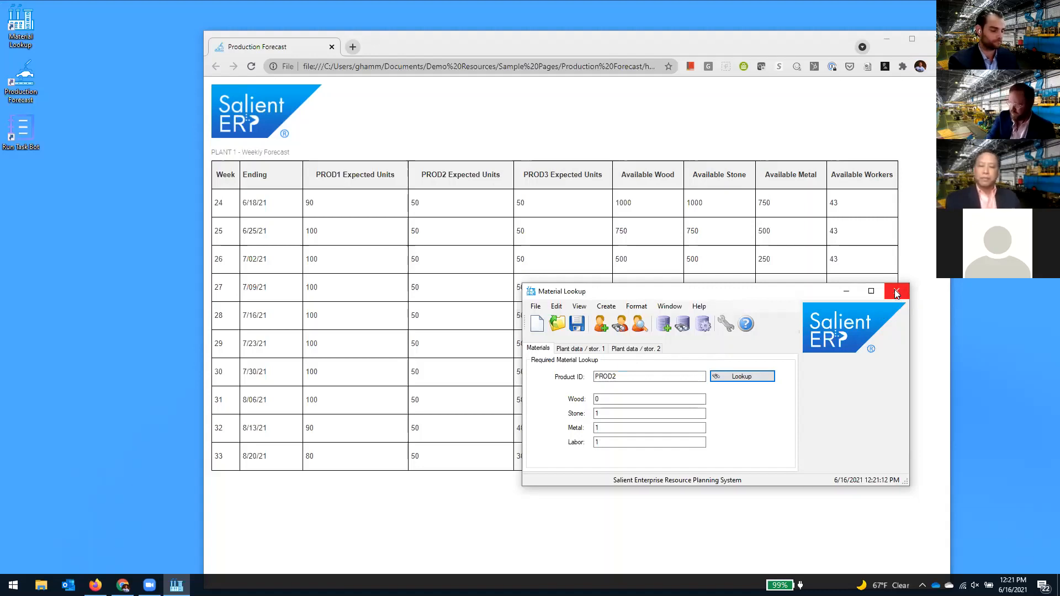
mouse_move(905, 303)
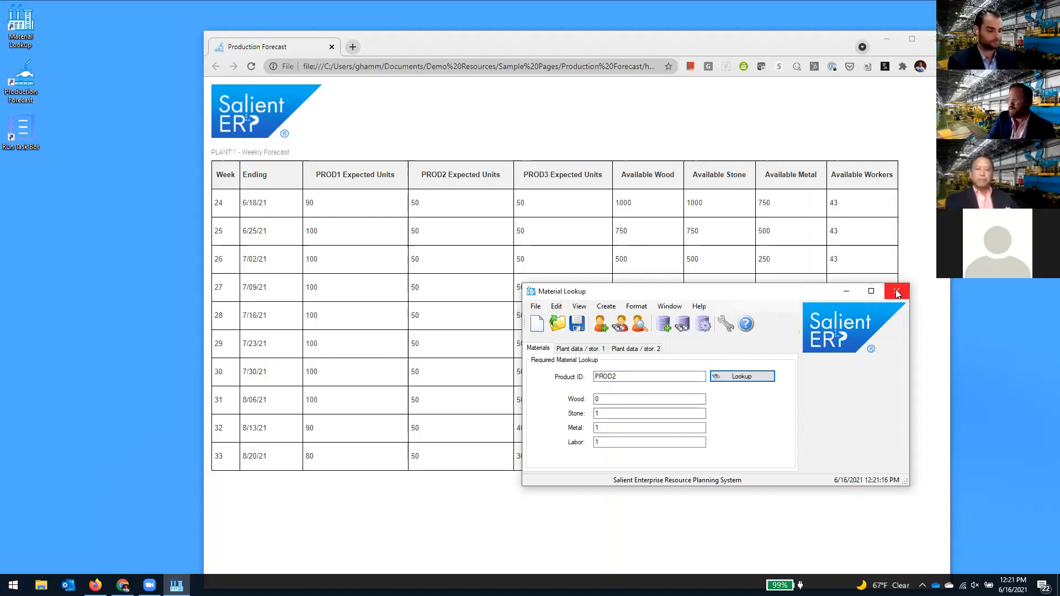
mouse_move(897, 294)
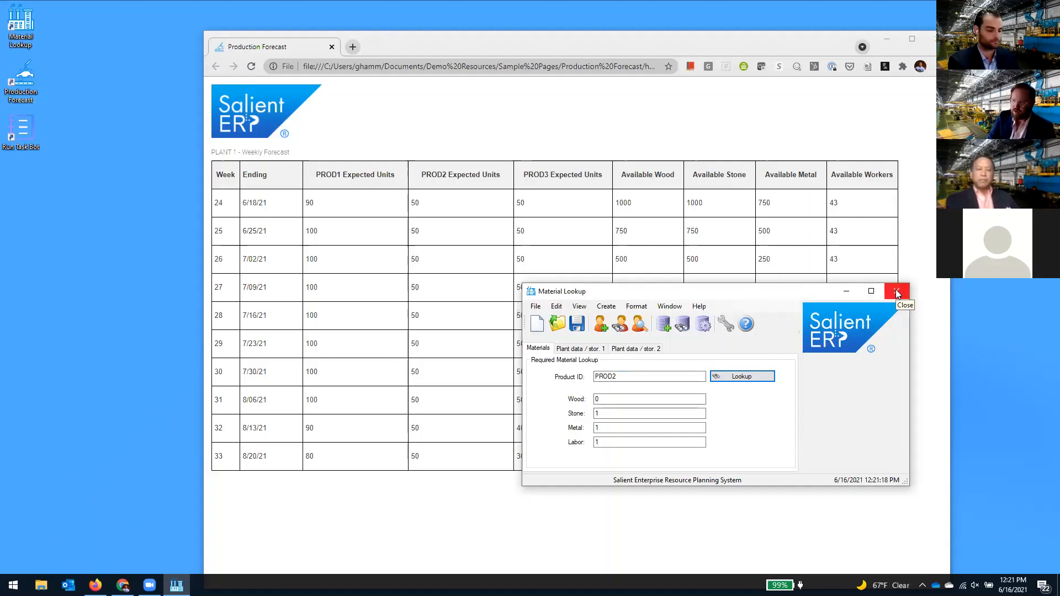
mouse_move(918, 292)
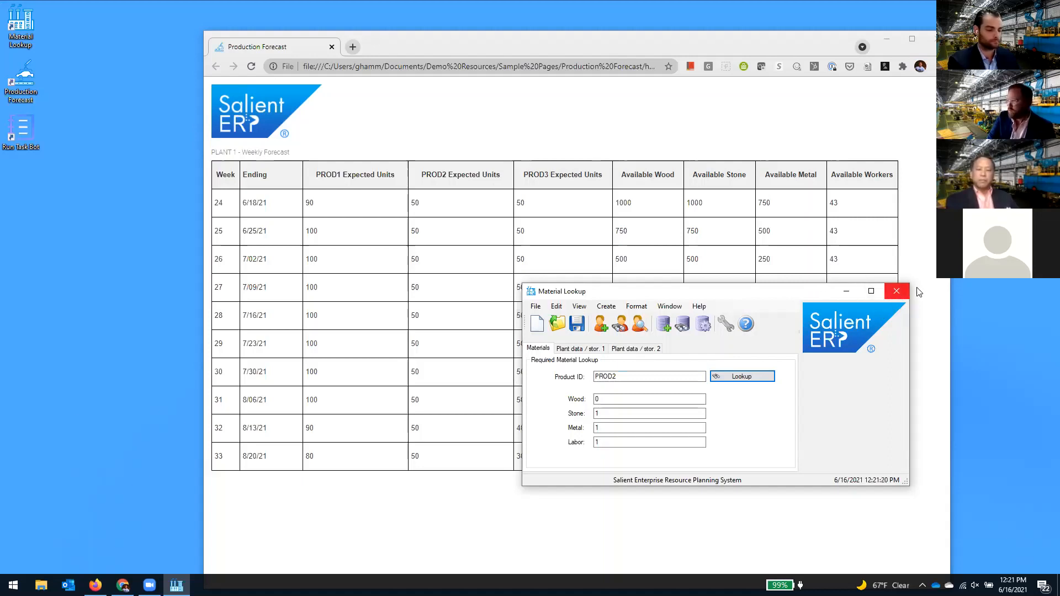
Step: Close Material Lookup and switch to the Process Portal Work browser tab
click(895, 291)
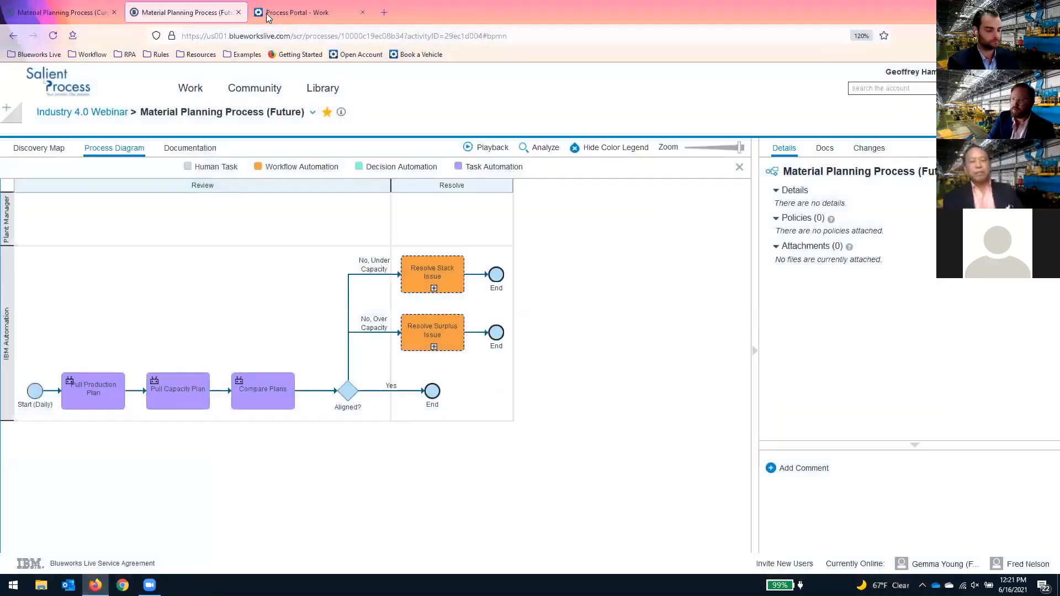
click(297, 13)
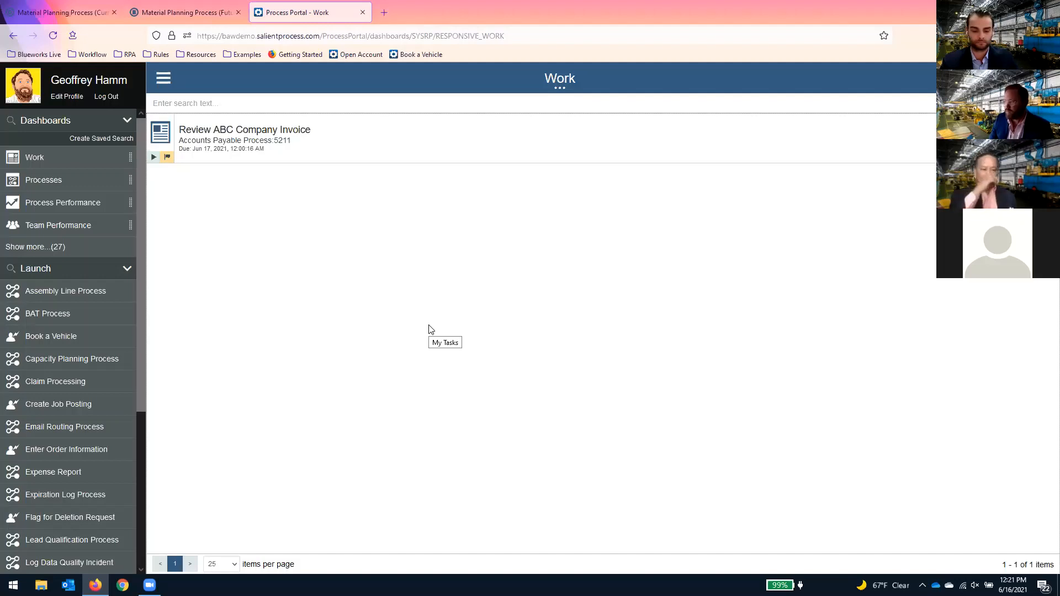
mouse_move(548, 451)
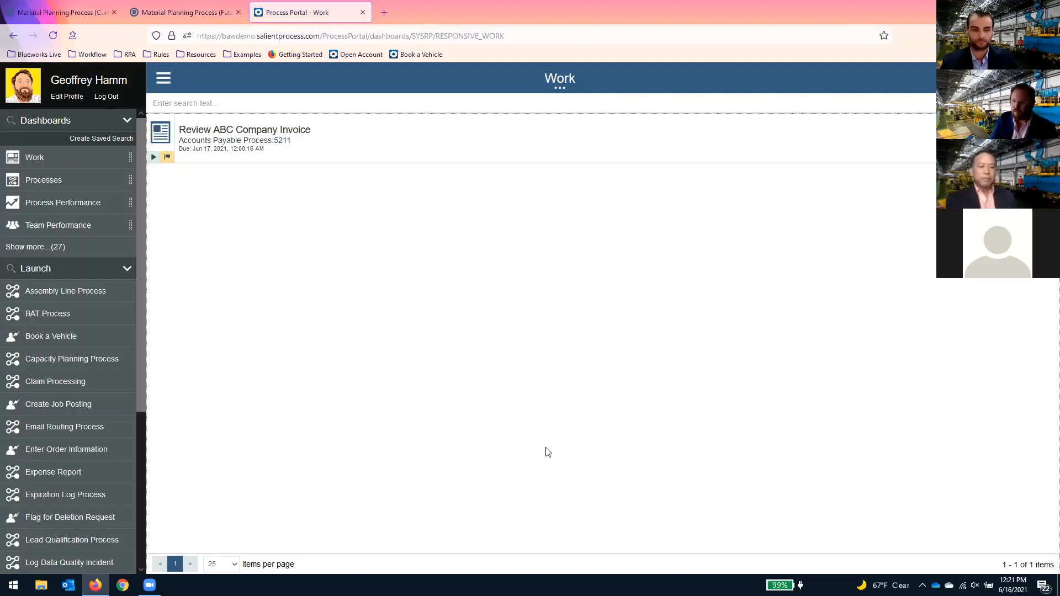
mouse_move(427, 291)
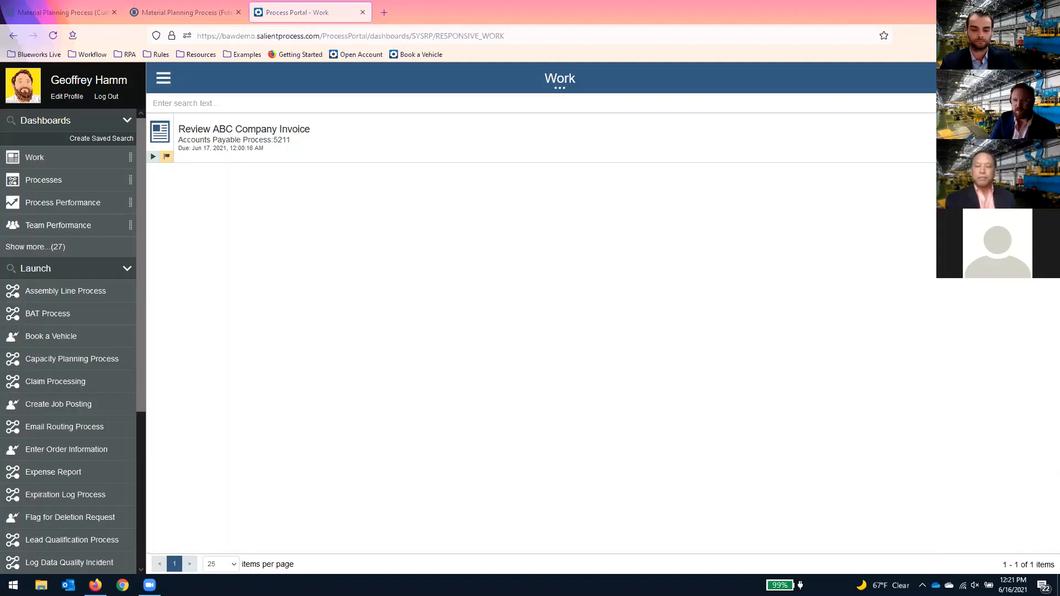
mouse_move(716, 276)
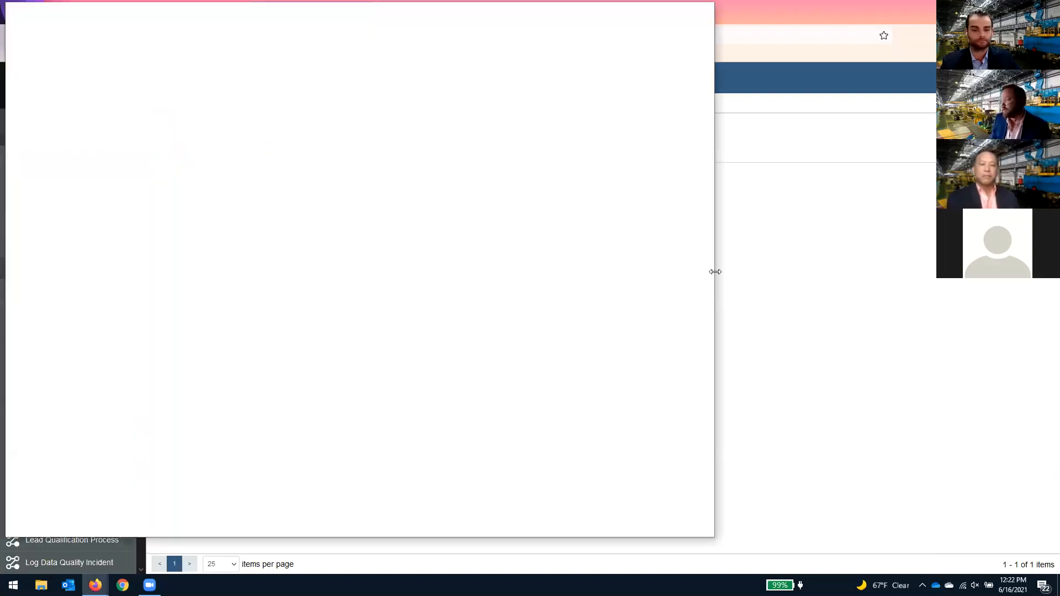
Step: Bring Material Lookup back to the front and enter PROD1 as the product ID
click(162, 15)
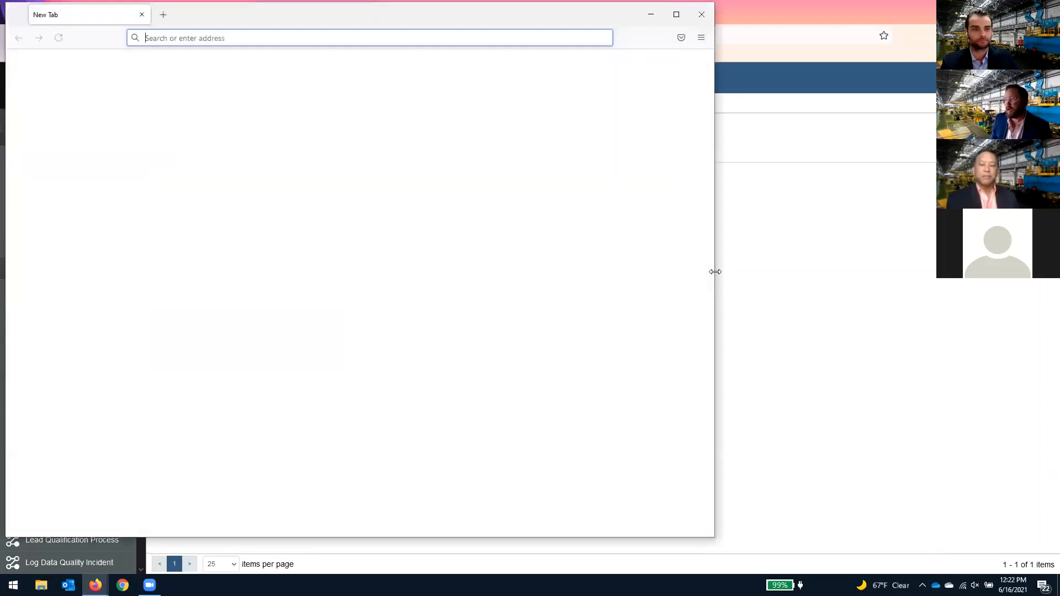
click(675, 14)
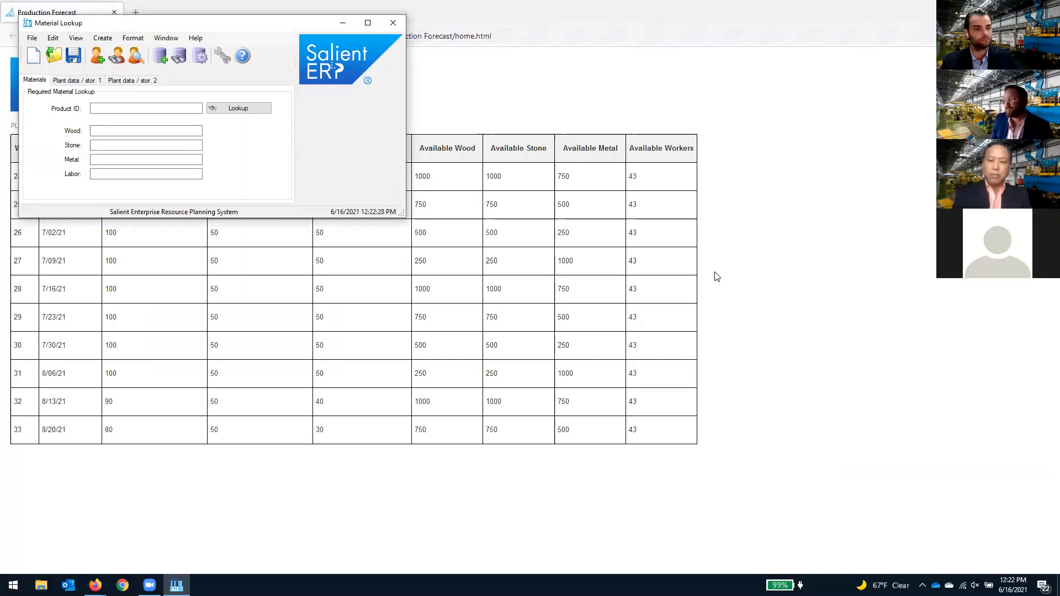
text(PROD1)
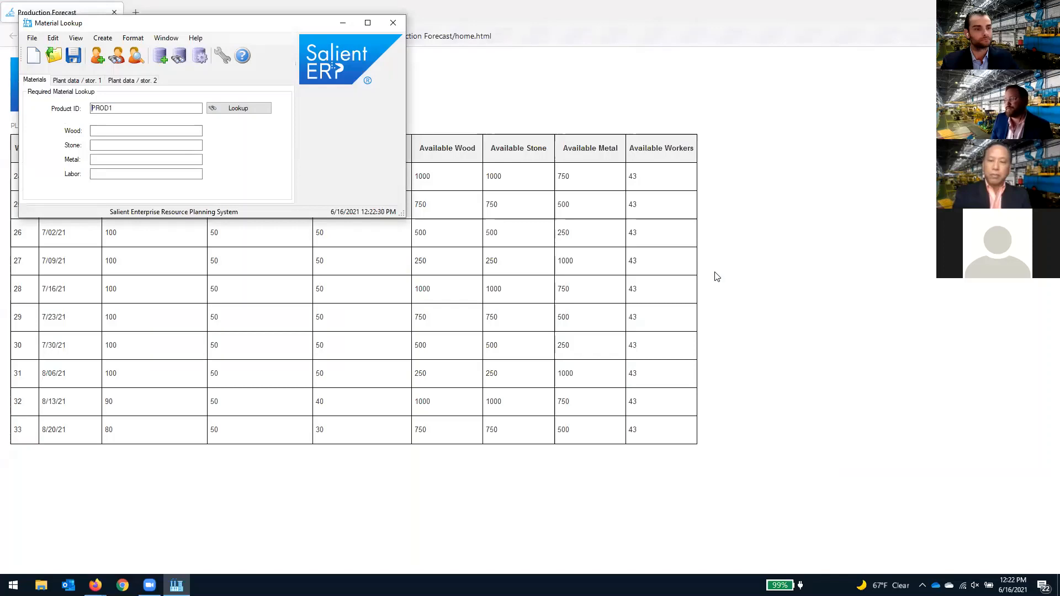
Step: Switch back to the Process Portal Work list window
click(310, 12)
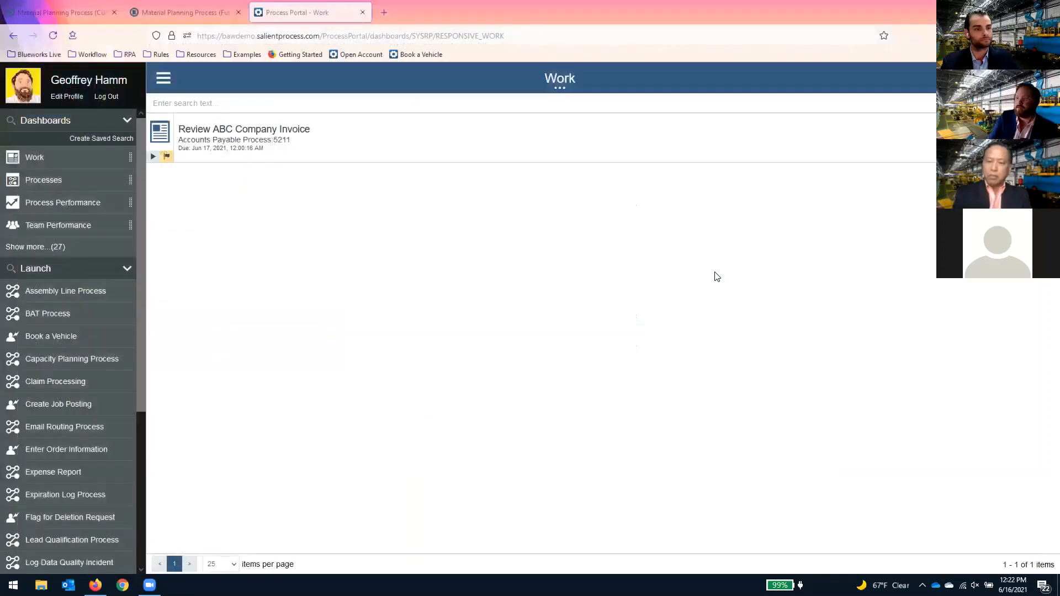
mouse_move(703, 277)
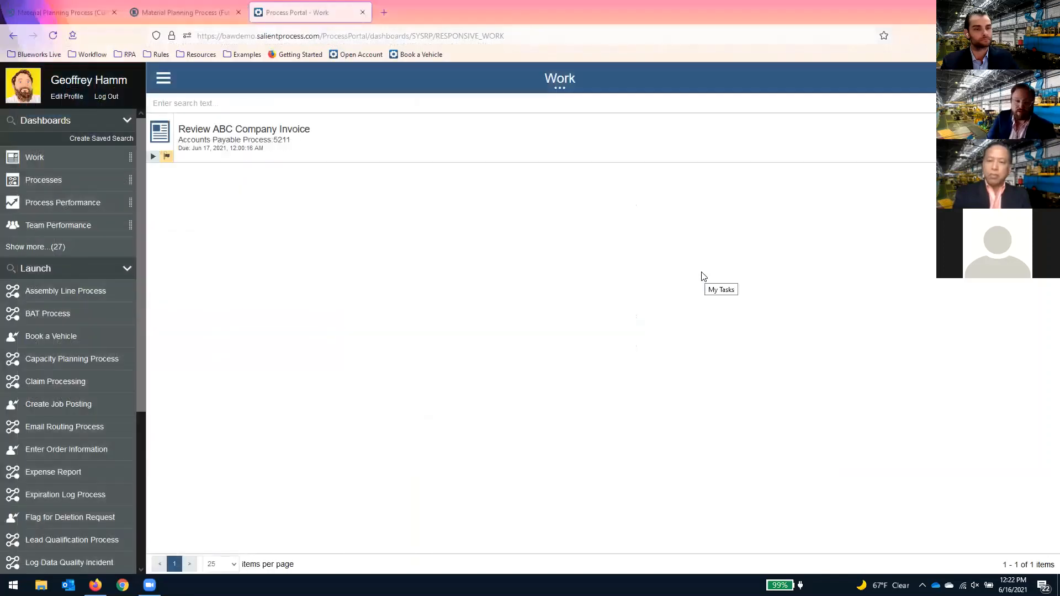
mouse_move(667, 279)
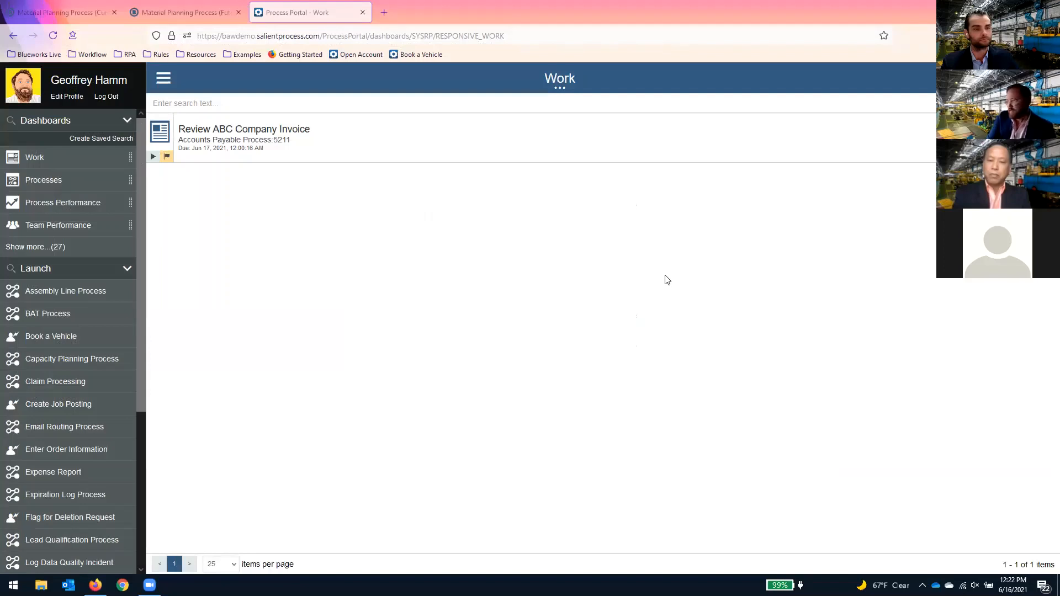
mouse_move(64, 174)
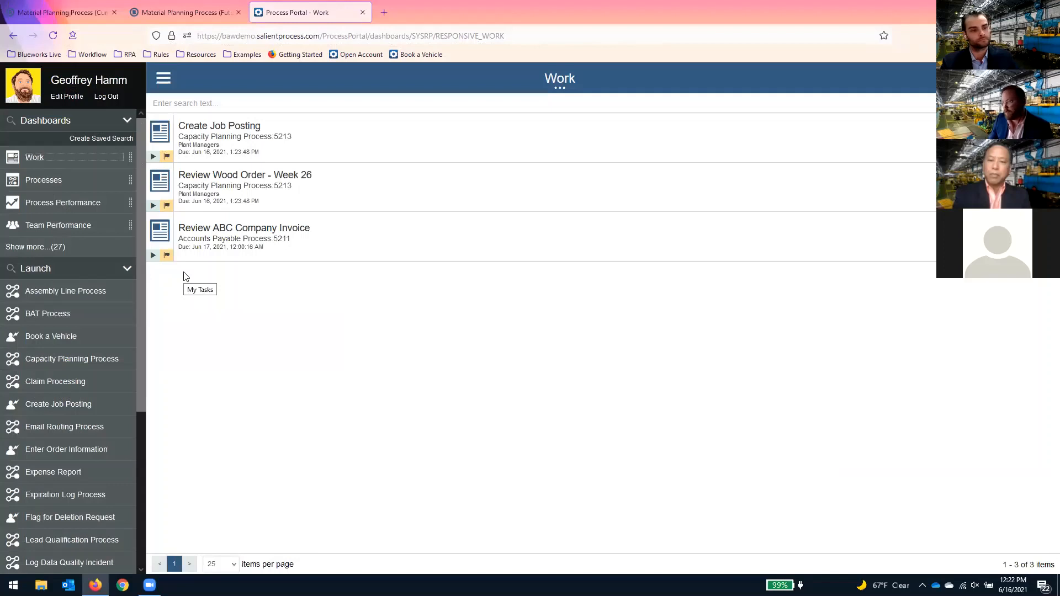
mouse_move(274, 193)
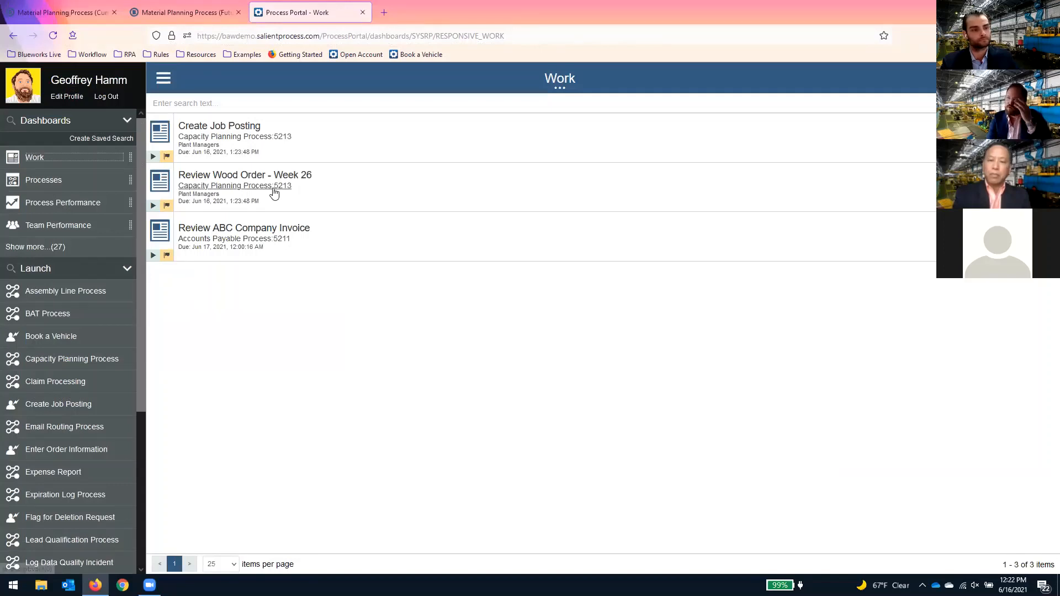
Step: Expand the Review Wood Order - Week 26 task to see its material figures
click(245, 174)
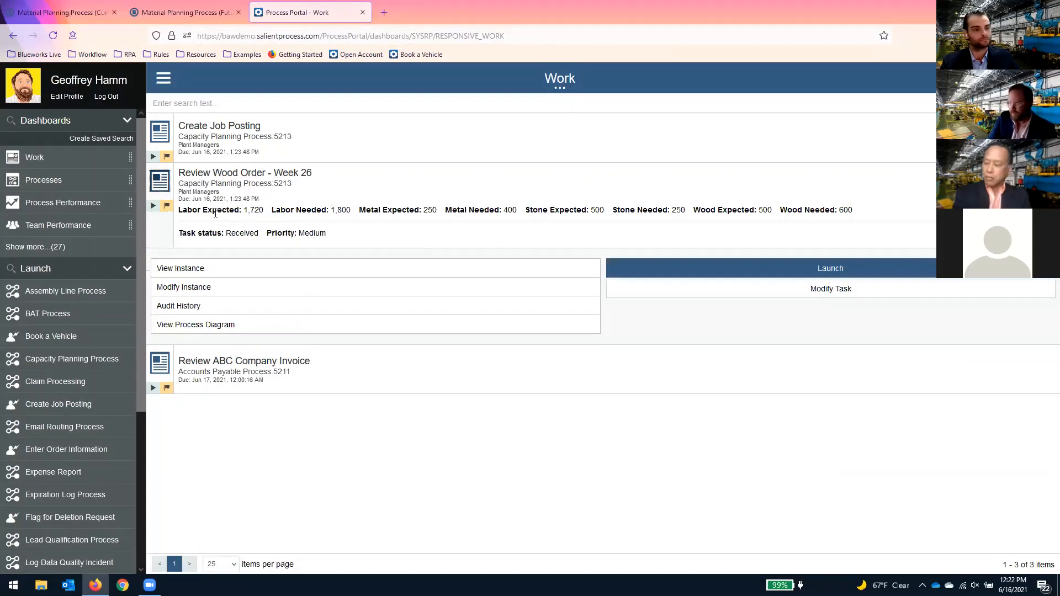
mouse_move(239, 217)
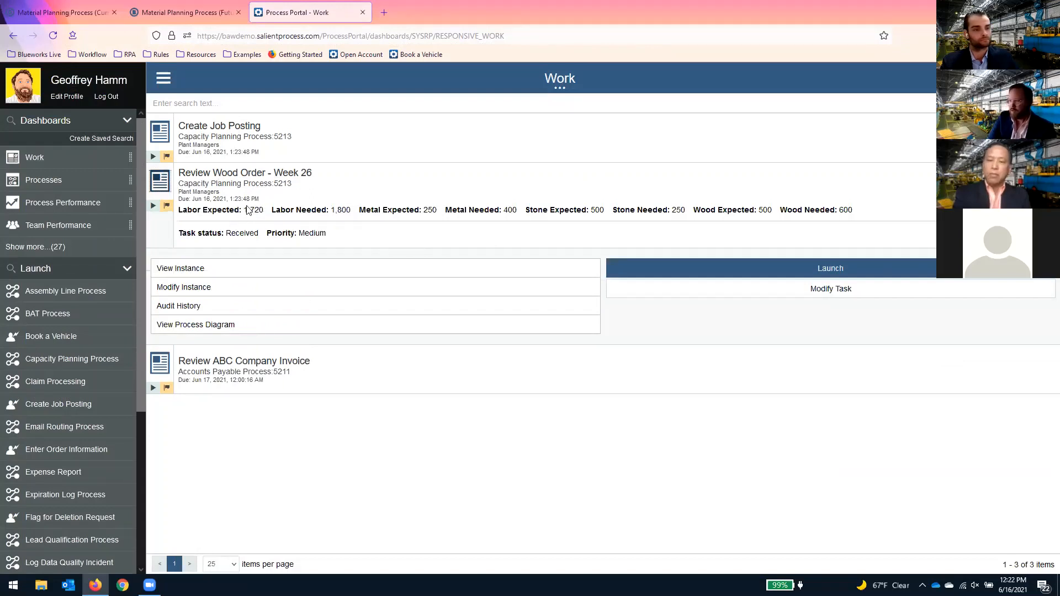
mouse_move(255, 222)
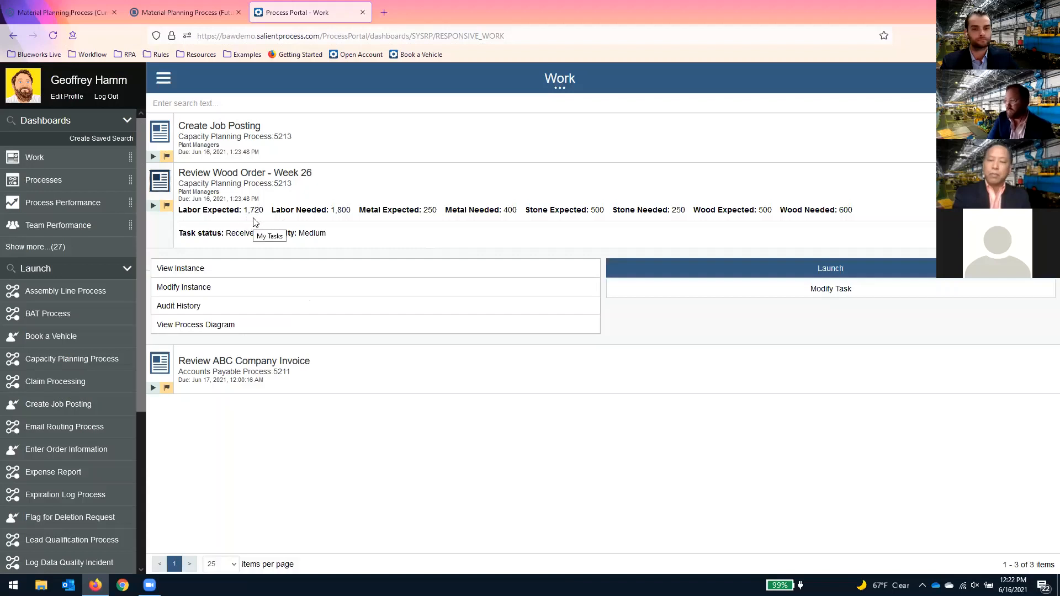
mouse_move(341, 218)
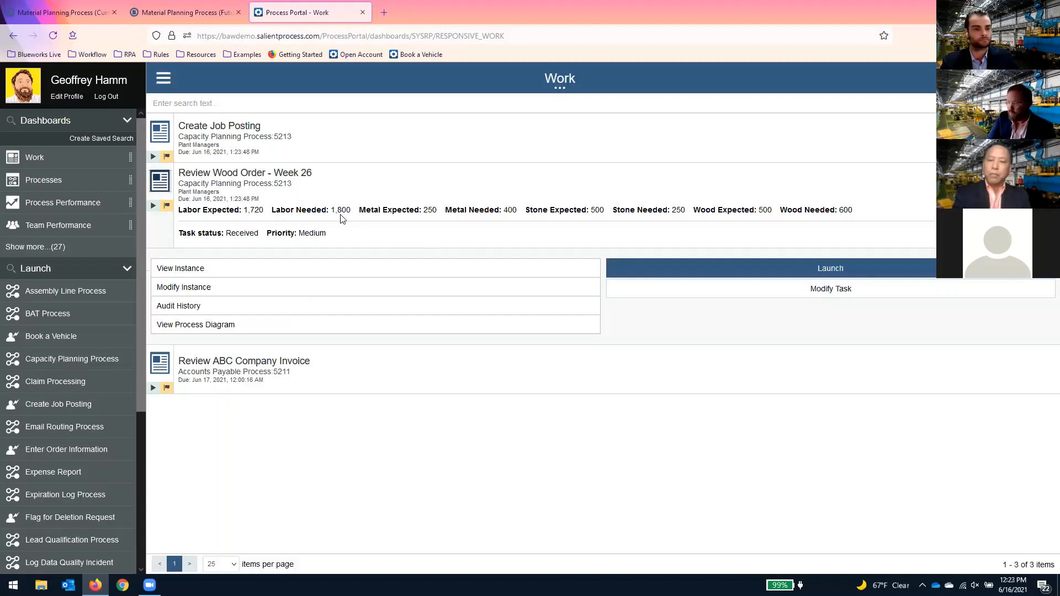
mouse_move(357, 221)
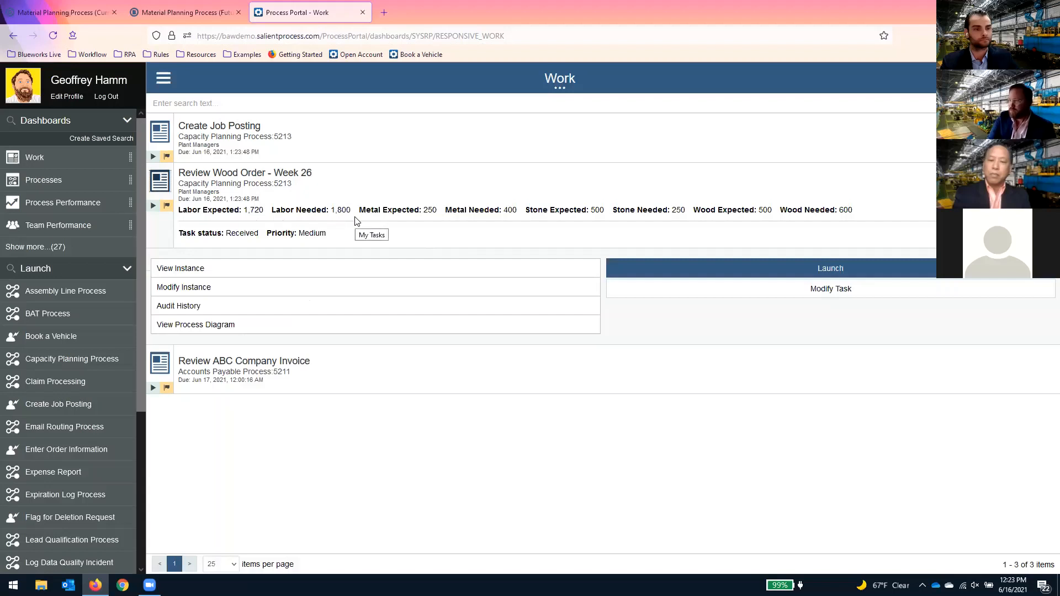
mouse_move(189, 93)
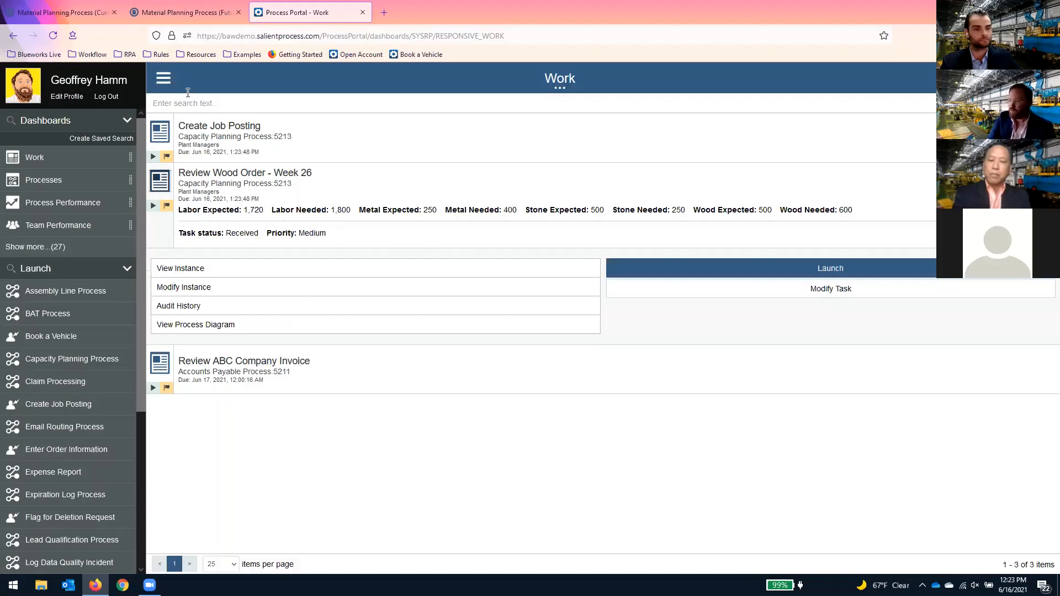
mouse_move(219, 126)
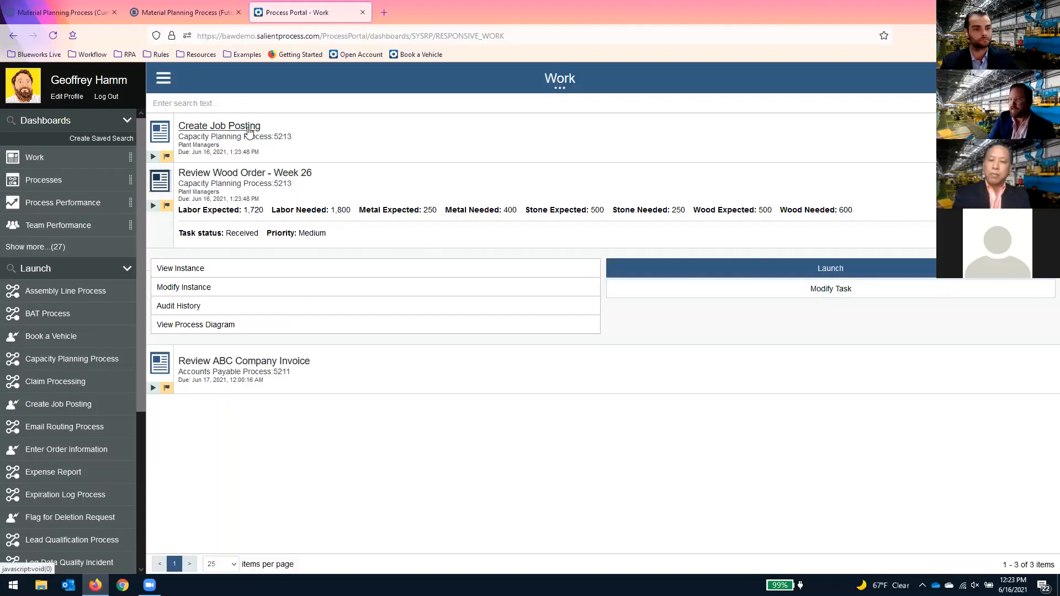
mouse_move(651, 192)
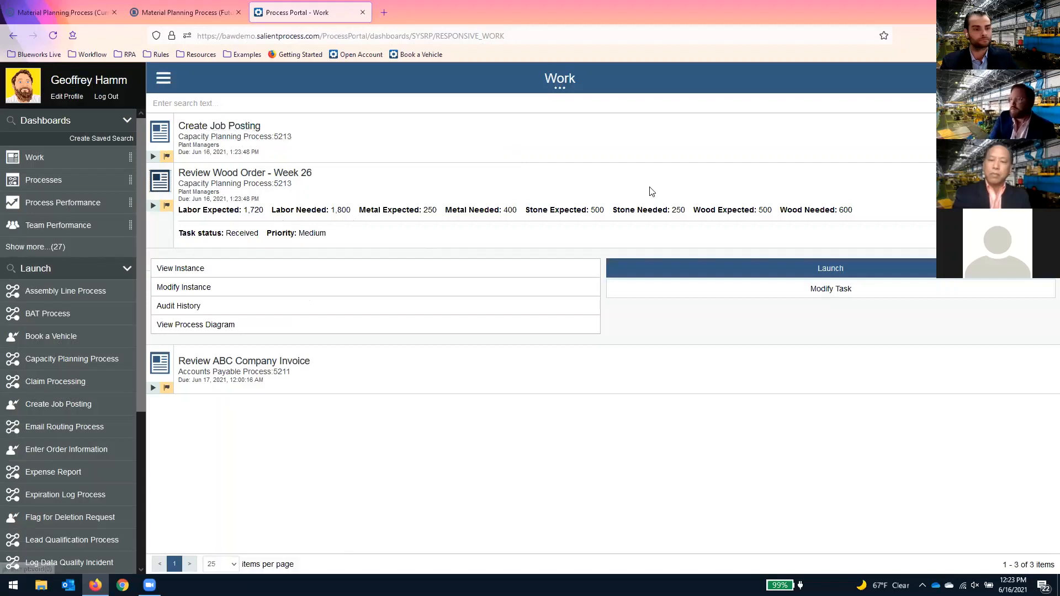
mouse_move(438, 211)
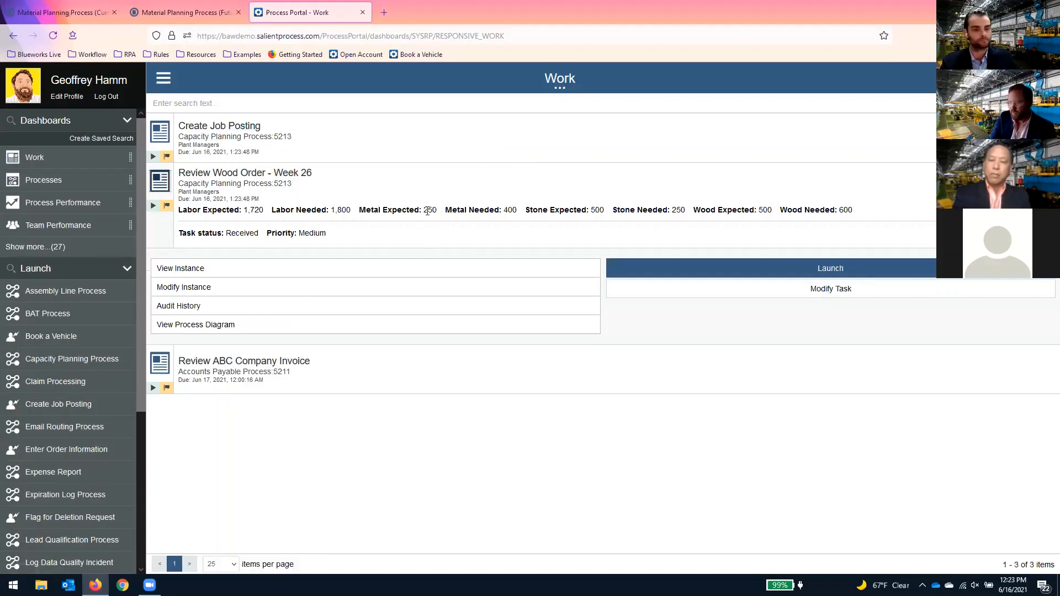
mouse_move(429, 210)
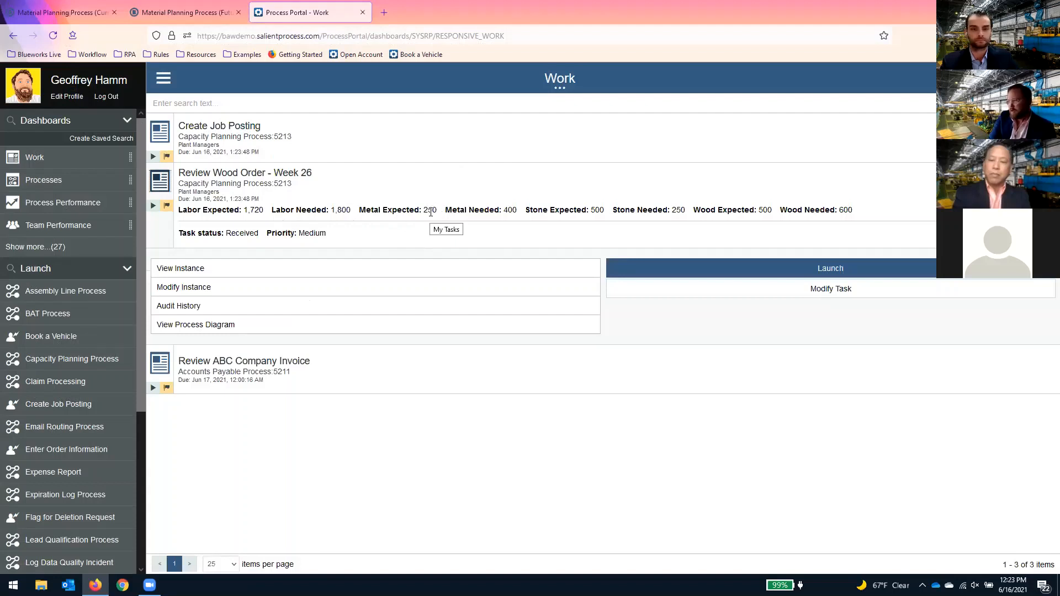
mouse_move(512, 209)
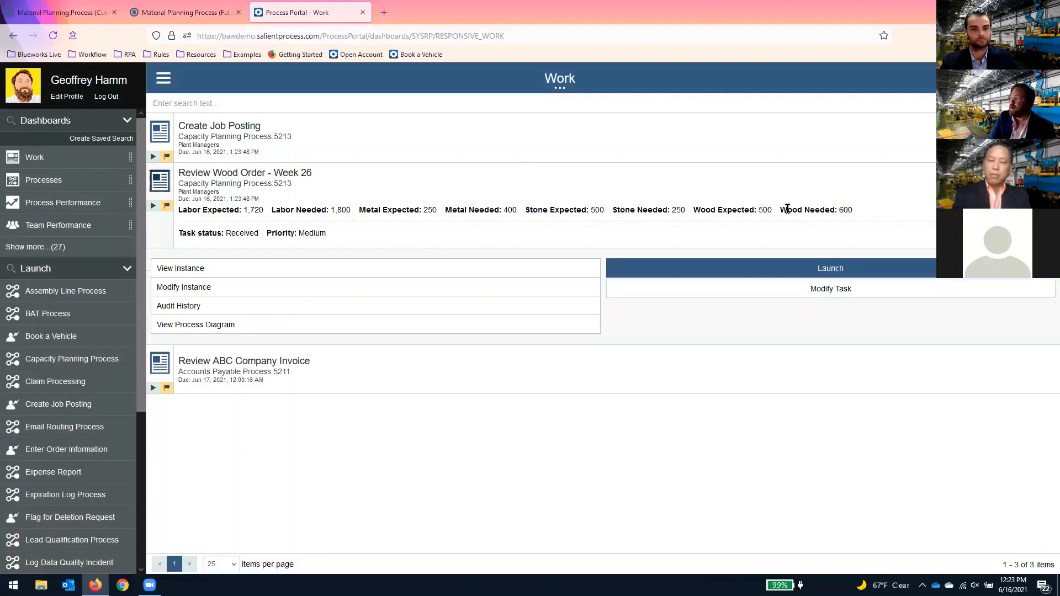
mouse_move(894, 241)
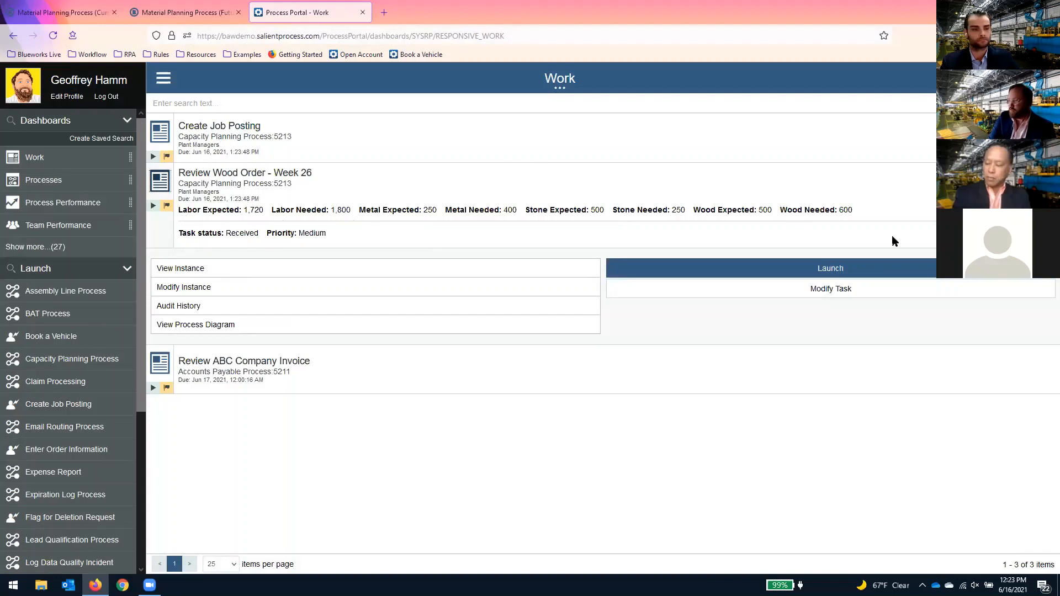
mouse_move(905, 211)
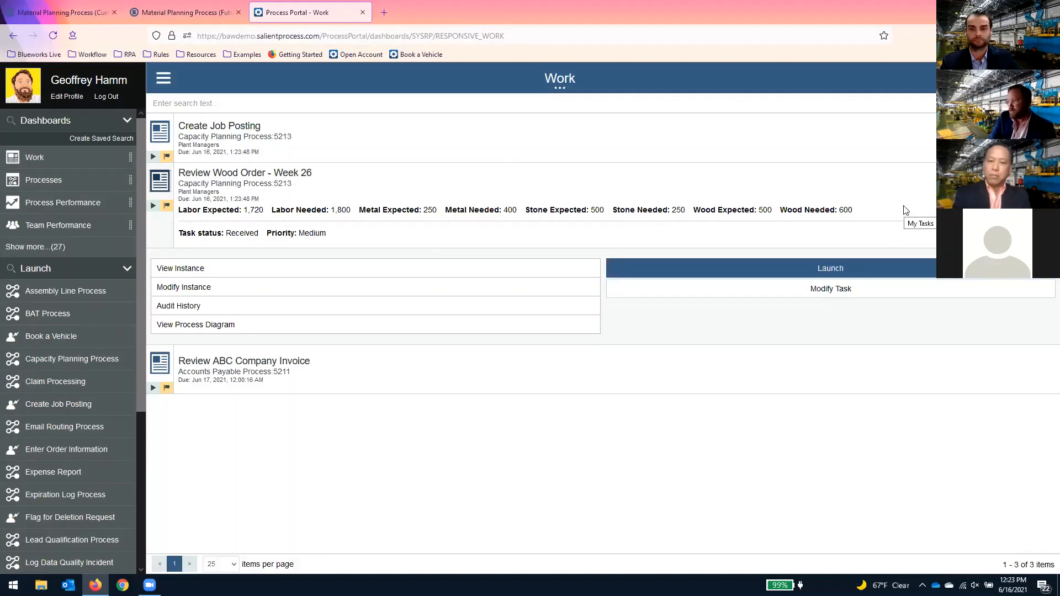
mouse_move(613, 192)
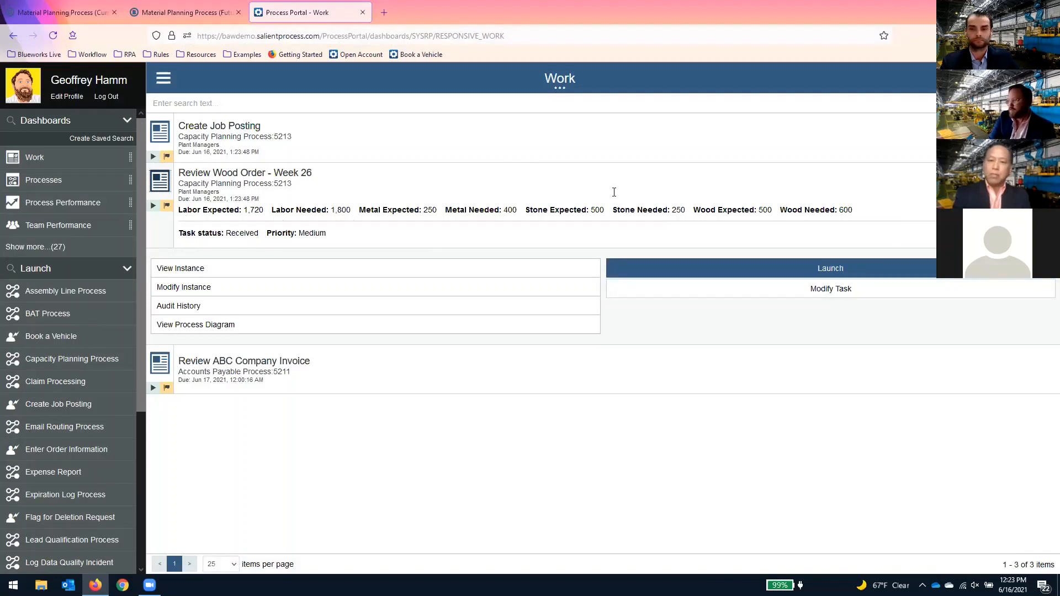
mouse_move(220, 125)
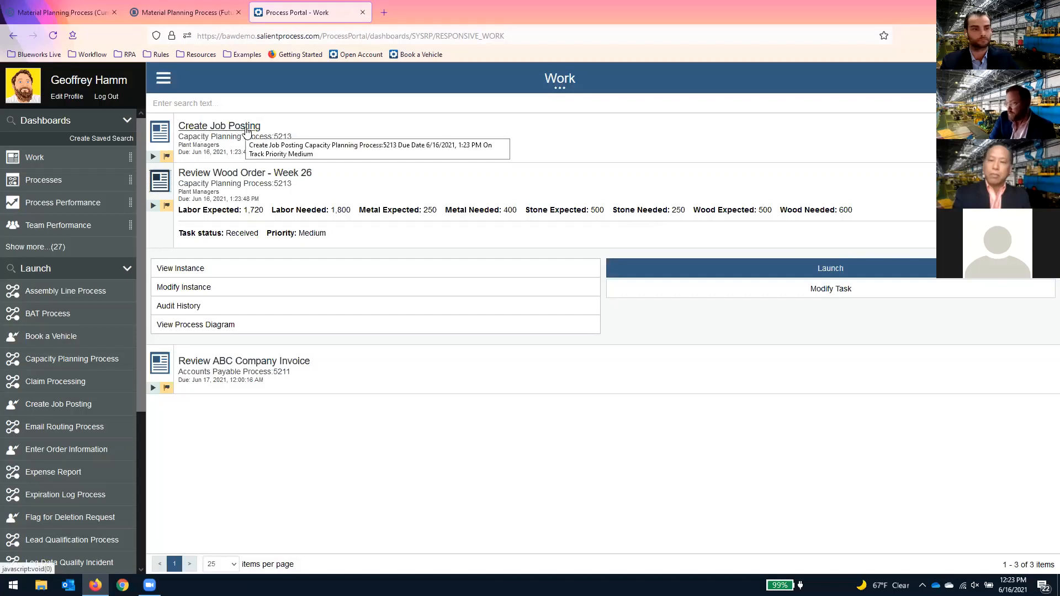
mouse_move(318, 210)
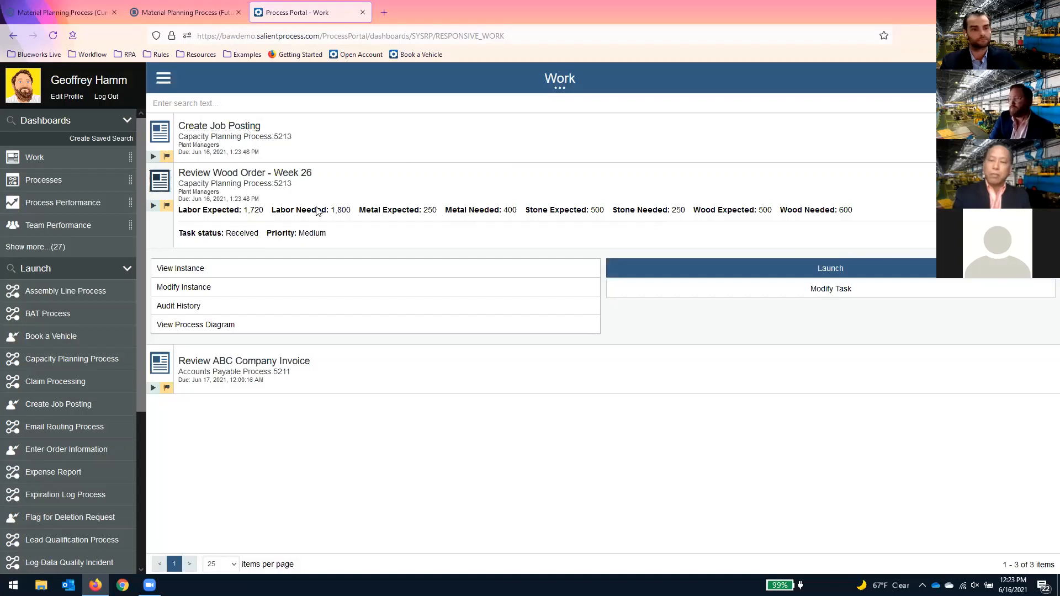
mouse_move(316, 217)
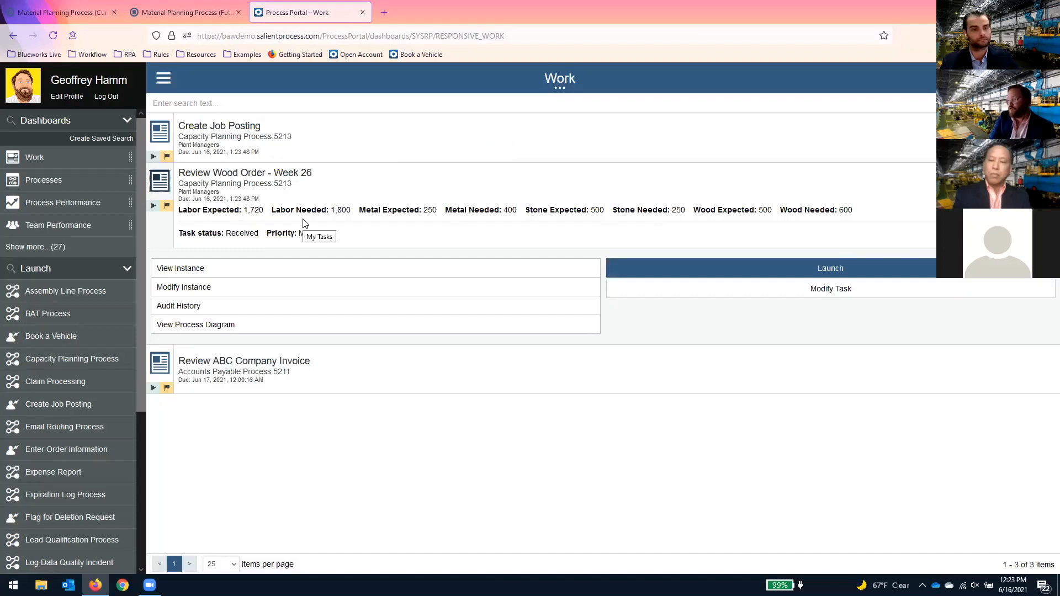
mouse_move(353, 208)
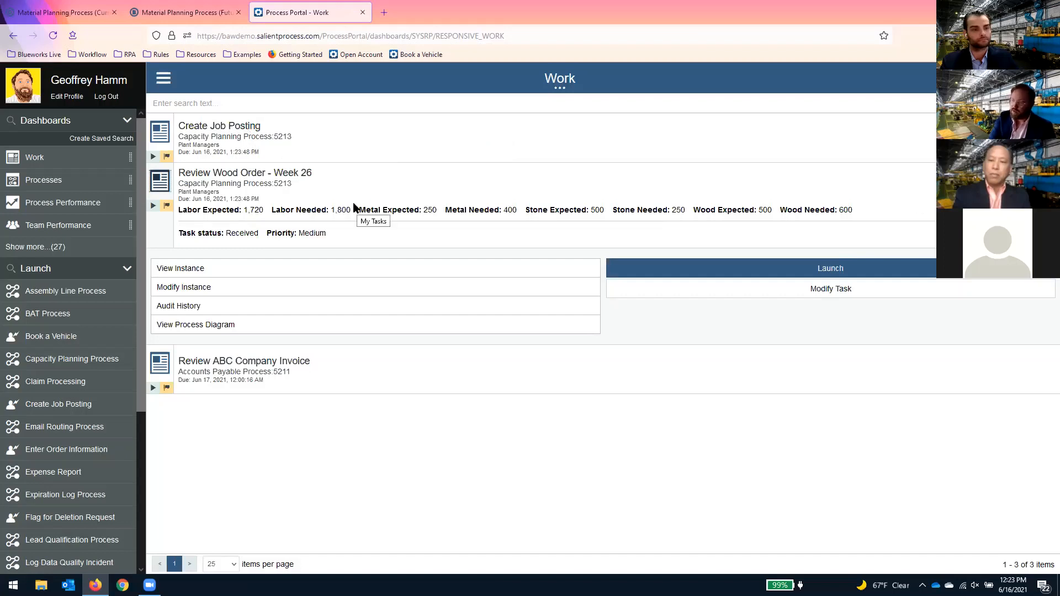
mouse_move(274, 175)
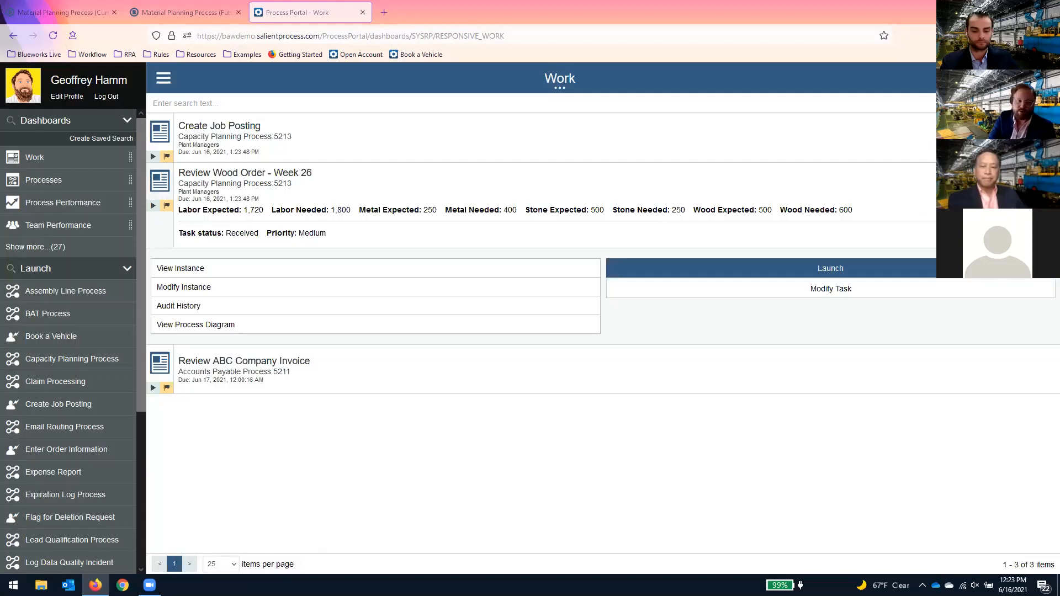
Step: Open the Order #9162 Confirmed email for 150 metal sheets from Metalworks LLC
click(66, 585)
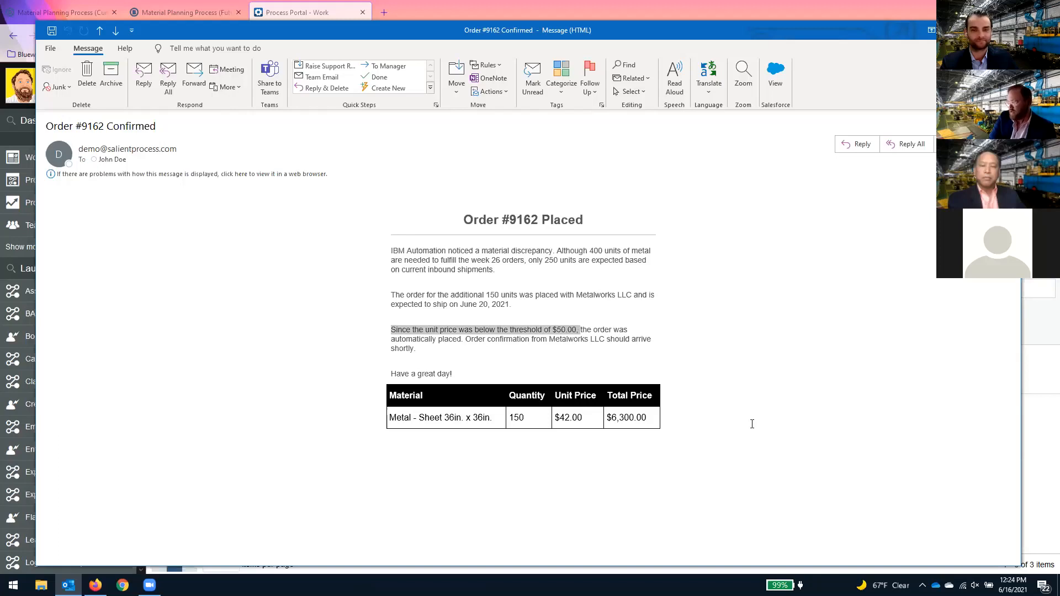
mouse_move(776, 341)
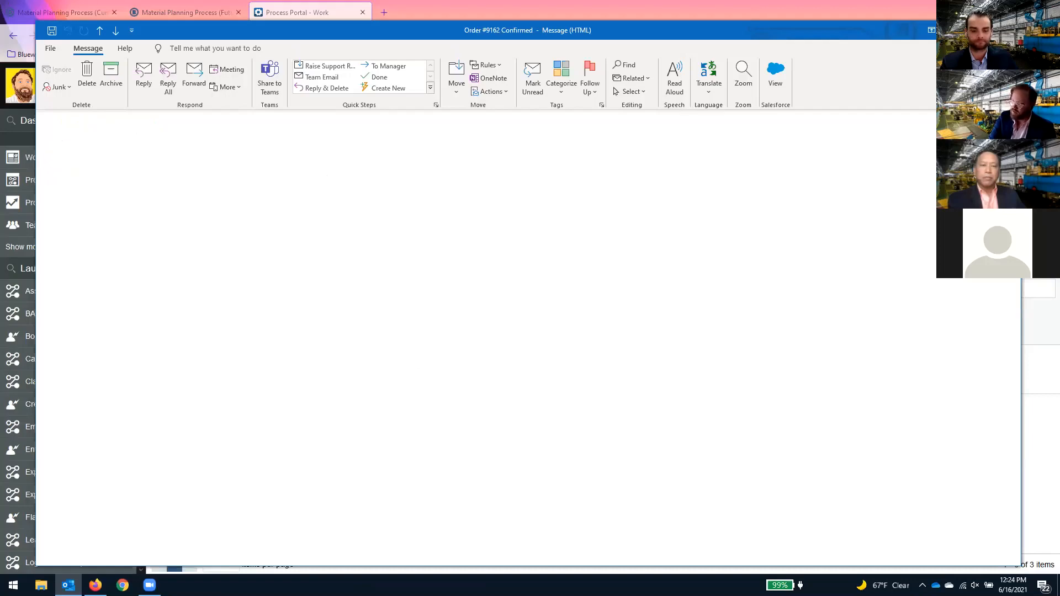
Step: Launch Review Wood Order - Week 26 and choose Home Factory Express for 100 units at $7,800
click(310, 12)
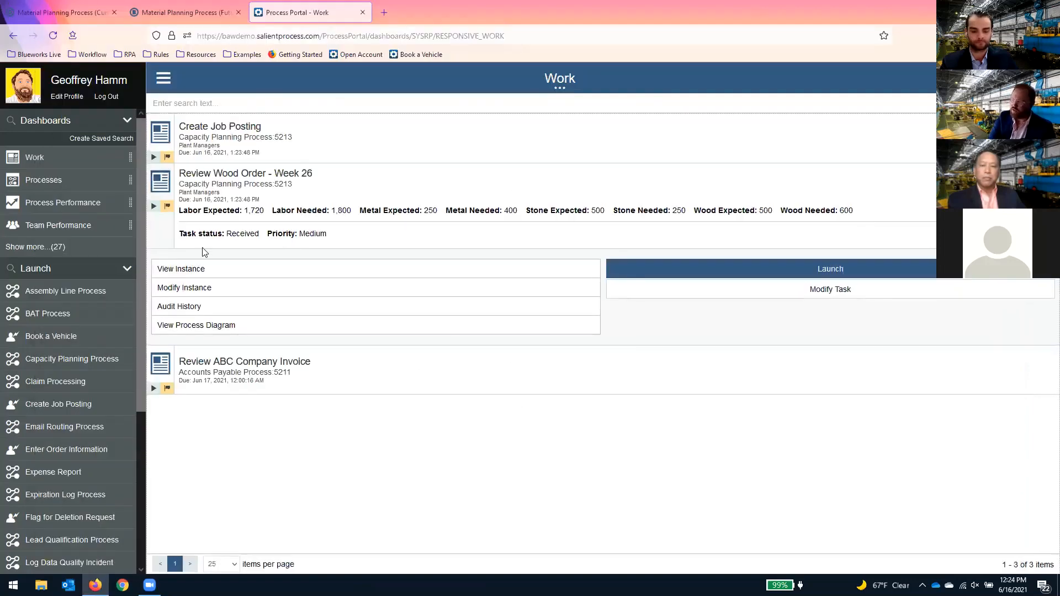
mouse_move(560, 196)
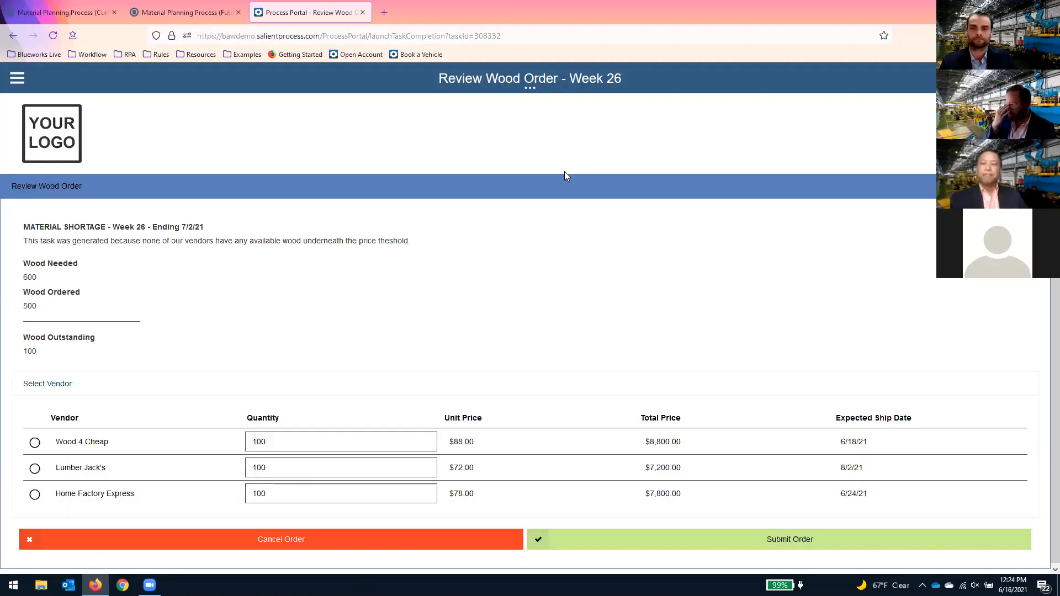
mouse_move(554, 99)
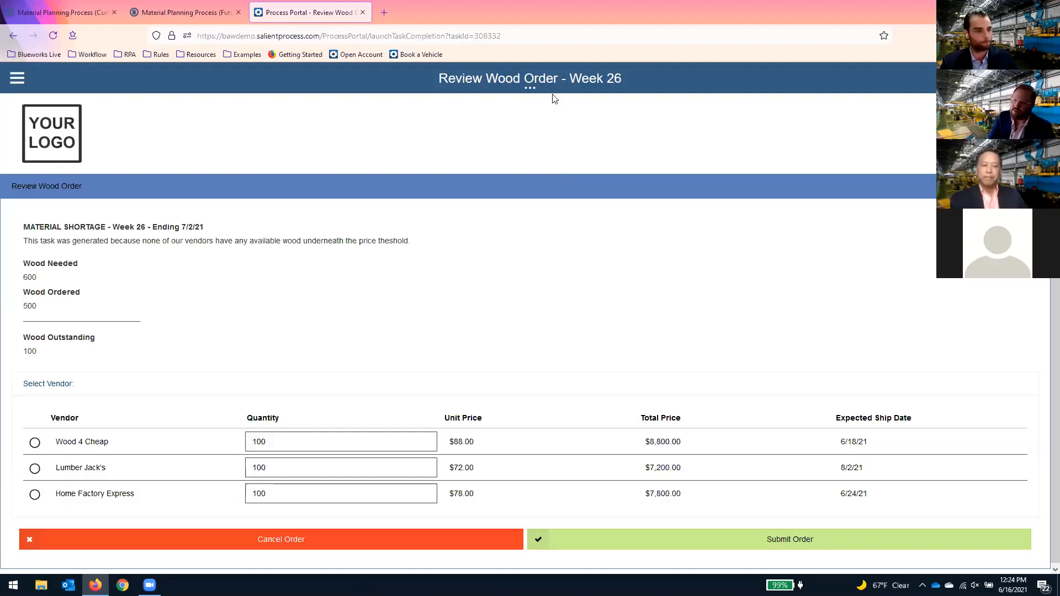
mouse_move(148, 251)
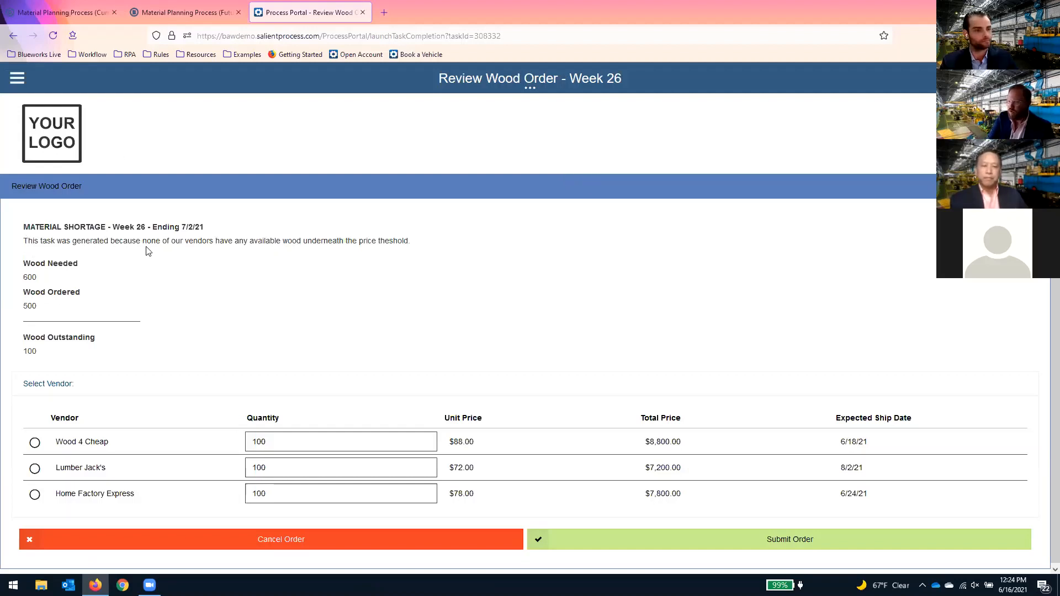
mouse_move(363, 251)
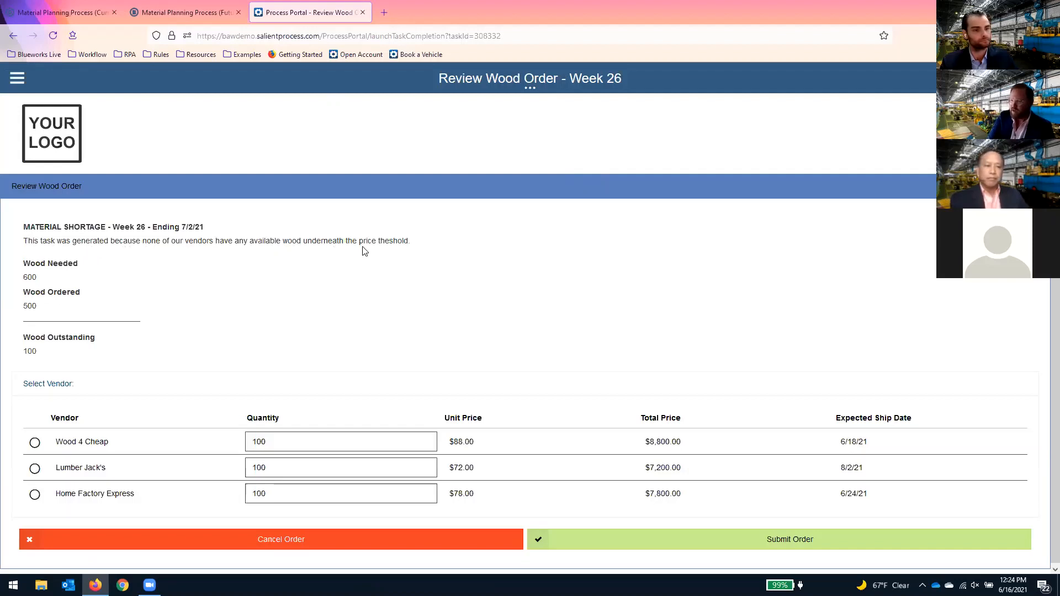
mouse_move(493, 256)
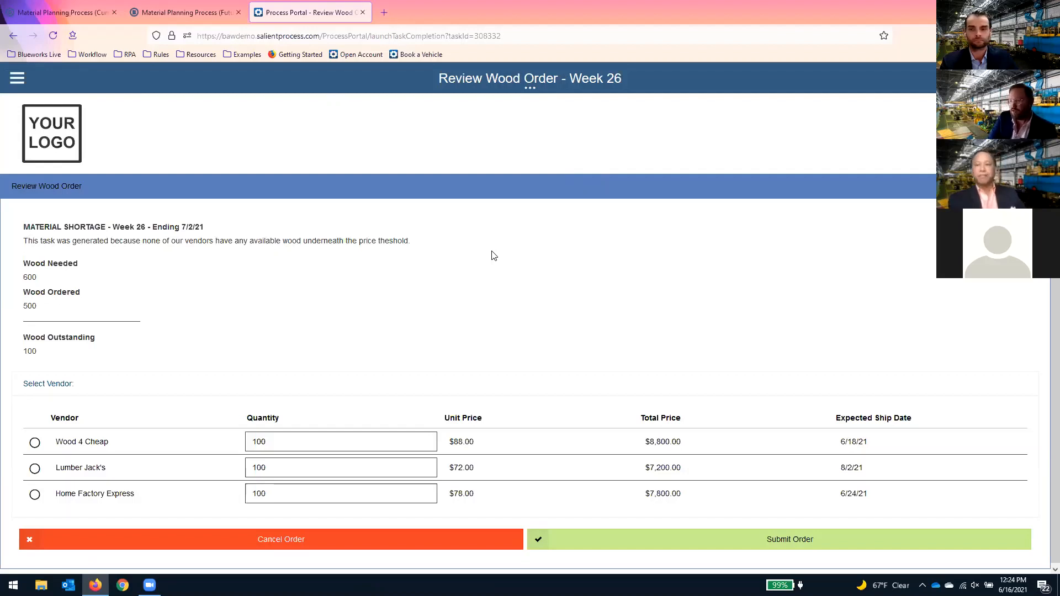
mouse_move(488, 259)
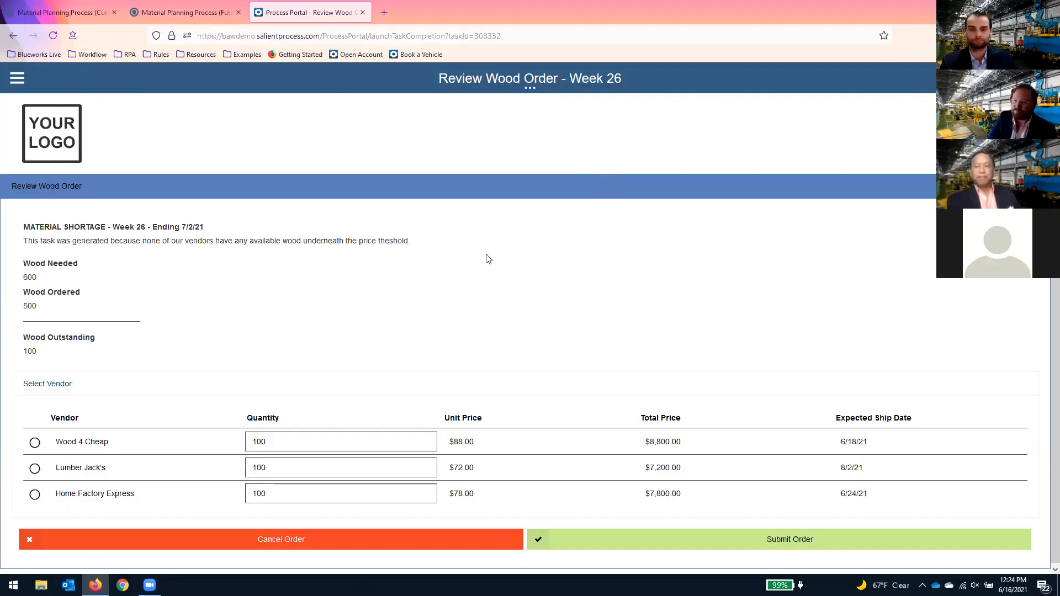
mouse_move(39, 289)
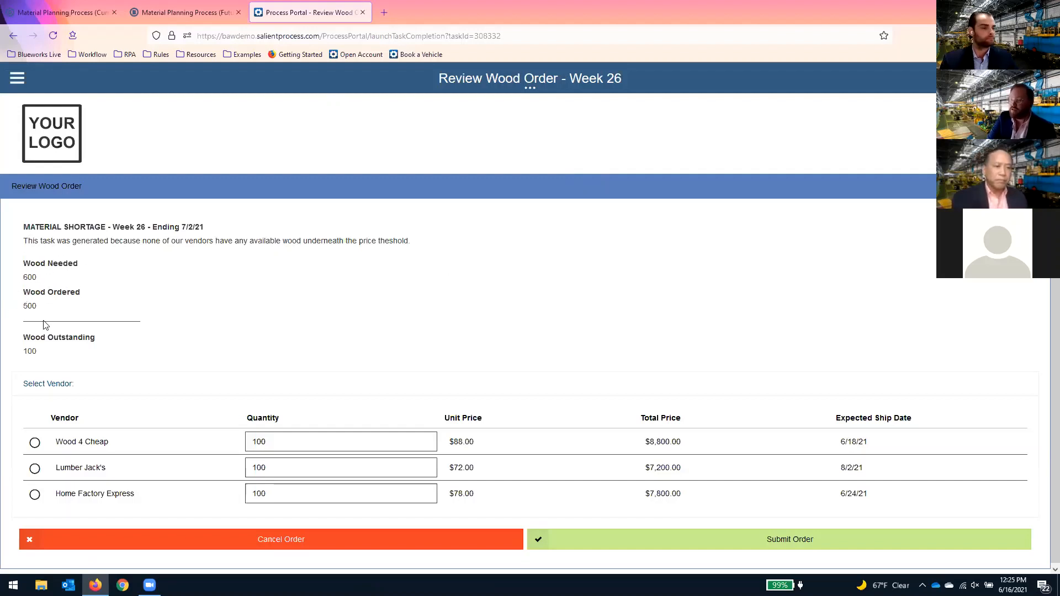
mouse_move(75, 364)
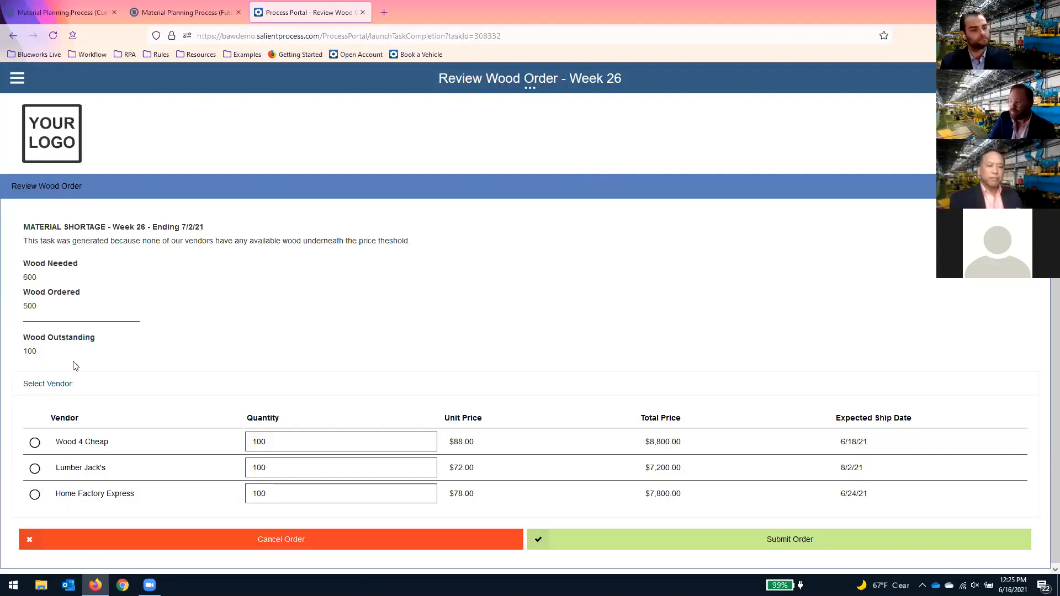
mouse_move(504, 451)
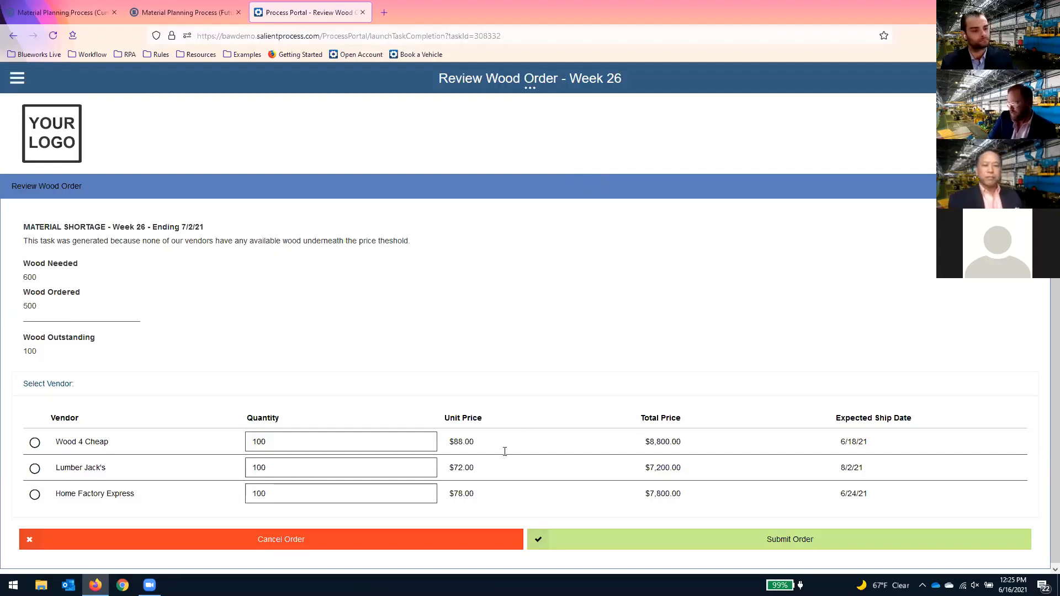
mouse_move(596, 397)
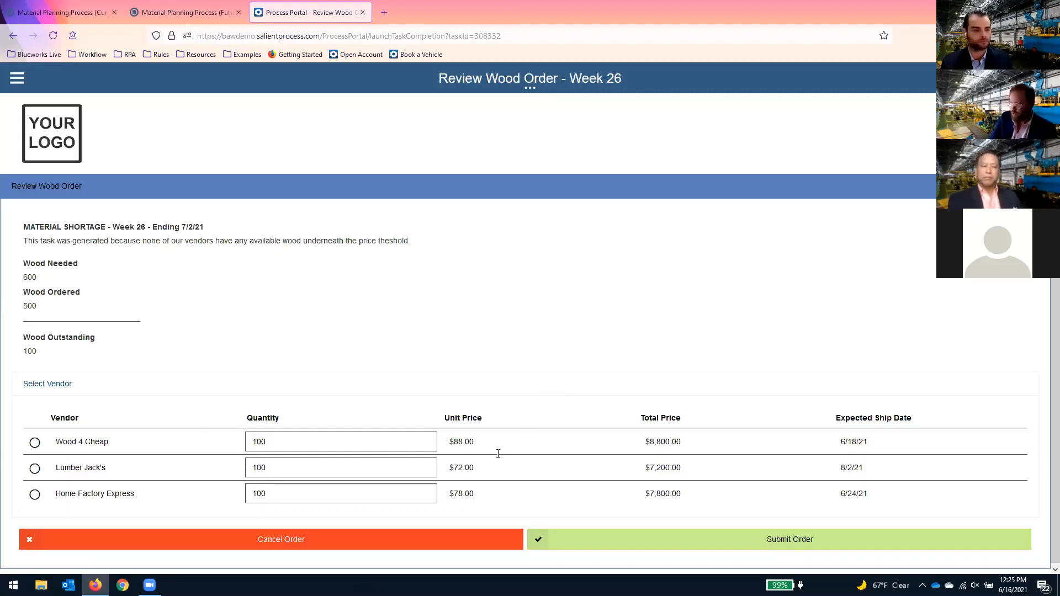
mouse_move(874, 430)
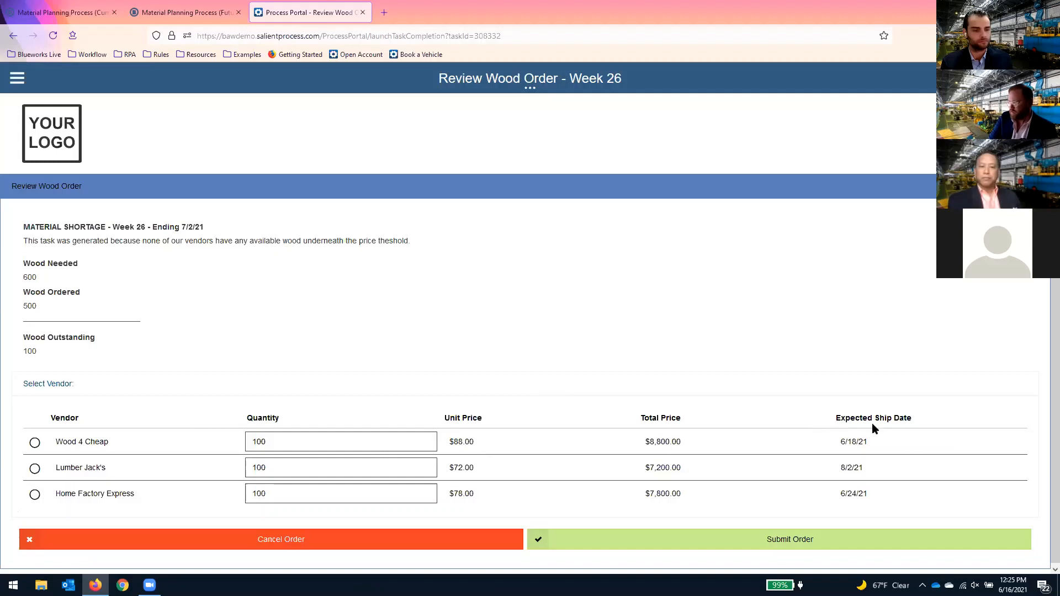
mouse_move(455, 490)
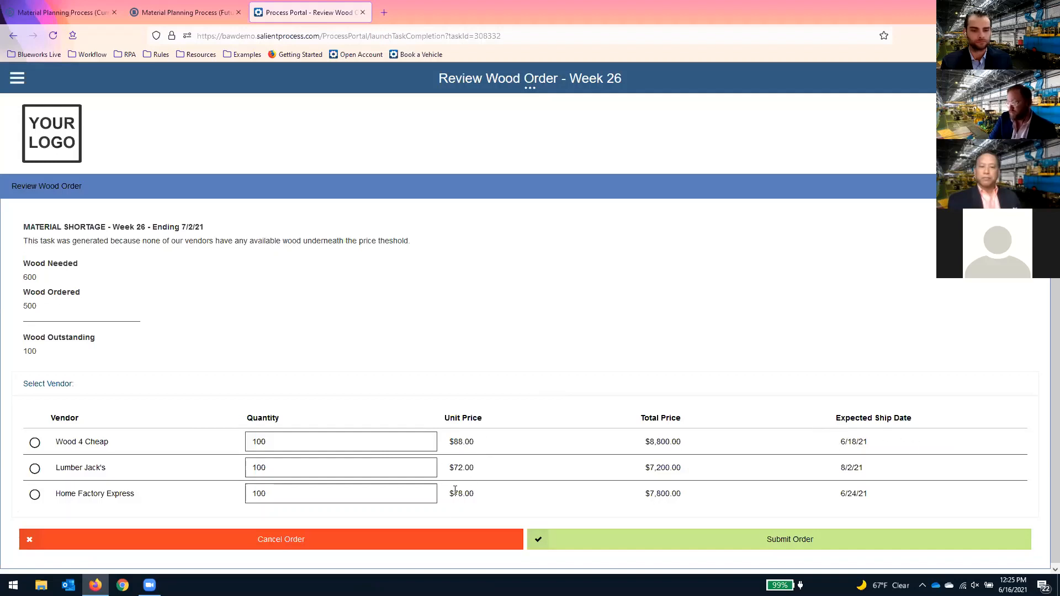
mouse_move(897, 446)
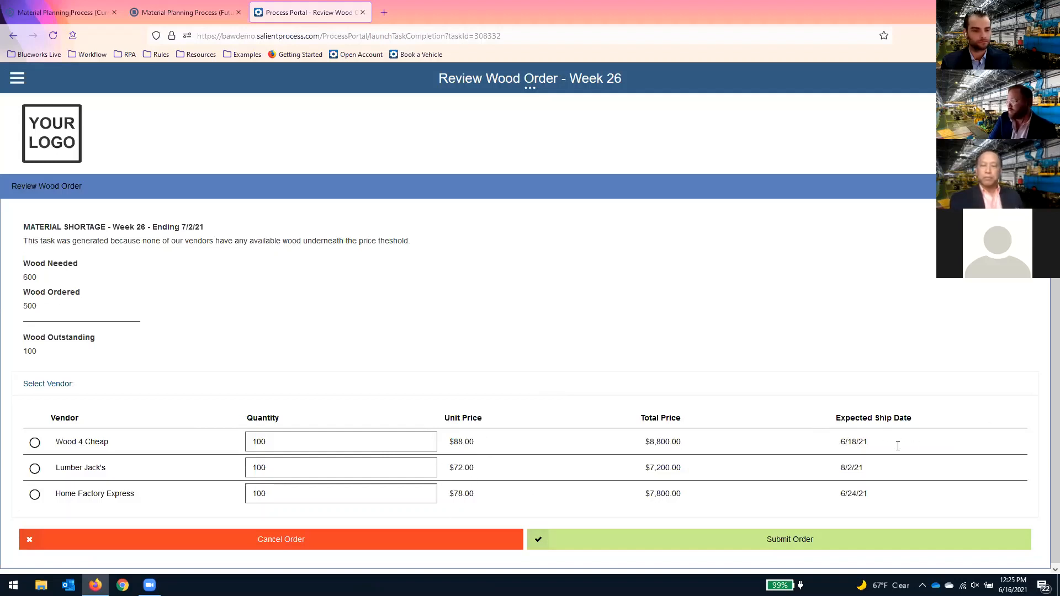
mouse_move(906, 457)
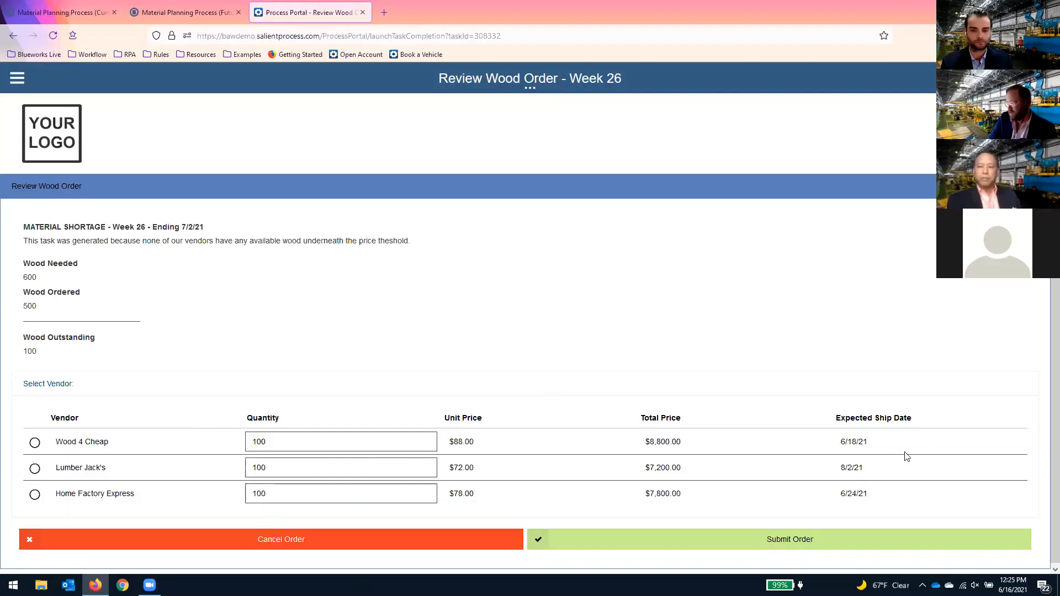
mouse_move(441, 472)
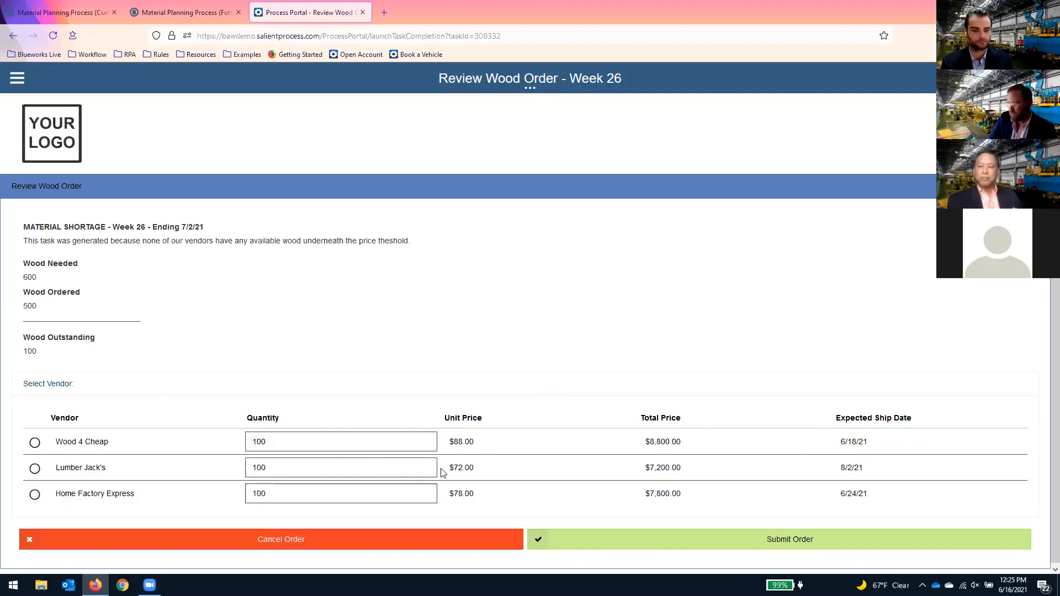
mouse_move(491, 464)
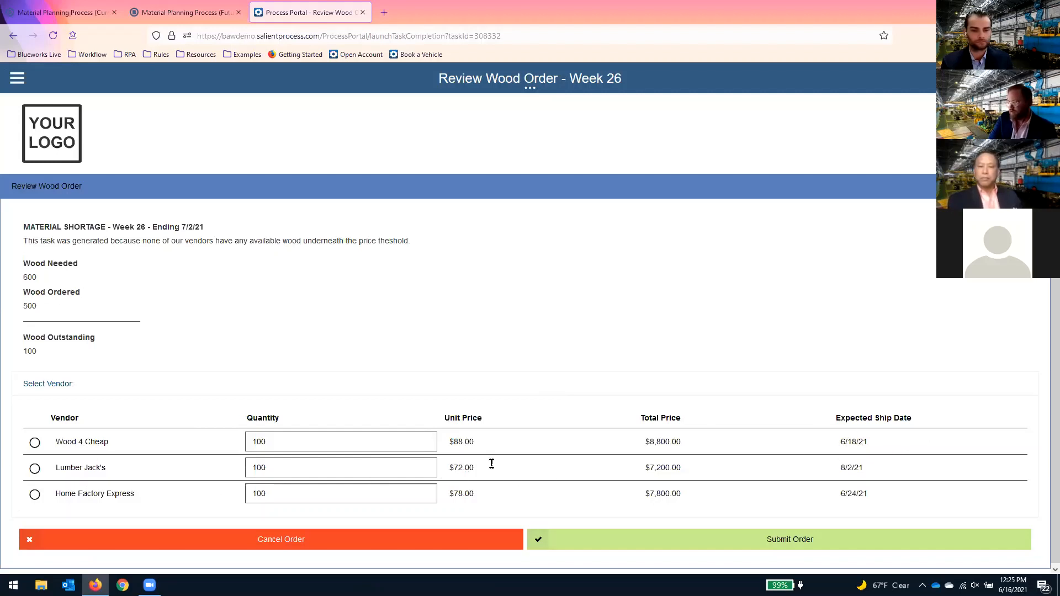
mouse_move(876, 480)
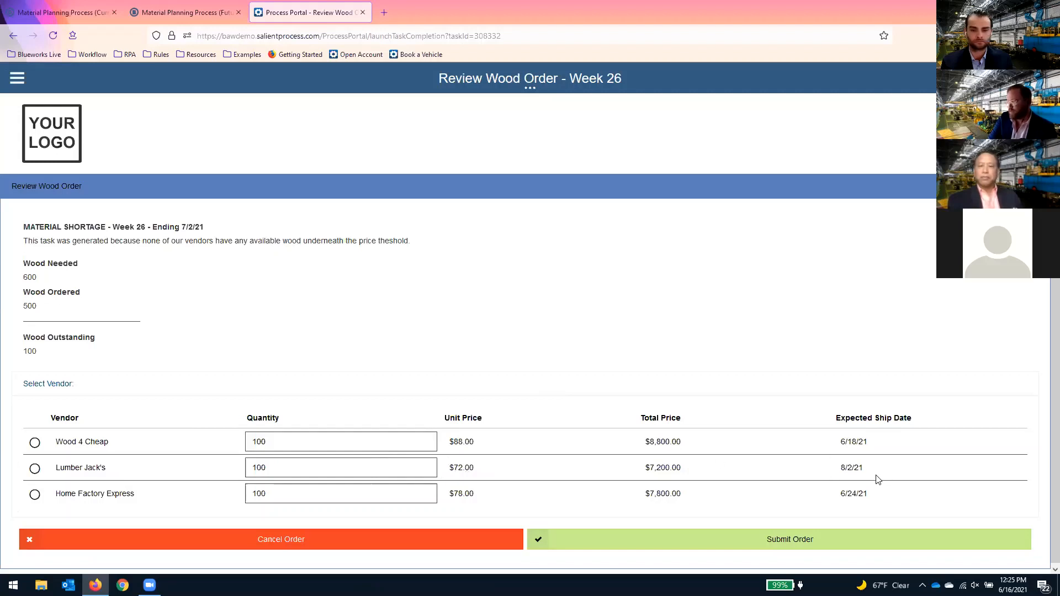
mouse_move(858, 483)
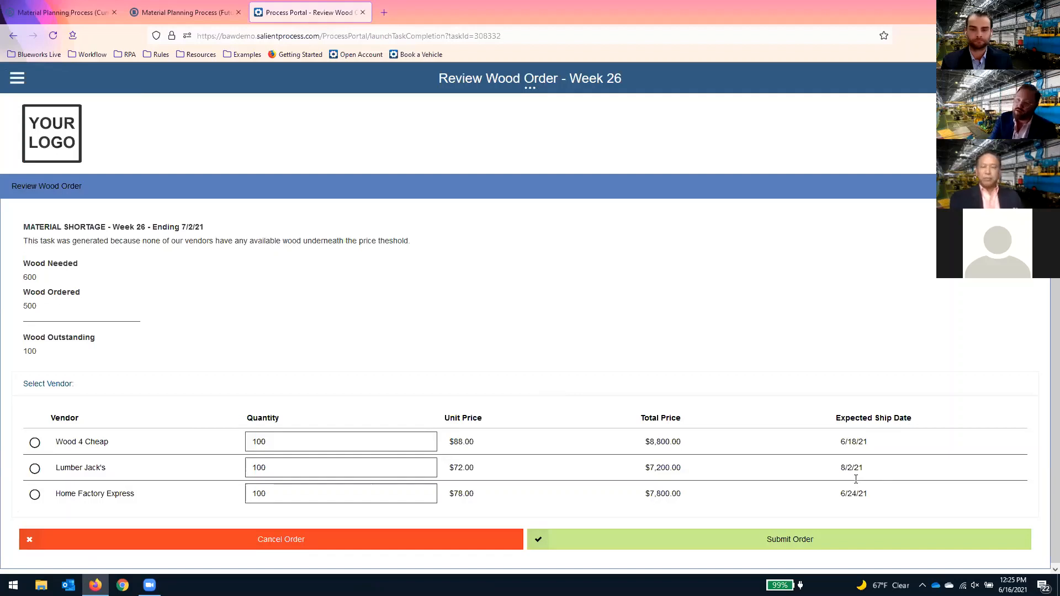
double_click(192, 226)
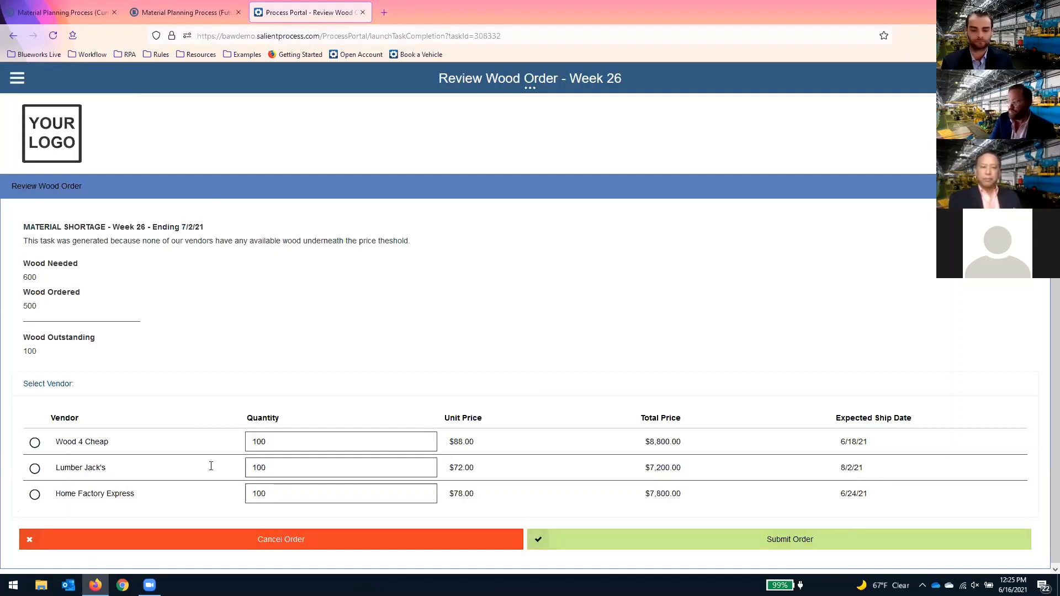
click(35, 494)
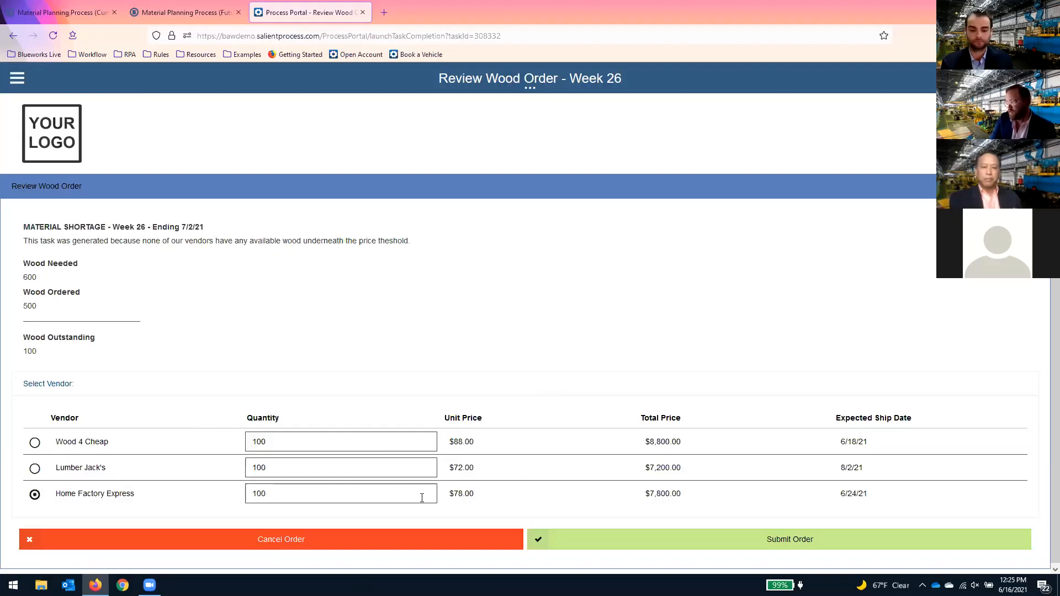
mouse_move(572, 319)
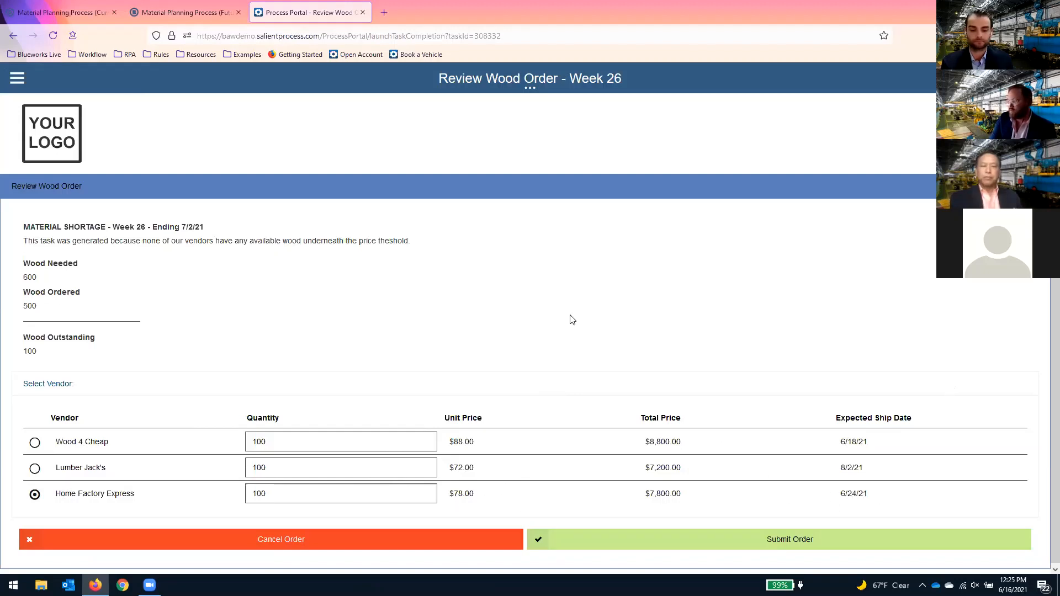
mouse_move(256, 370)
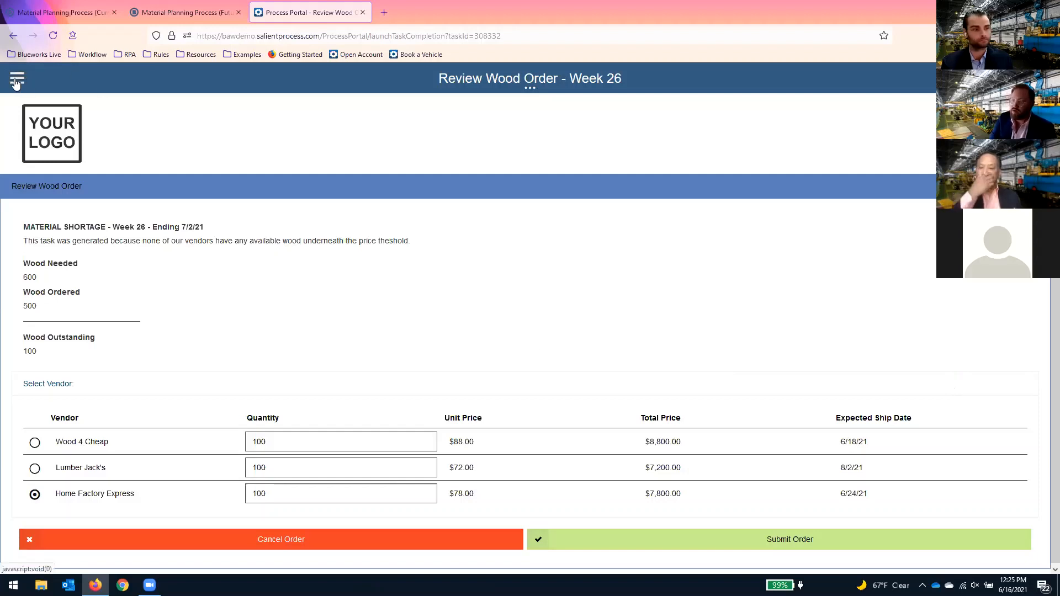
click(16, 81)
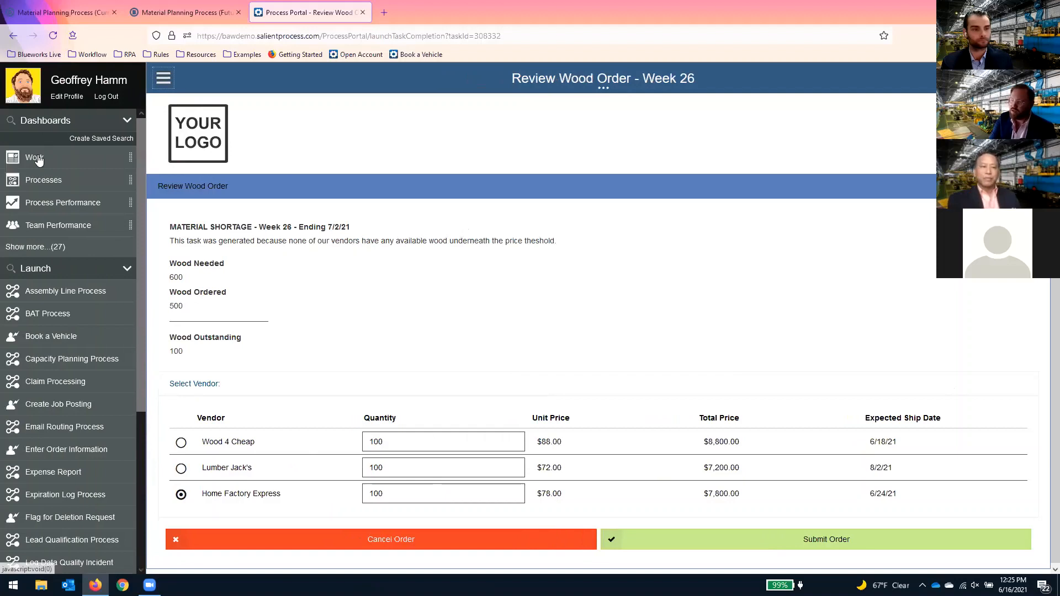
click(34, 157)
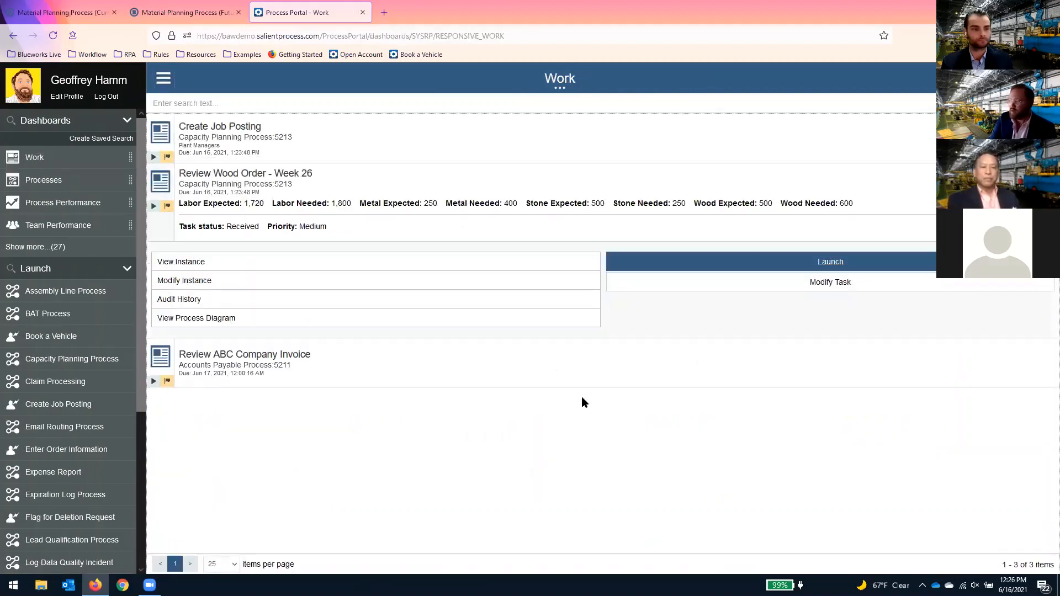
mouse_move(486, 199)
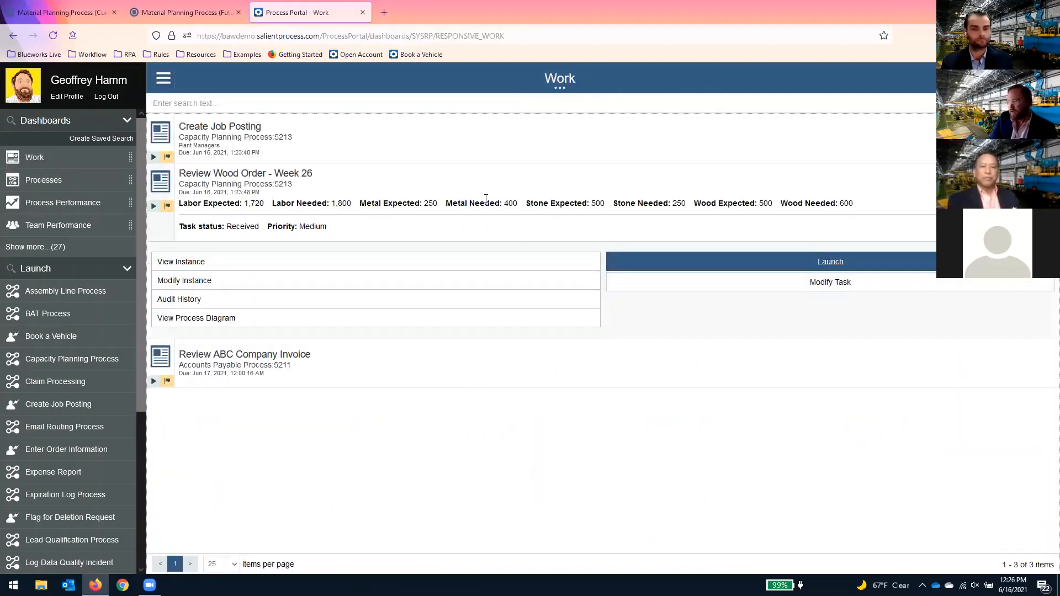
mouse_move(445, 184)
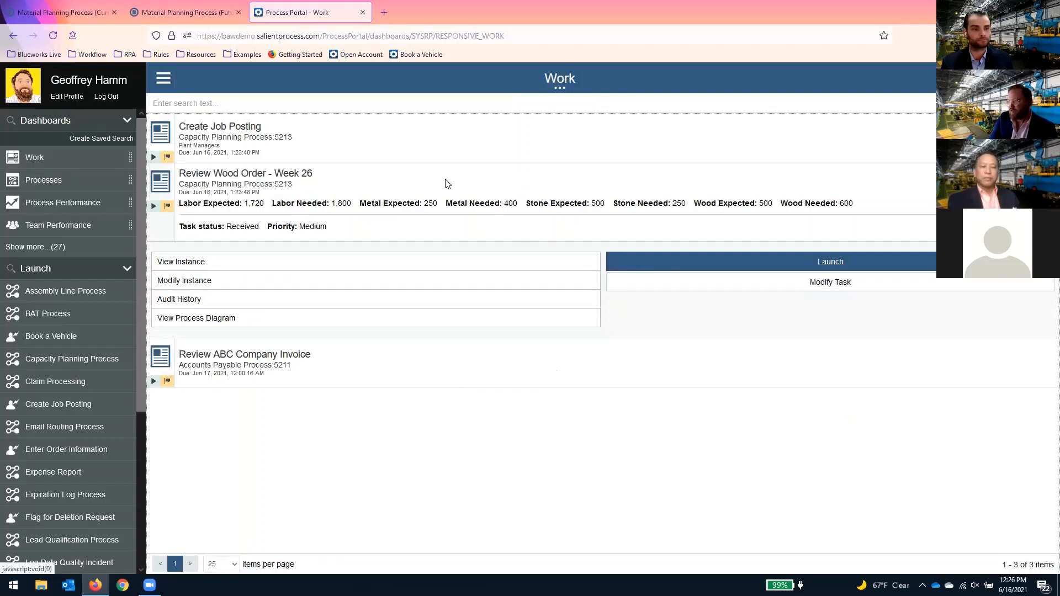
mouse_move(445, 183)
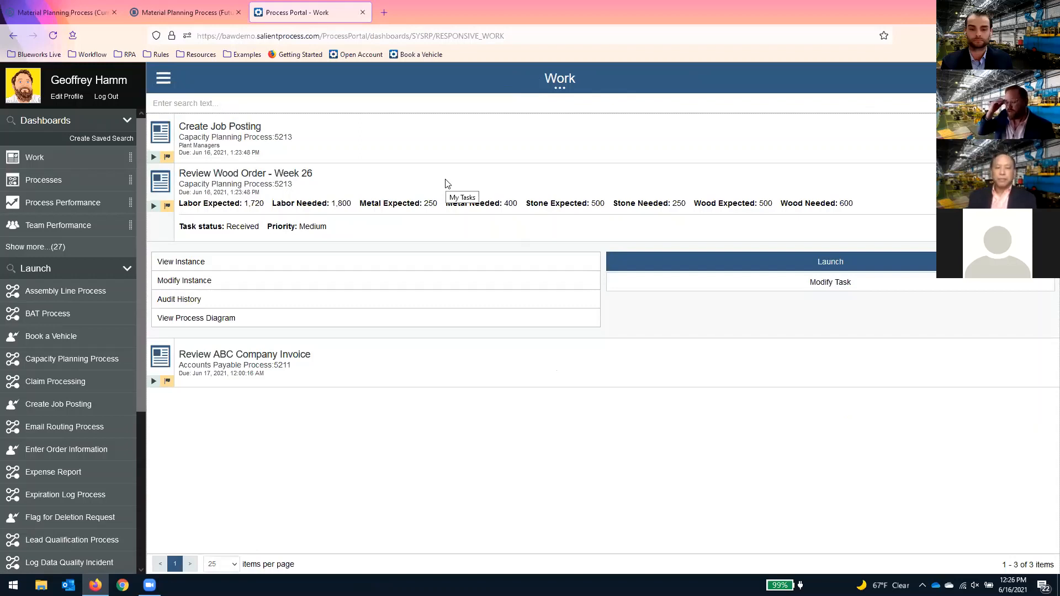
mouse_move(484, 143)
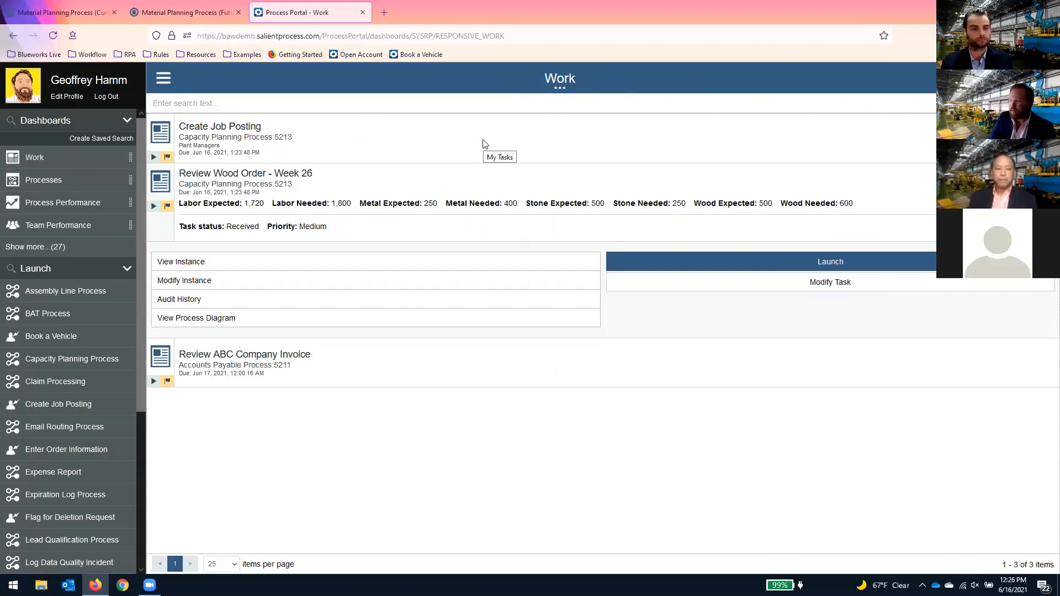
mouse_move(558, 153)
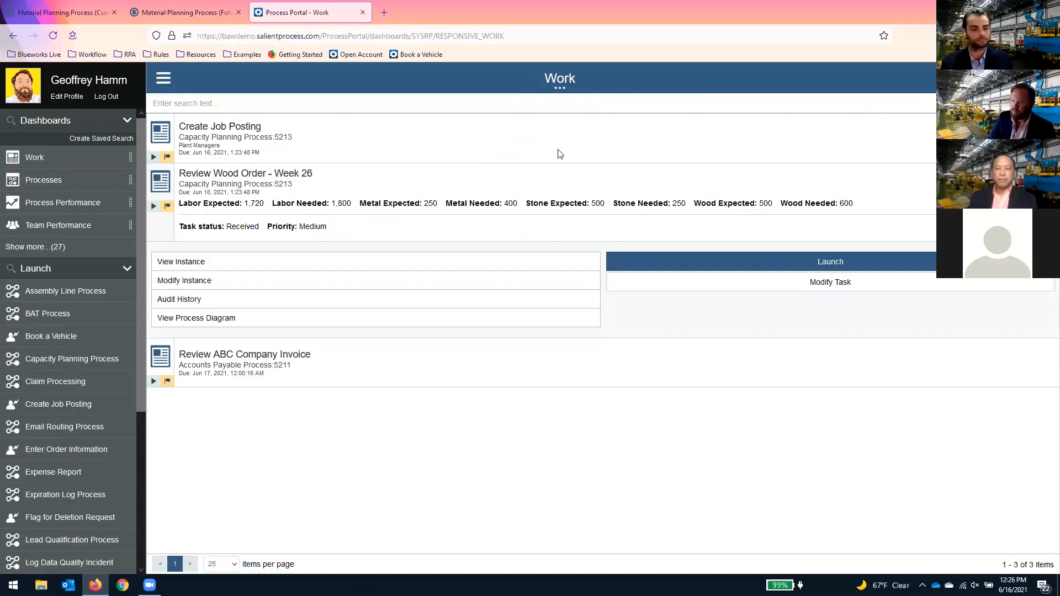
mouse_move(219, 126)
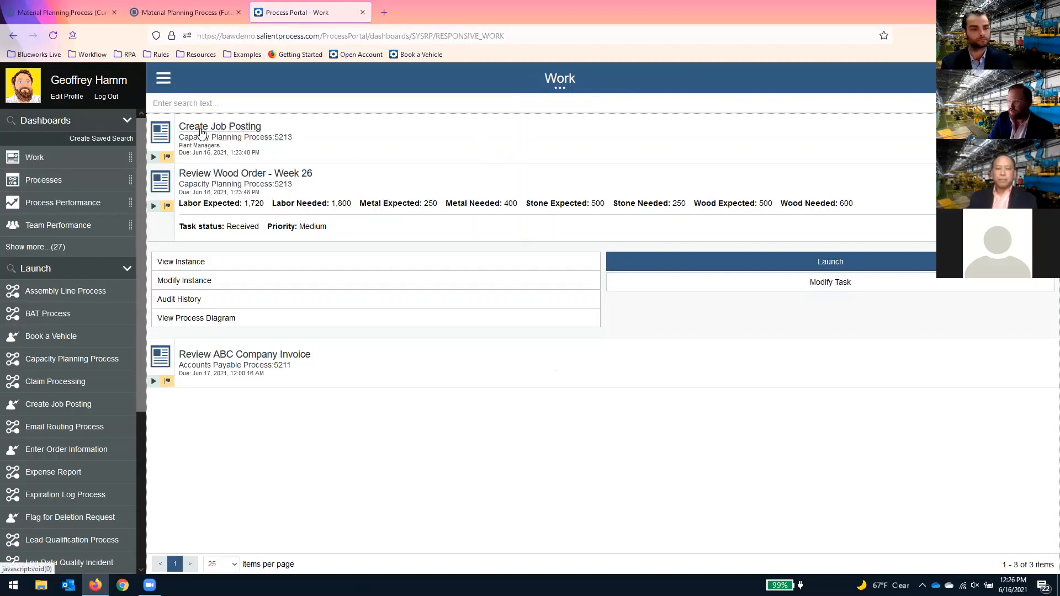
Step: Start the Create Job Posting task and enter the job title and description text
click(829, 262)
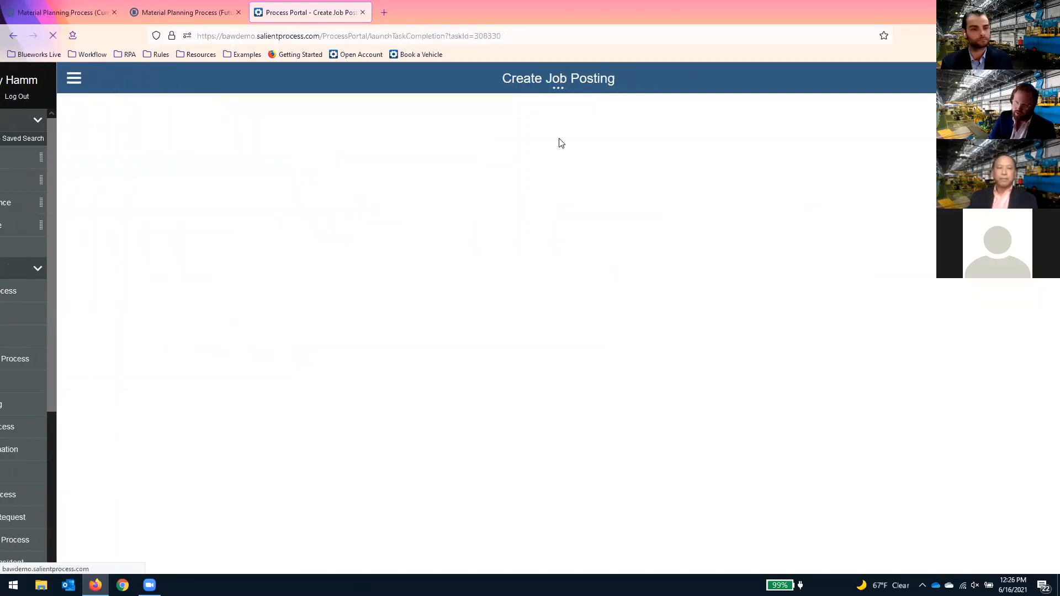
click(74, 78)
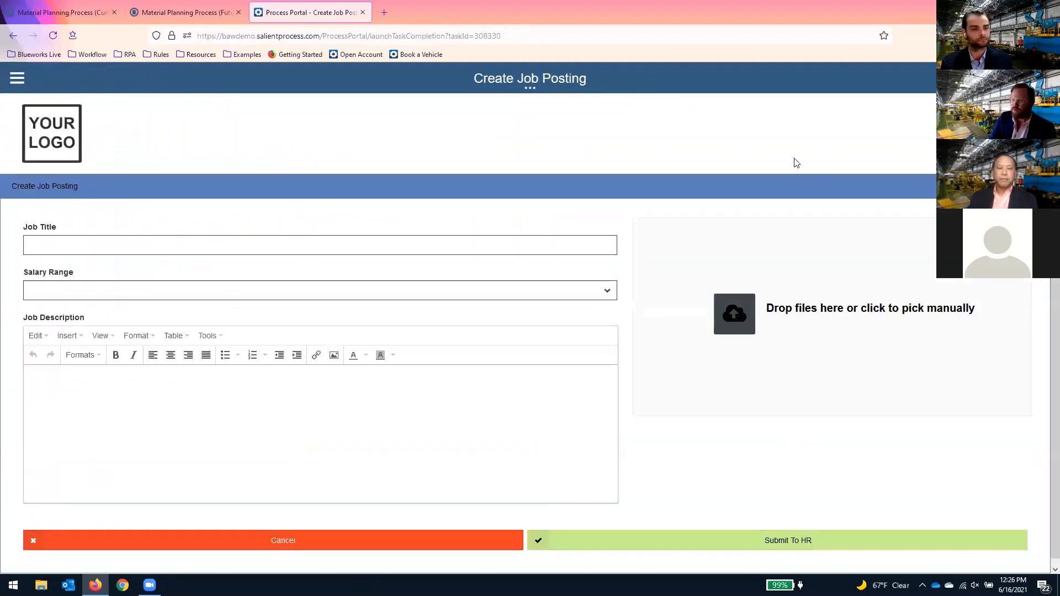
mouse_move(510, 120)
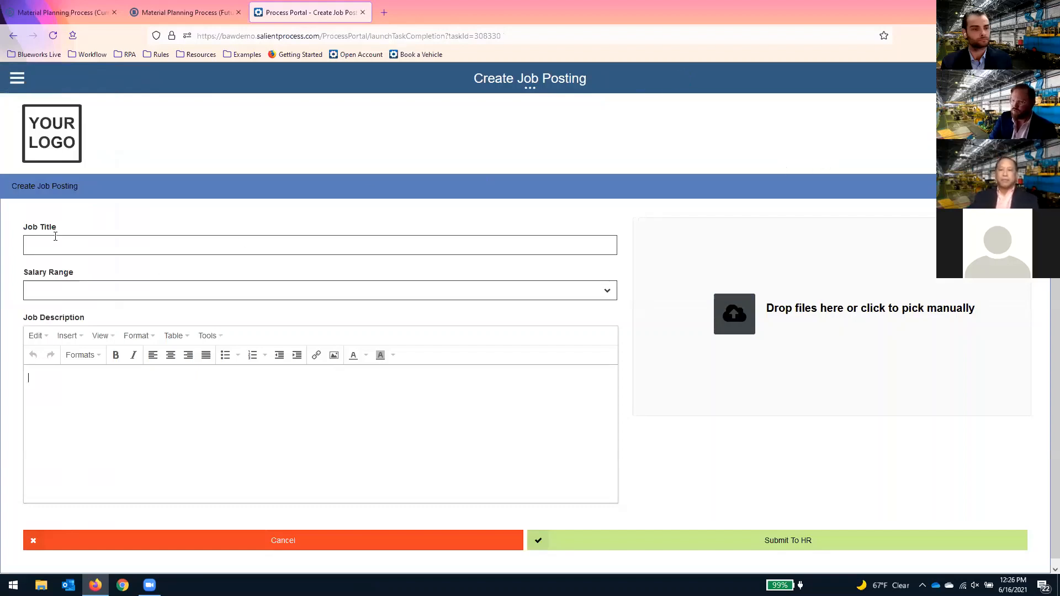
mouse_move(541, 278)
text(we)
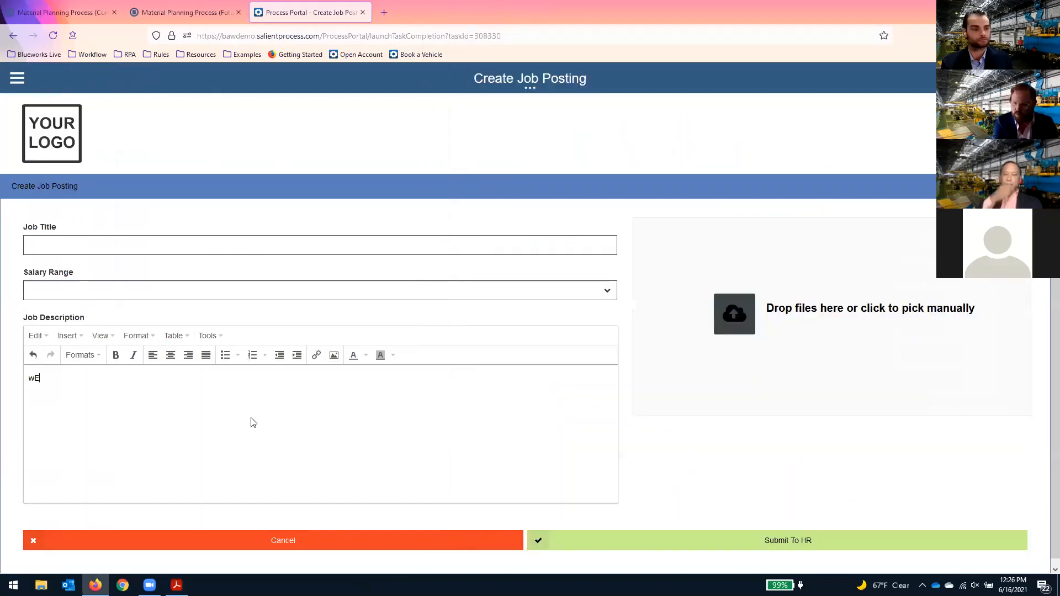
text(We are looking)
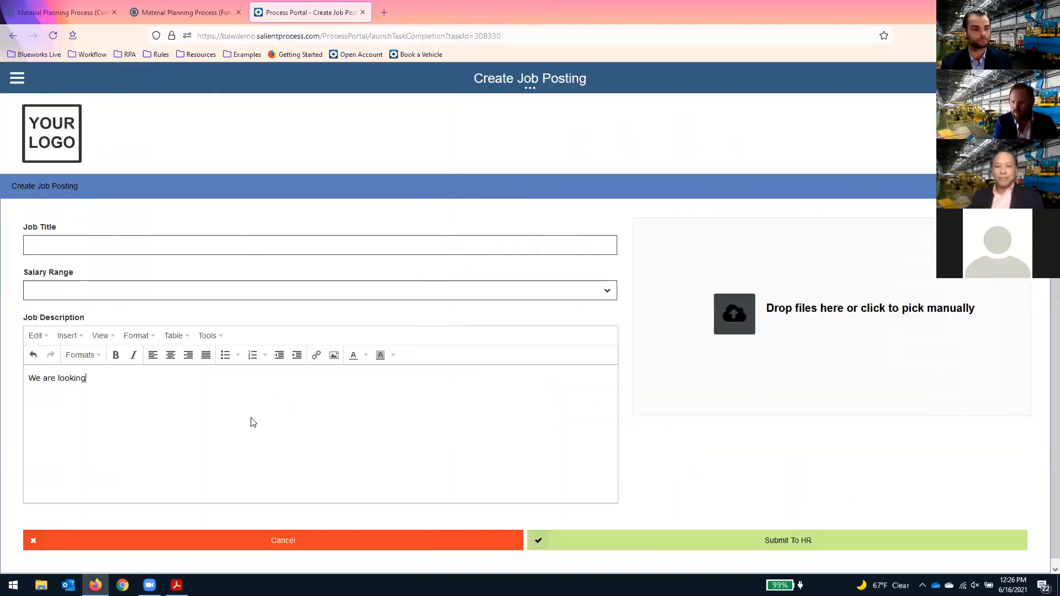
text(for a highly cap)
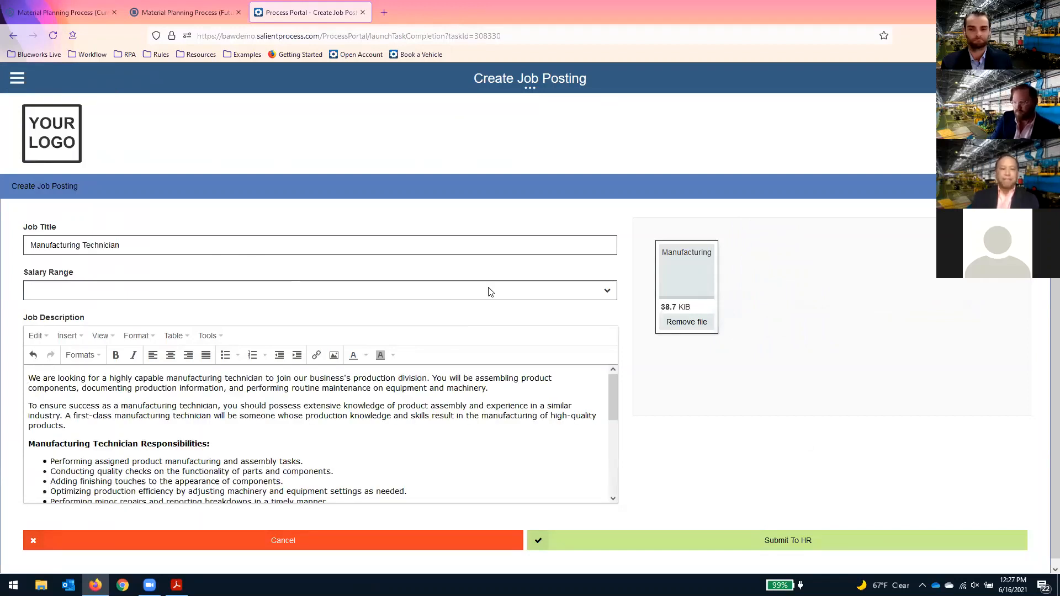
Step: Set the salary range to $30,000-$50,000 and submit the posting to HR
click(319, 290)
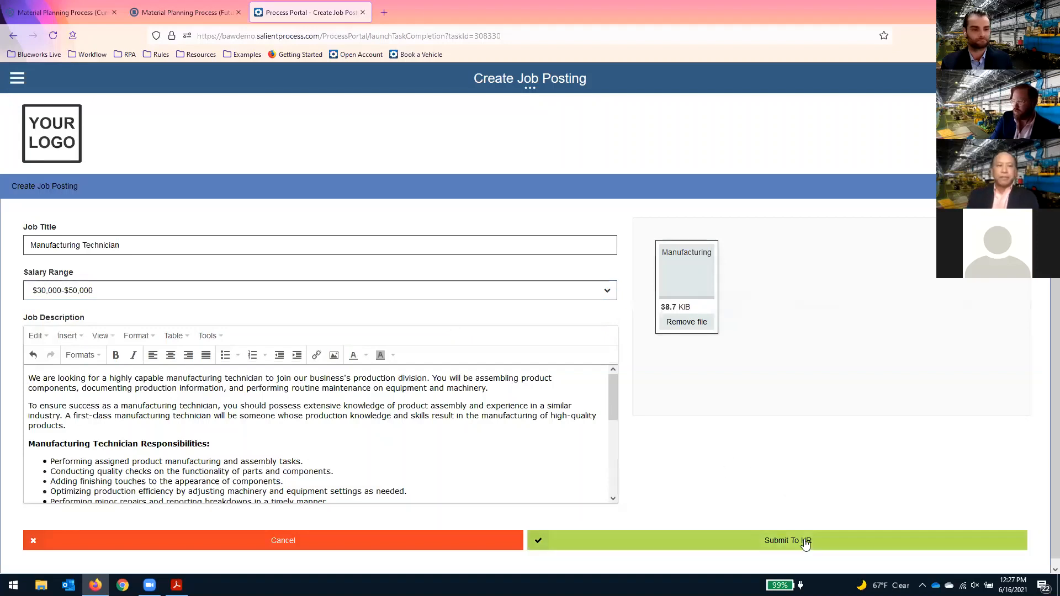
click(786, 540)
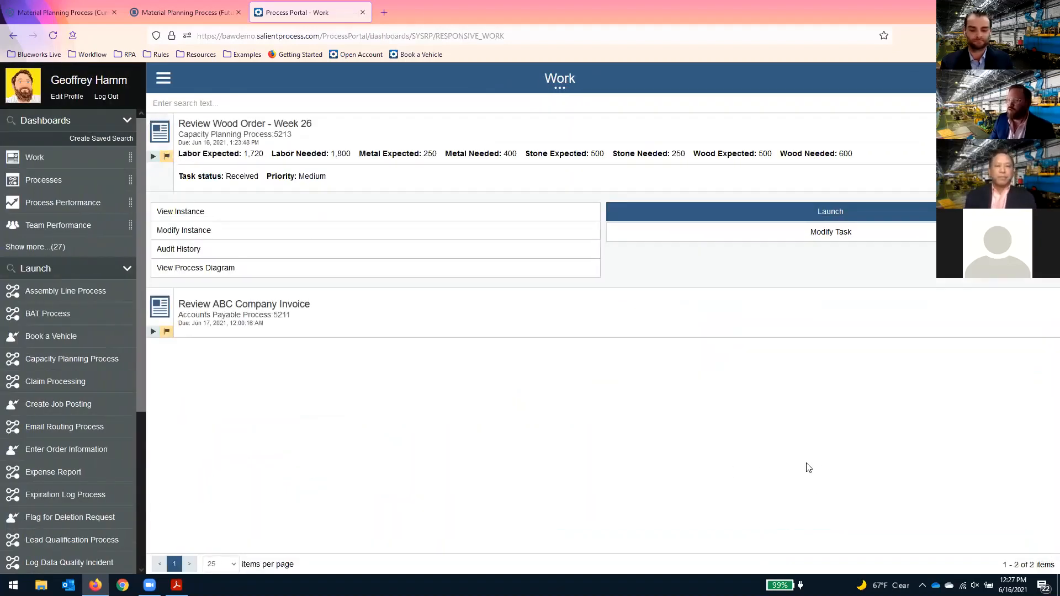
mouse_move(281, 546)
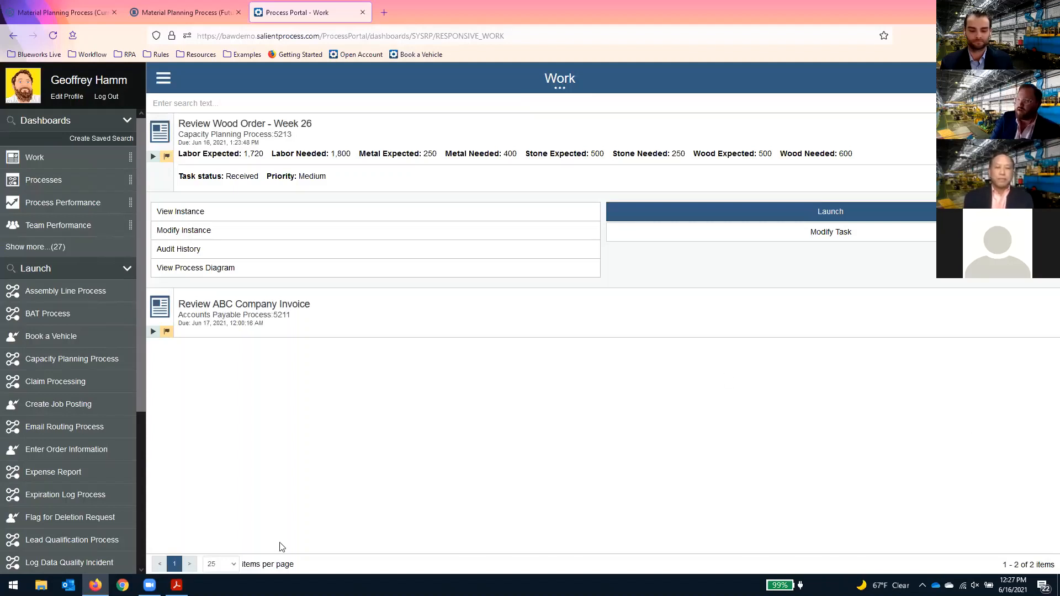
mouse_move(603, 458)
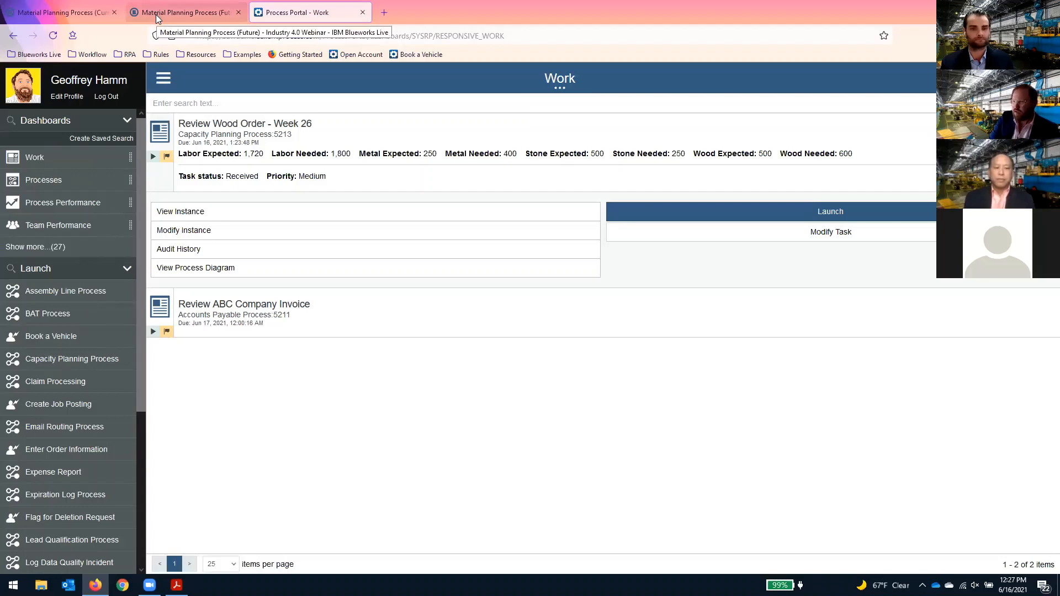
Step: Expand Resolve Slack Issue in the future-state Material Planning Process diagram
click(183, 12)
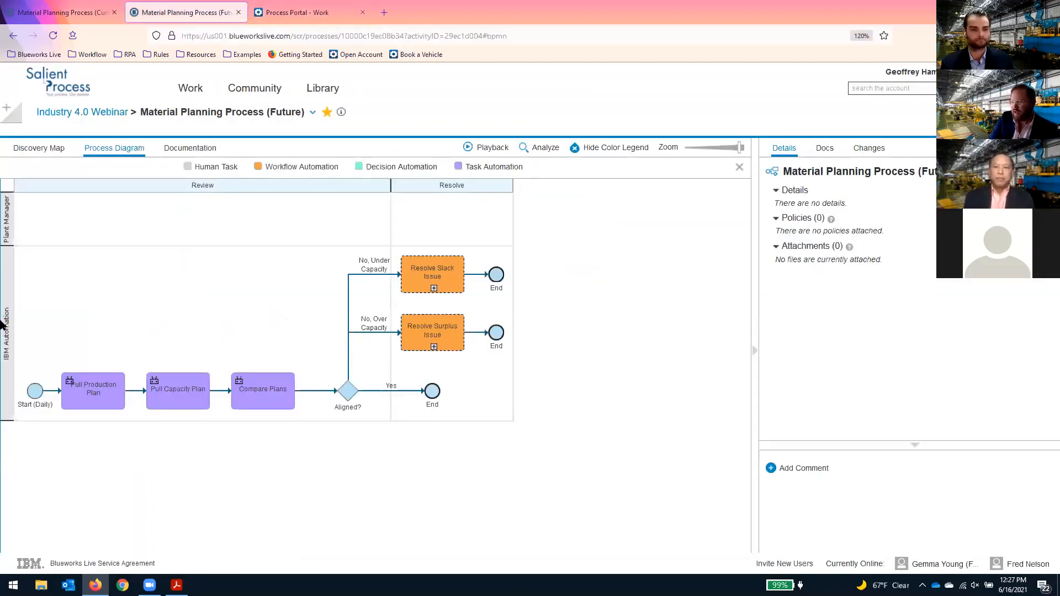
mouse_move(17, 395)
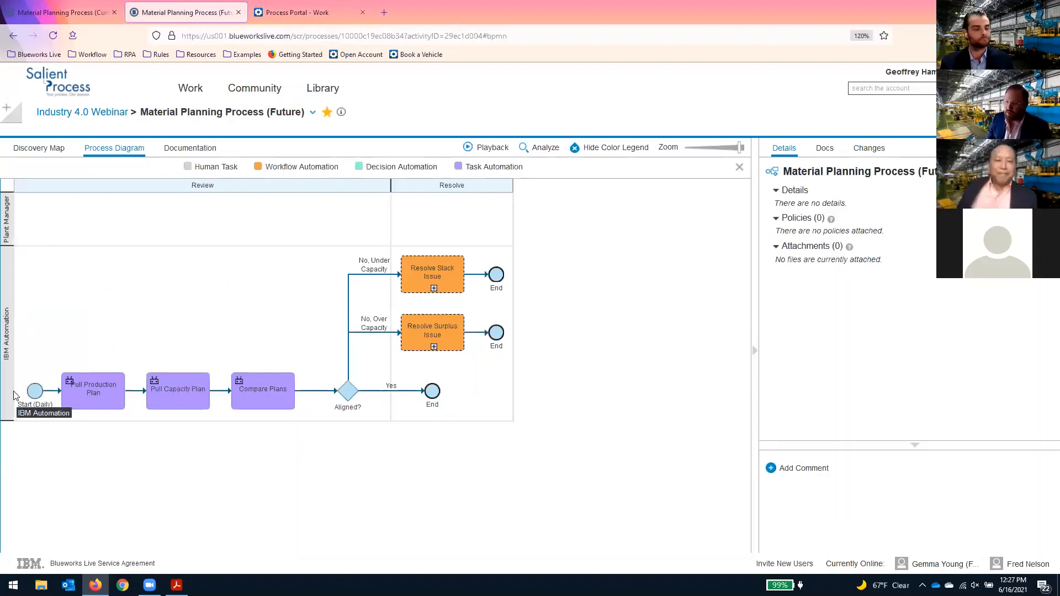
mouse_move(313, 445)
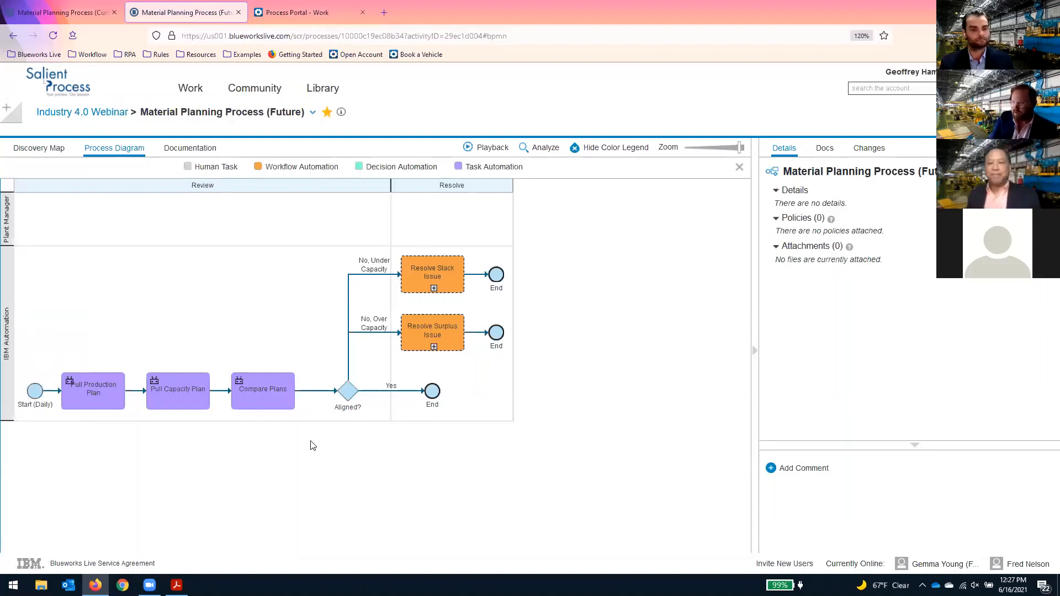
mouse_move(436, 294)
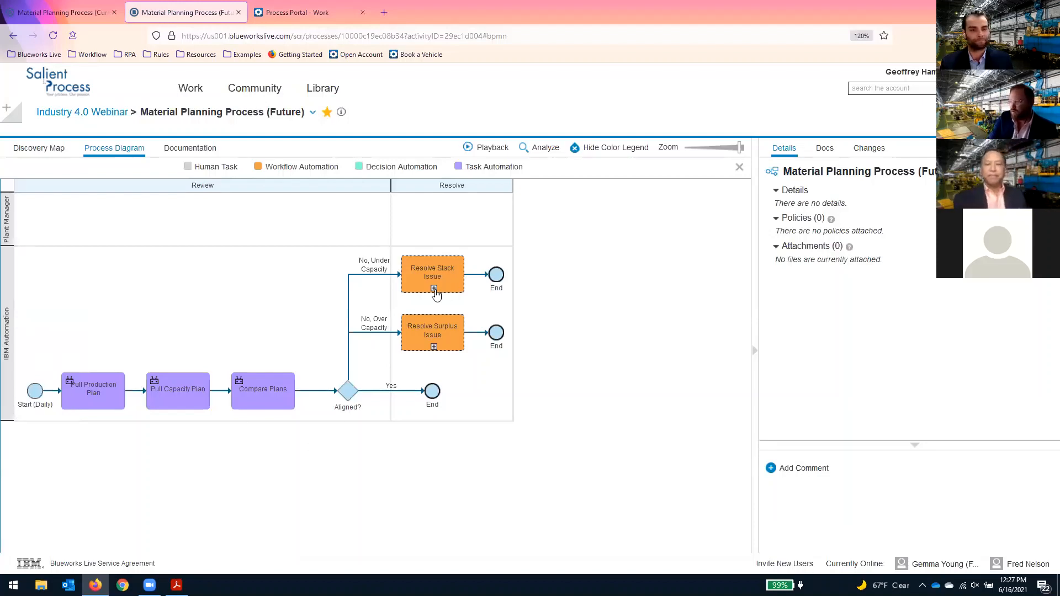
click(433, 290)
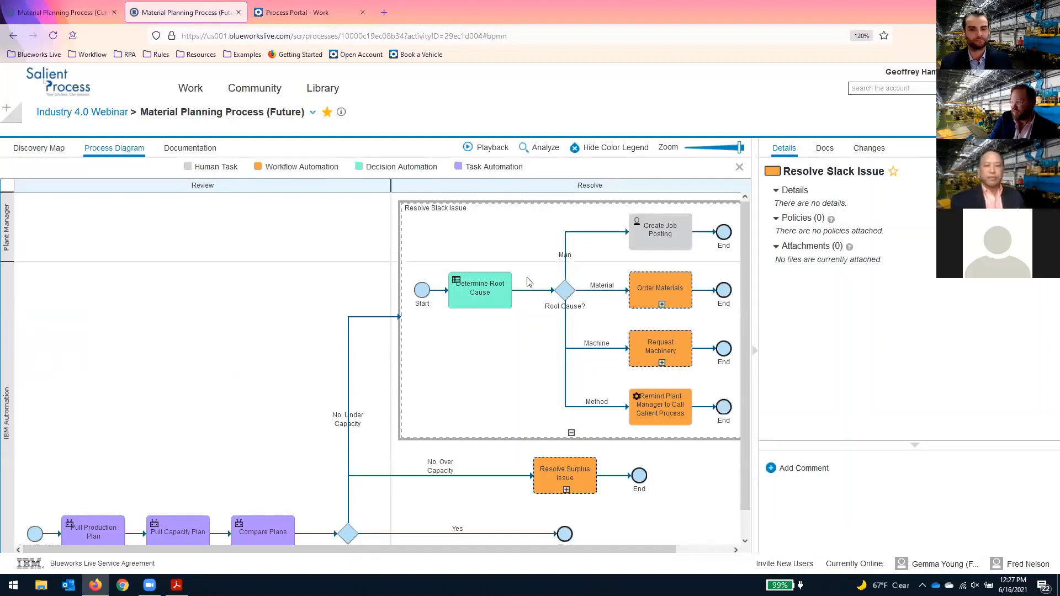
mouse_move(432, 327)
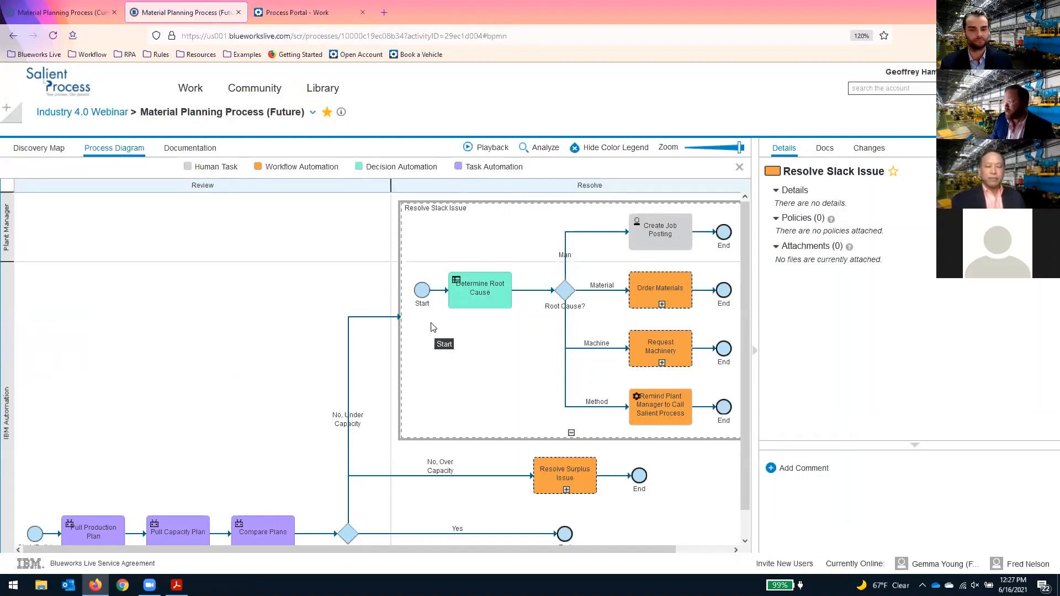
mouse_move(663, 271)
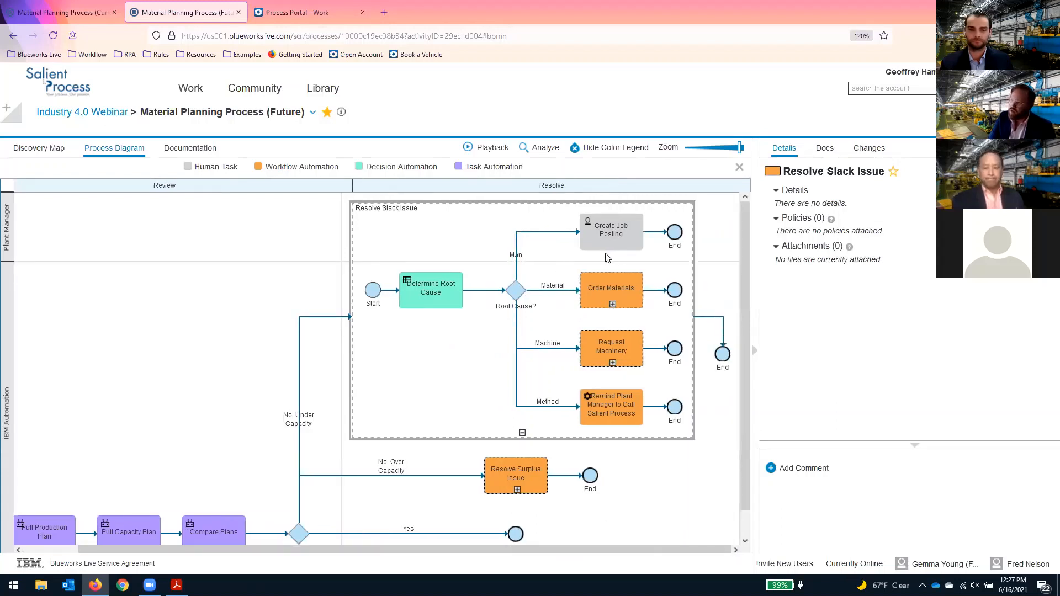
mouse_move(504, 228)
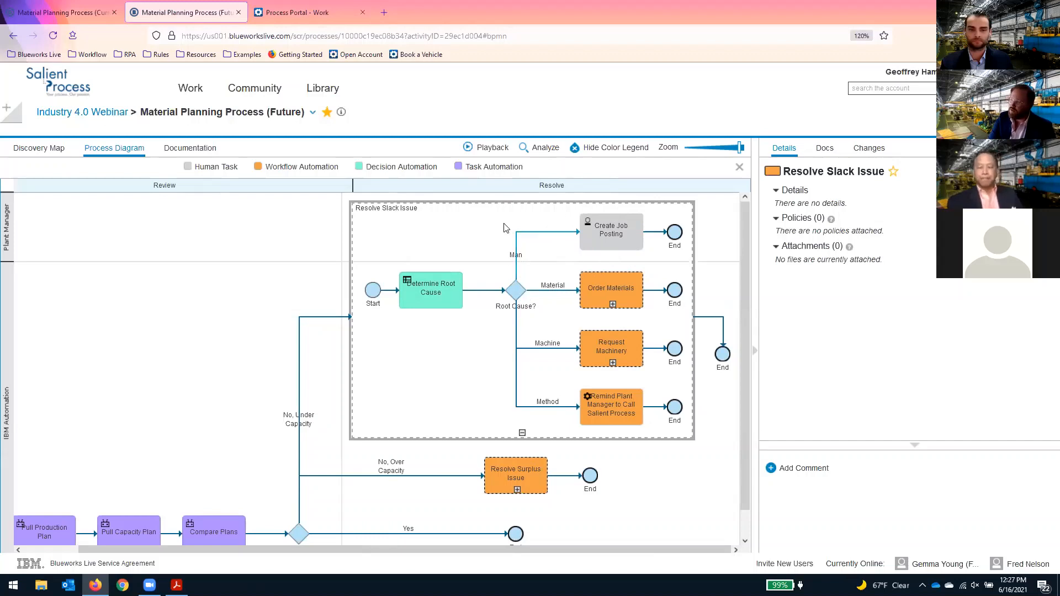
Step: Expand the Order Materials subprocess and scroll right to view its pricing and approval steps
click(612, 304)
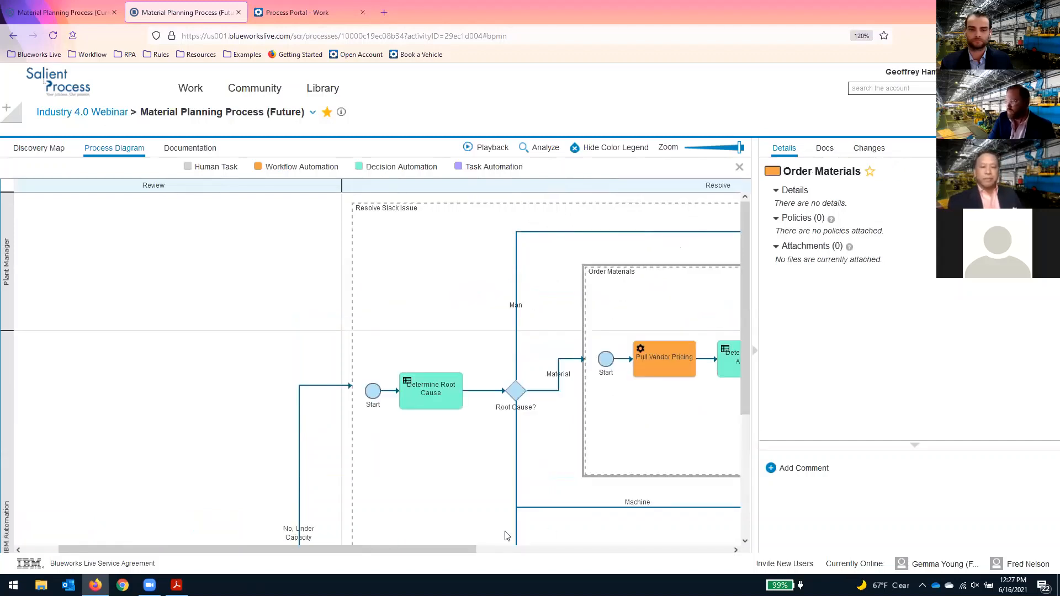
scroll(right, 3)
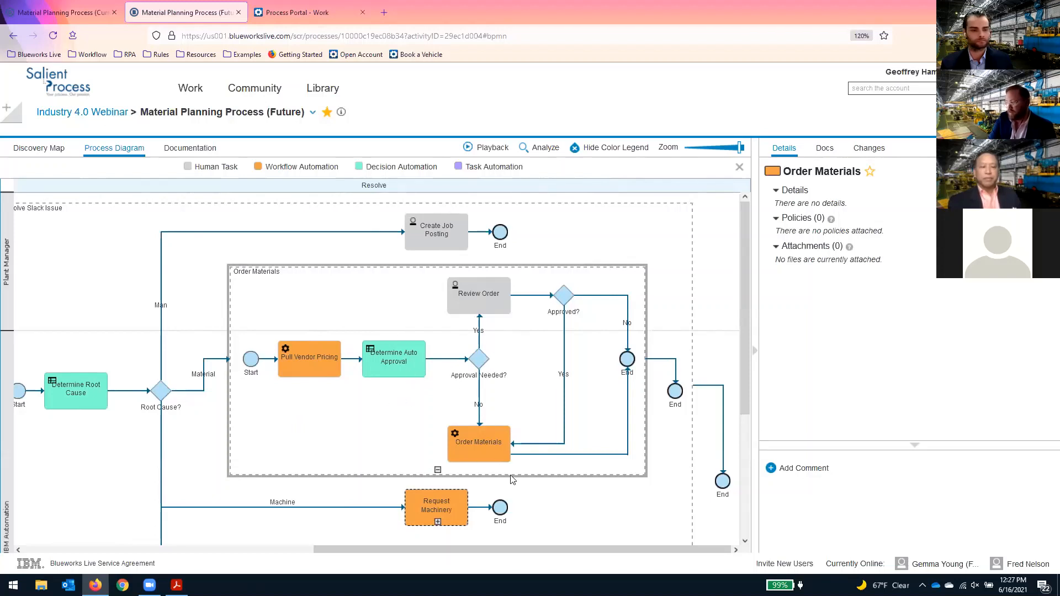
mouse_move(376, 399)
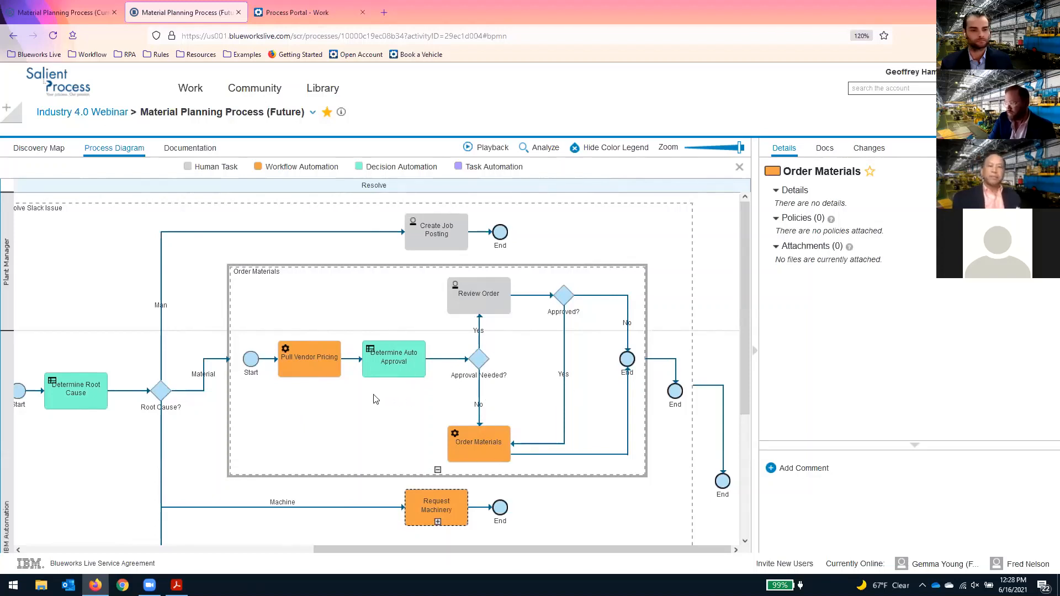
mouse_move(399, 249)
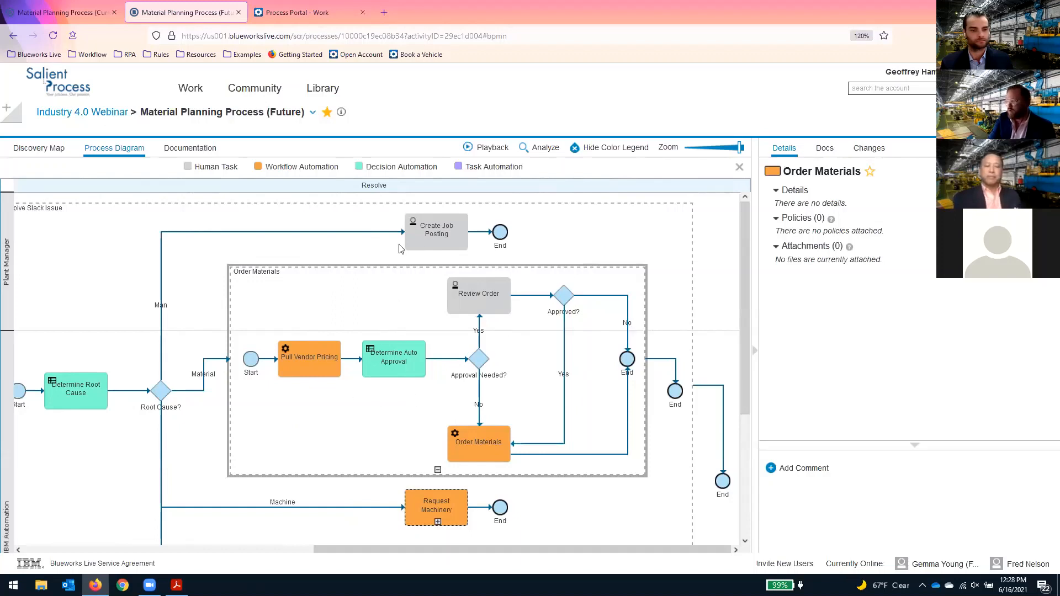